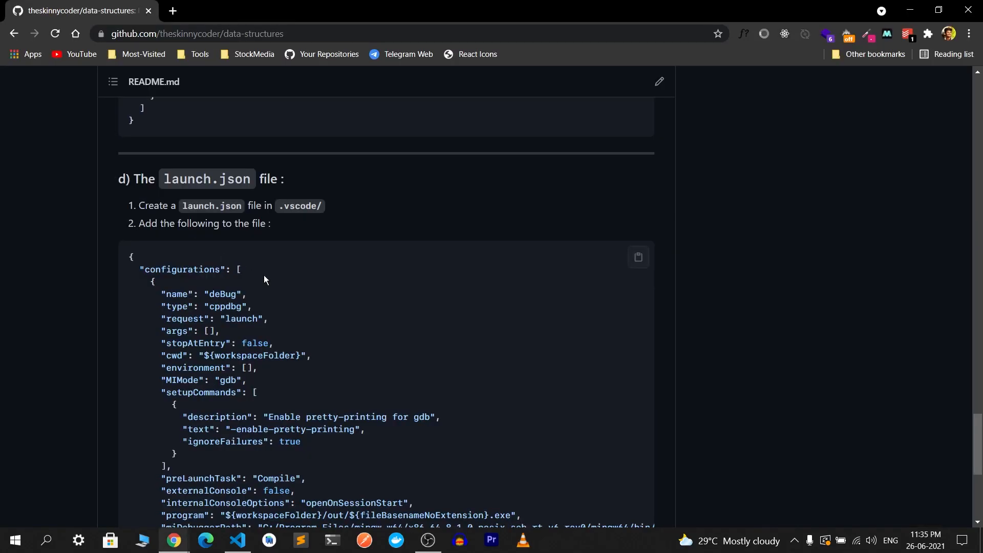
mouse_move(206, 178)
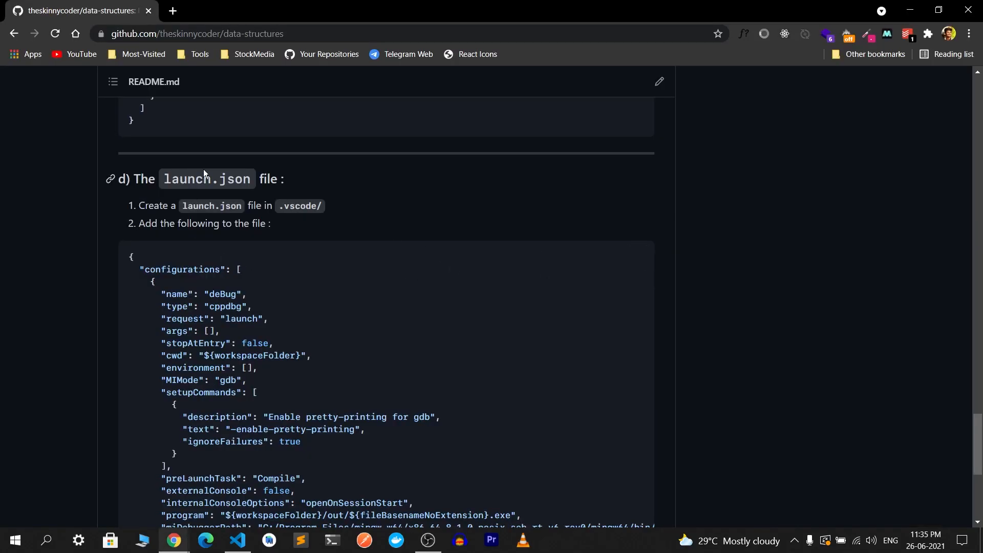
Step: Scroll the Chrome README back up to the setup overview
scroll("up", 3)
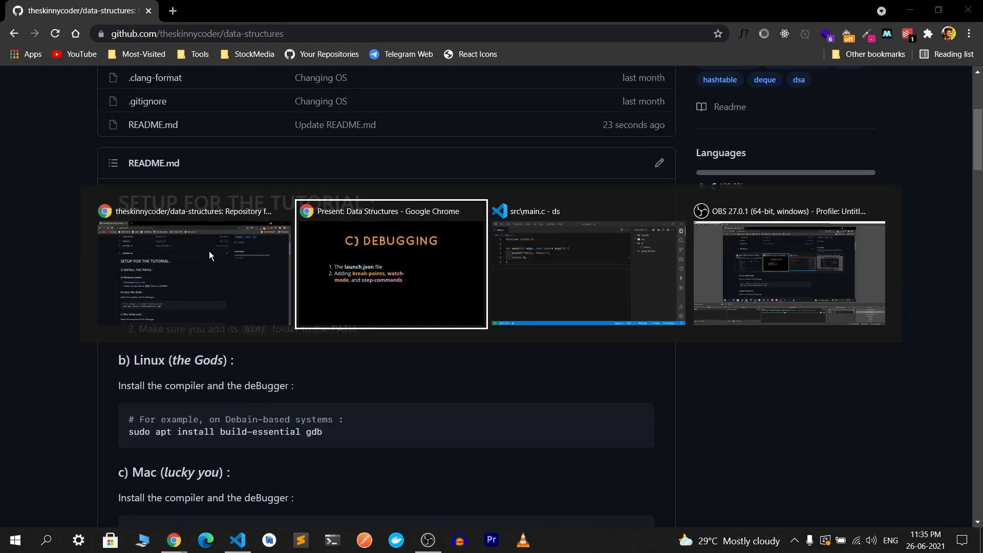
Step: Add an int makeDouble(int elem) function above main that returns elem * 2
left_click(587, 263)
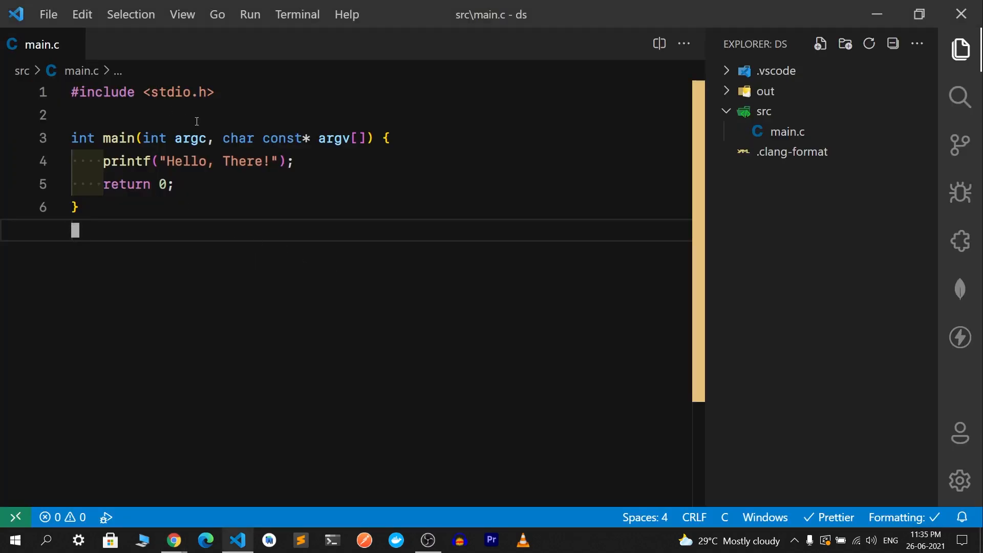
key("enter")
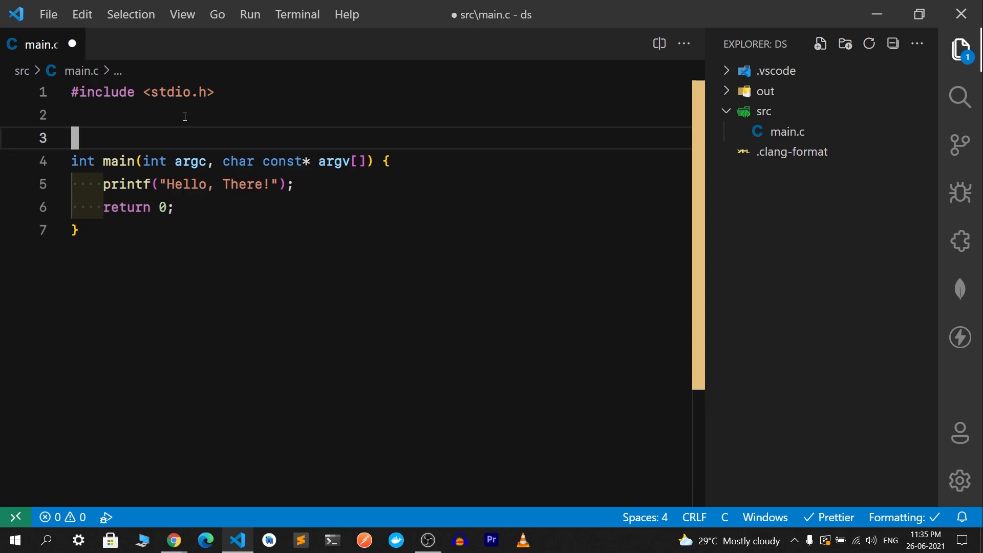
key("Enter")
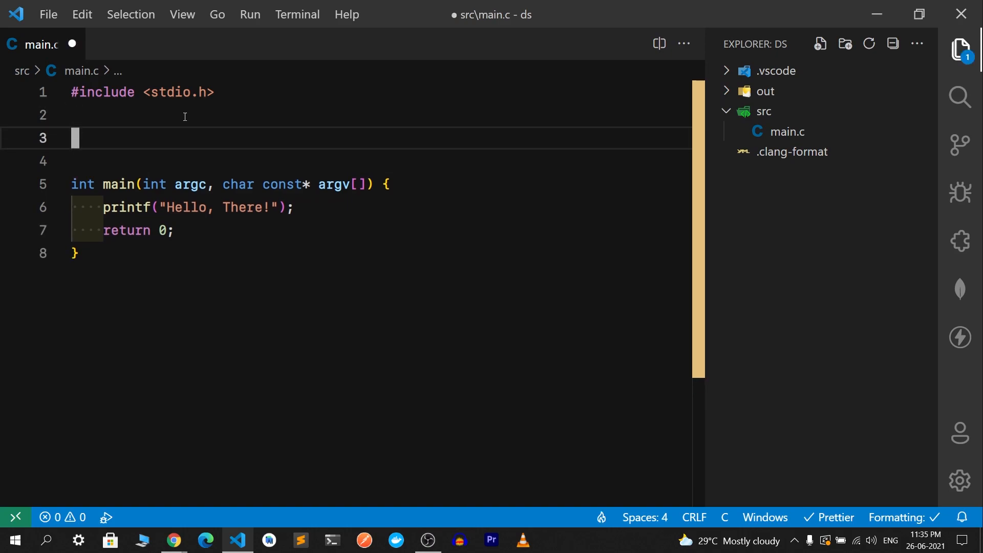
type("int")
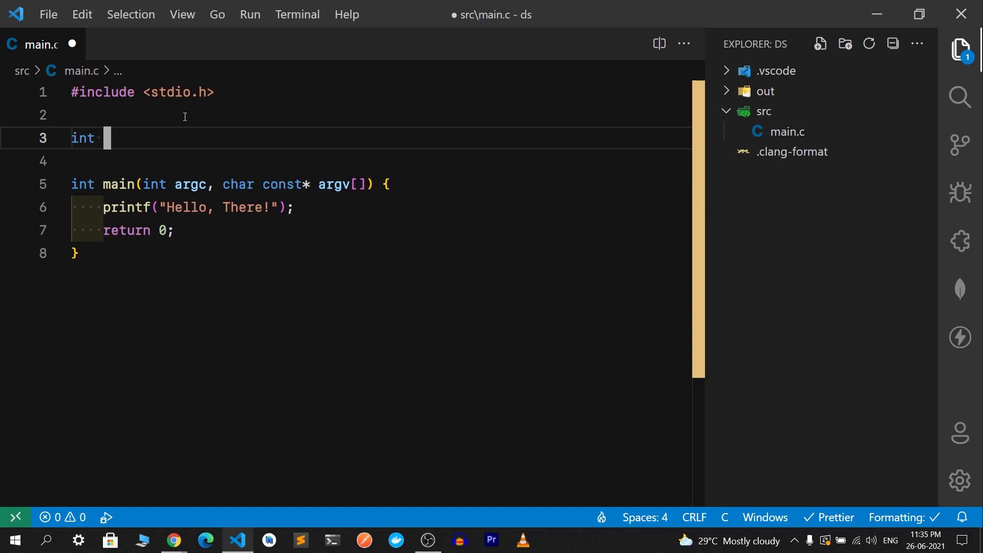
type("do")
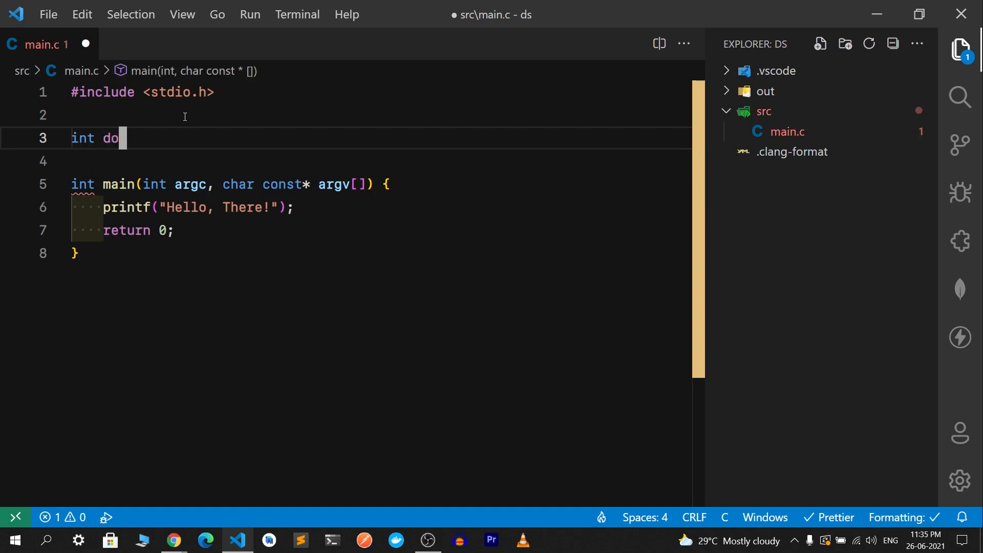
type("uble(i")
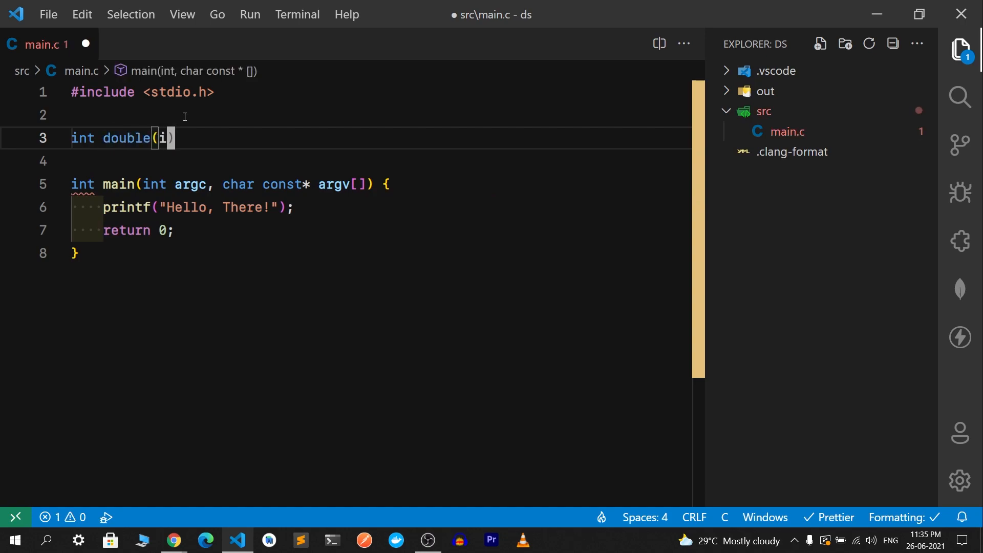
type("int elem")
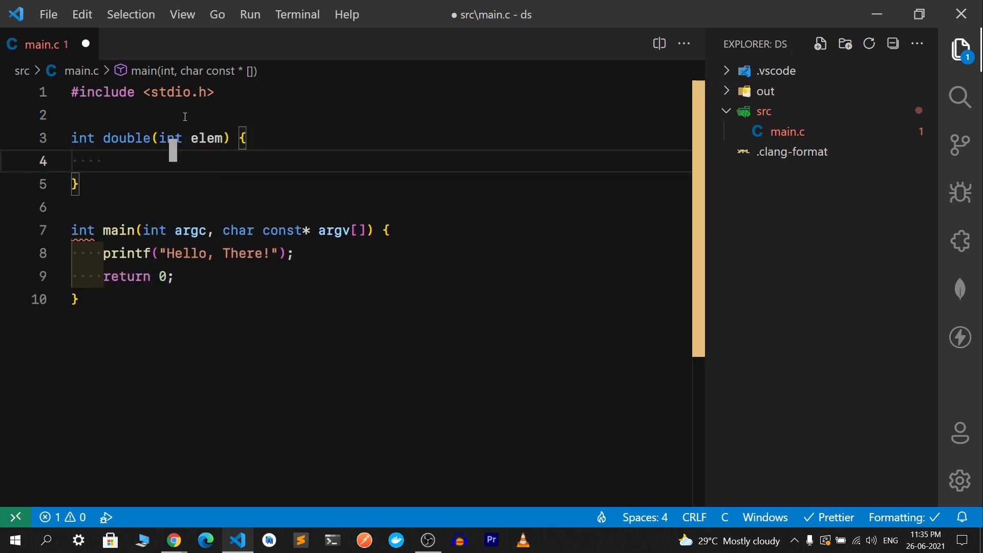
type("return")
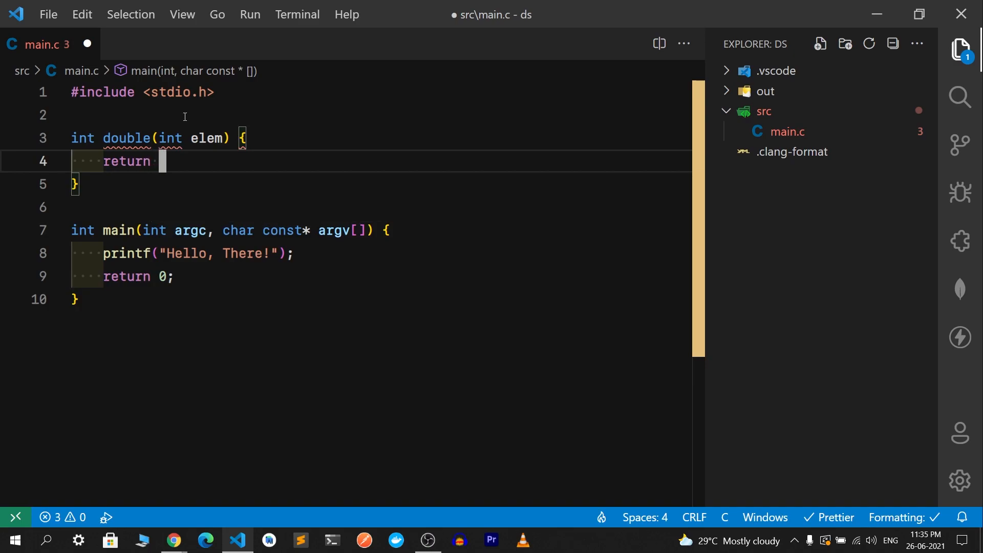
type("elem *")
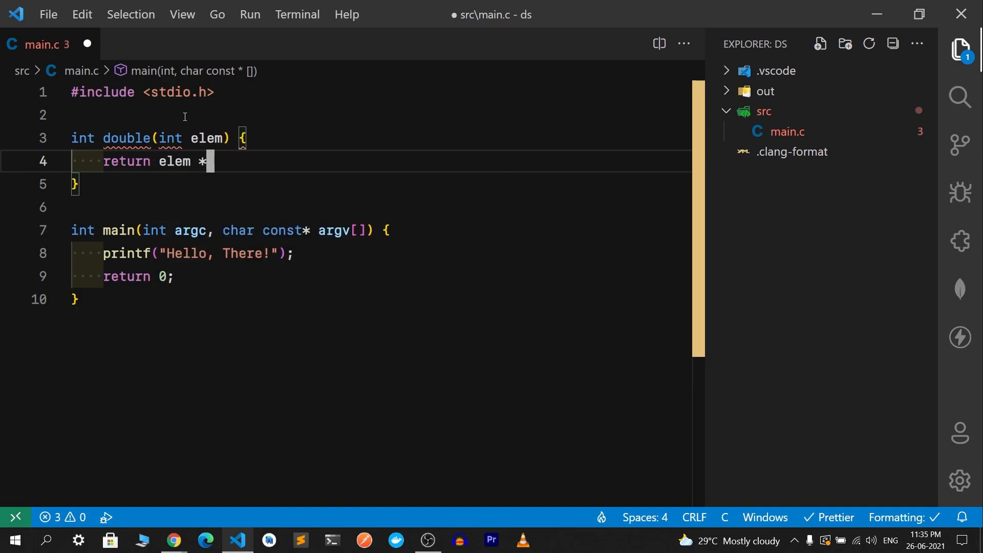
type("2;")
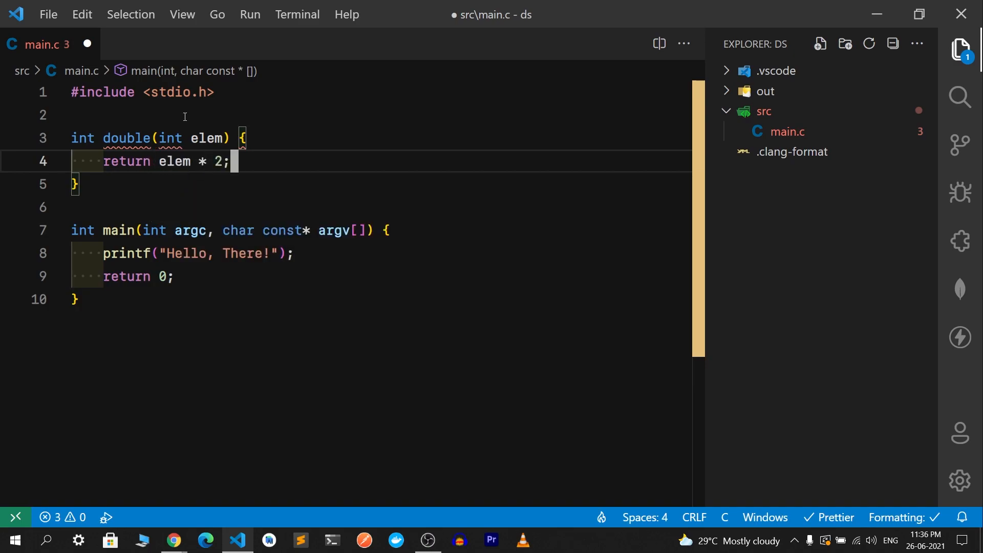
Step: Replace main's greeting printf with int arr[5] = { 1, 5, 2, 4, 3 };
left_click(232, 253)
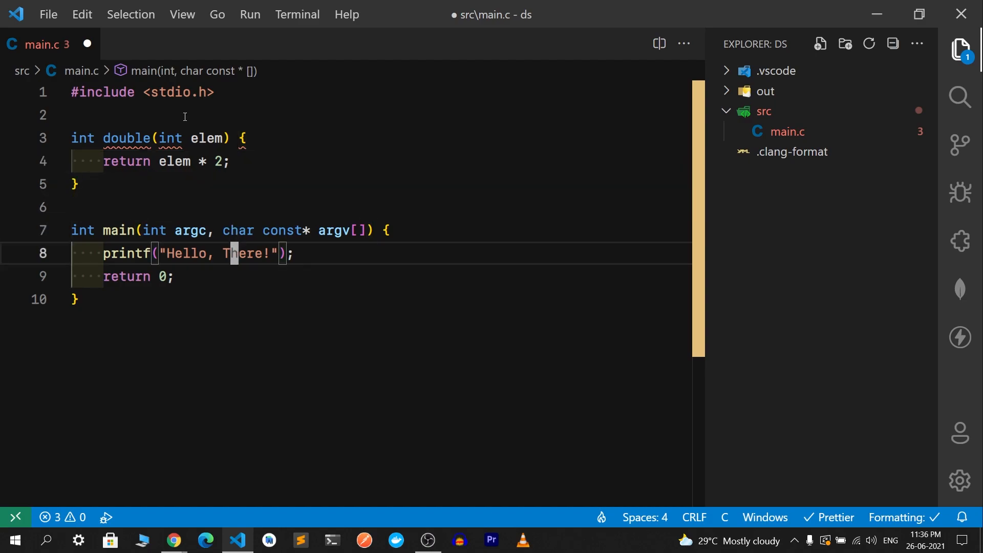
type("i")
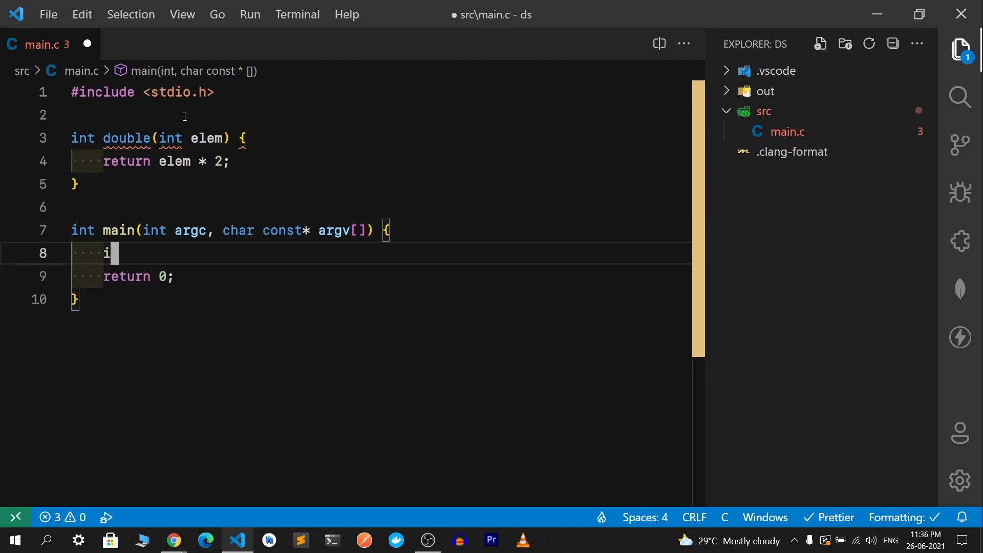
type("nt arr")
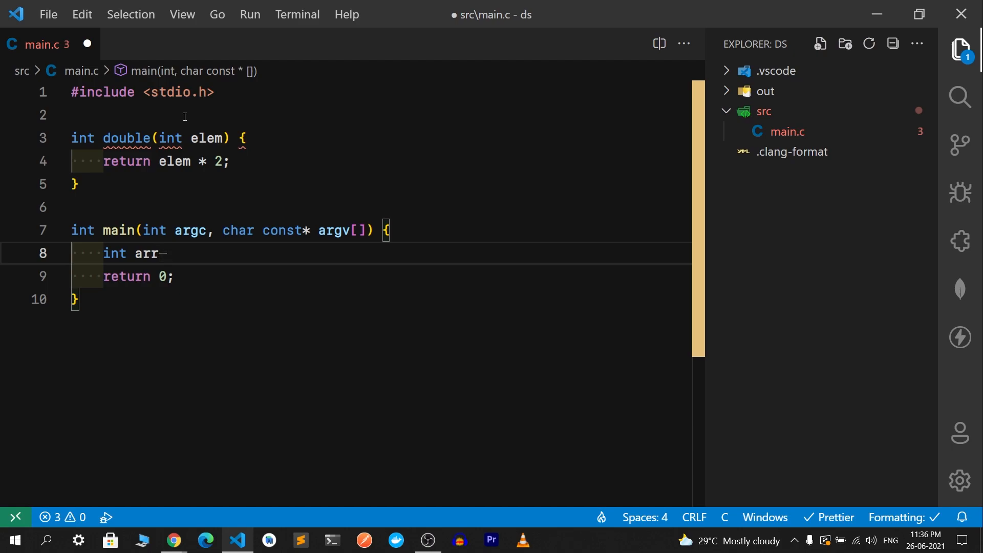
type("[5]")
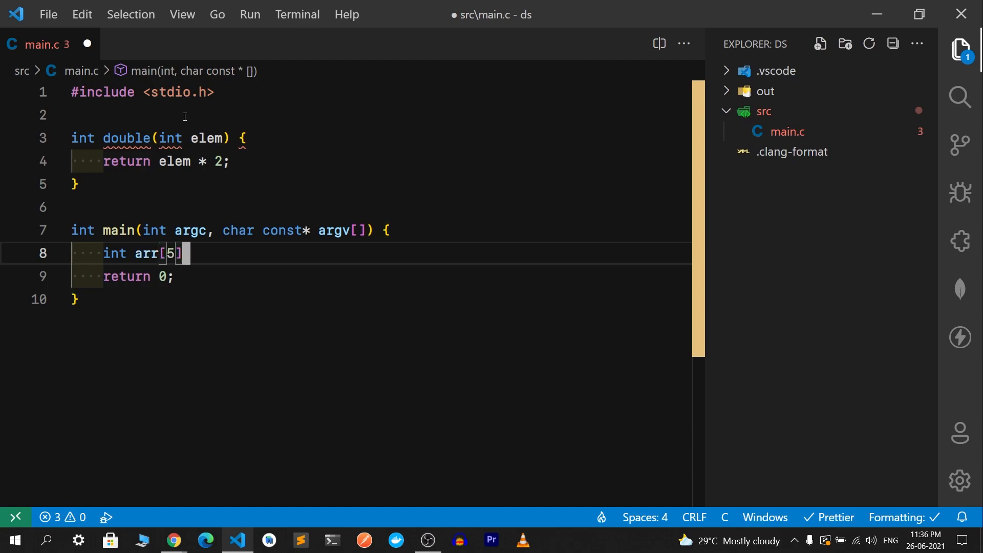
type("= {")
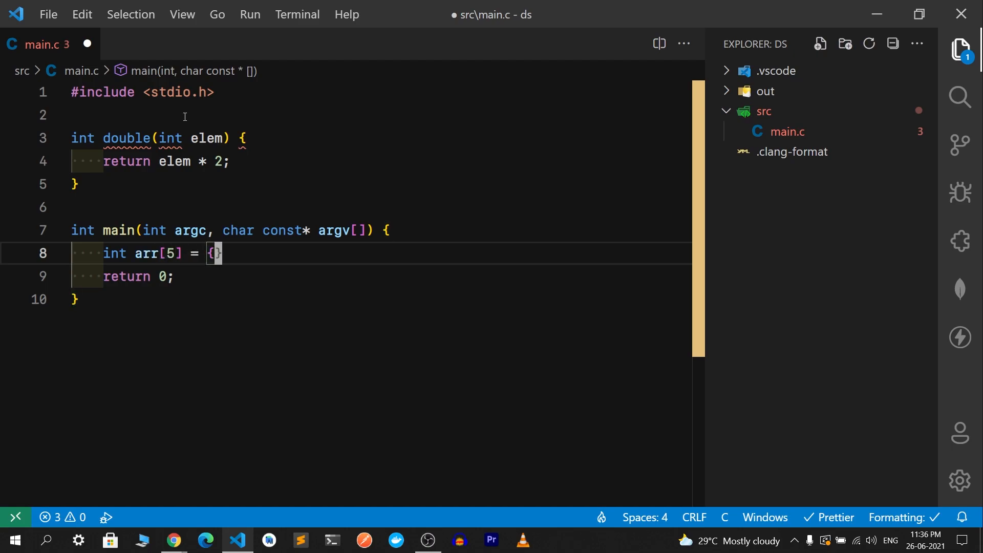
type("1, 5,")
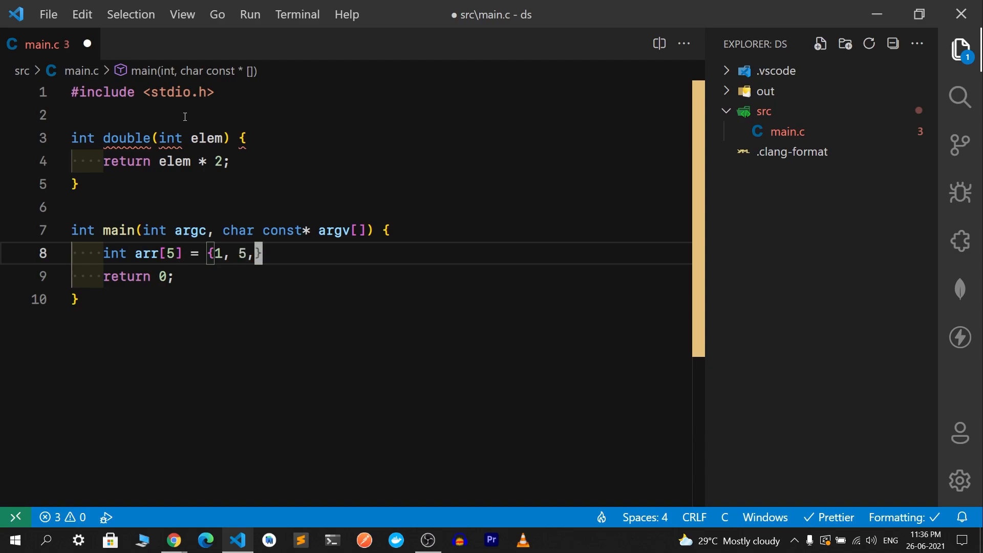
type("2, 4, 3")
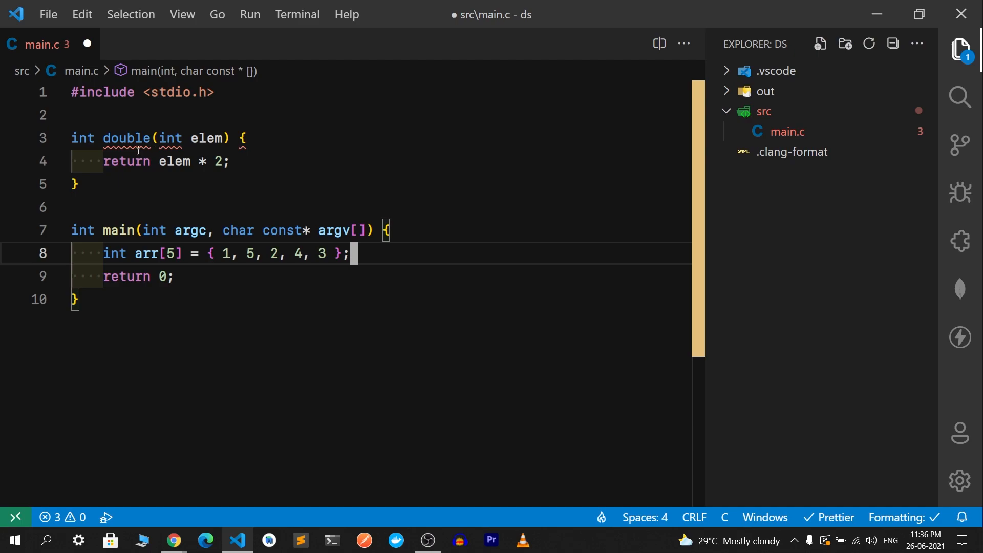
mouse_move(126, 139)
type("makeD")
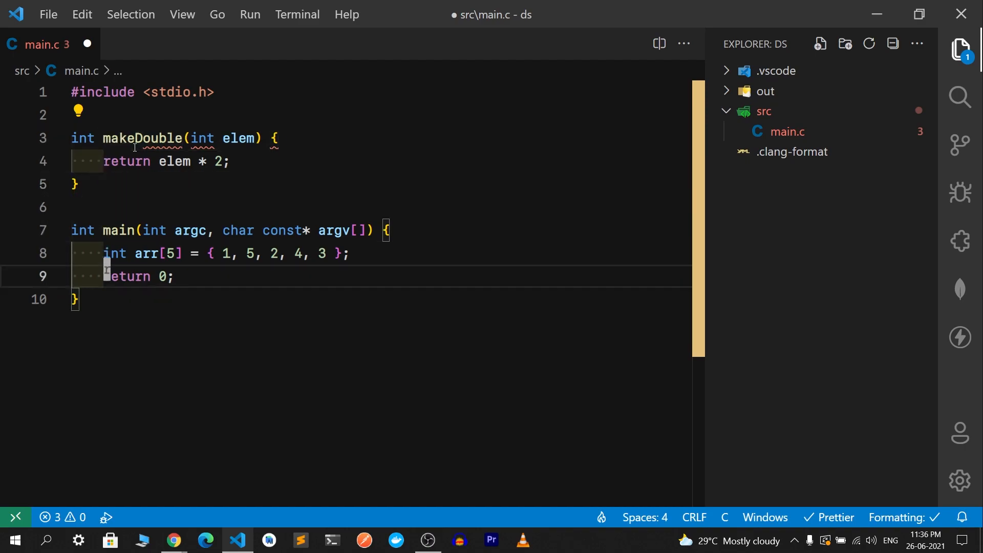
Step: Save main.c and set the for loop to run over 5 elements, clearing the placeholder body
key("ctrl+s")
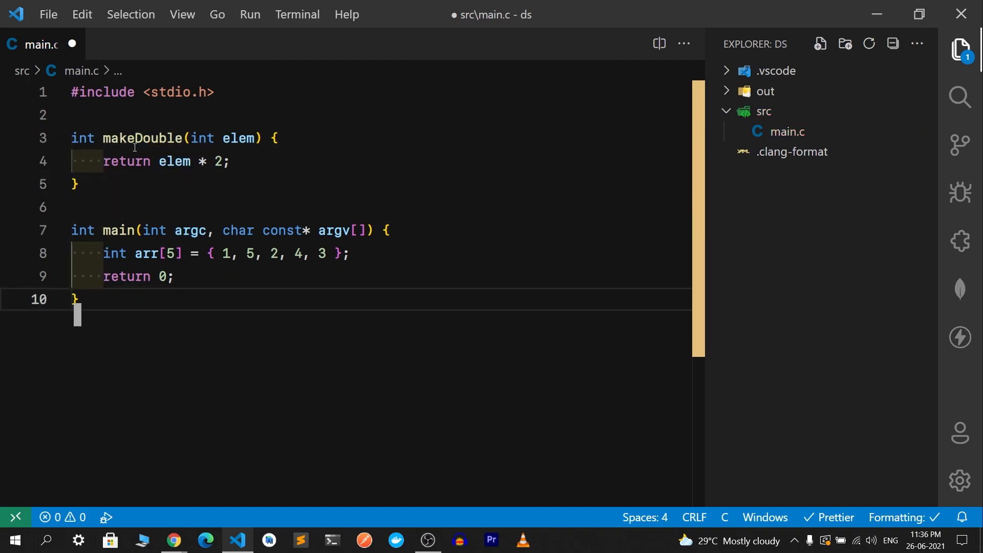
left_click(165, 276)
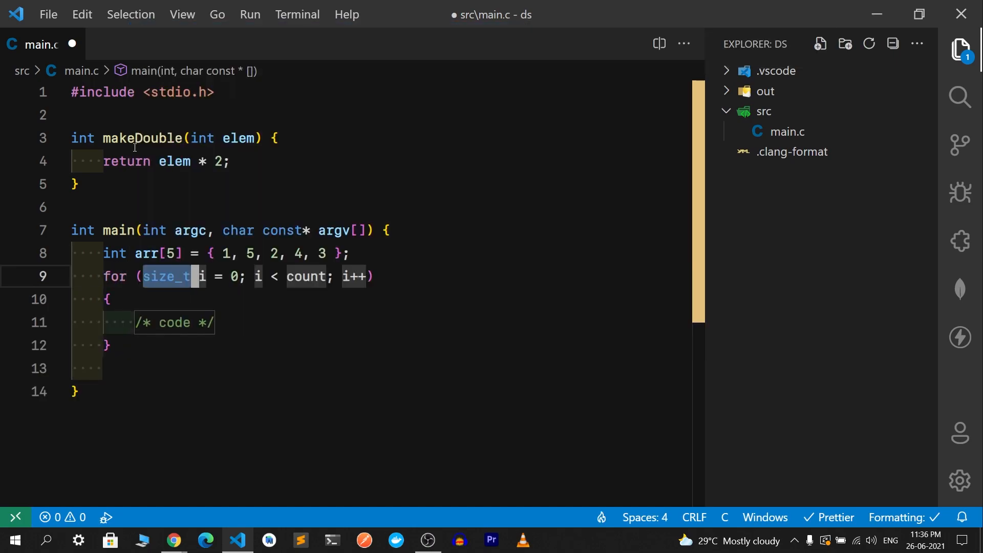
type("int")
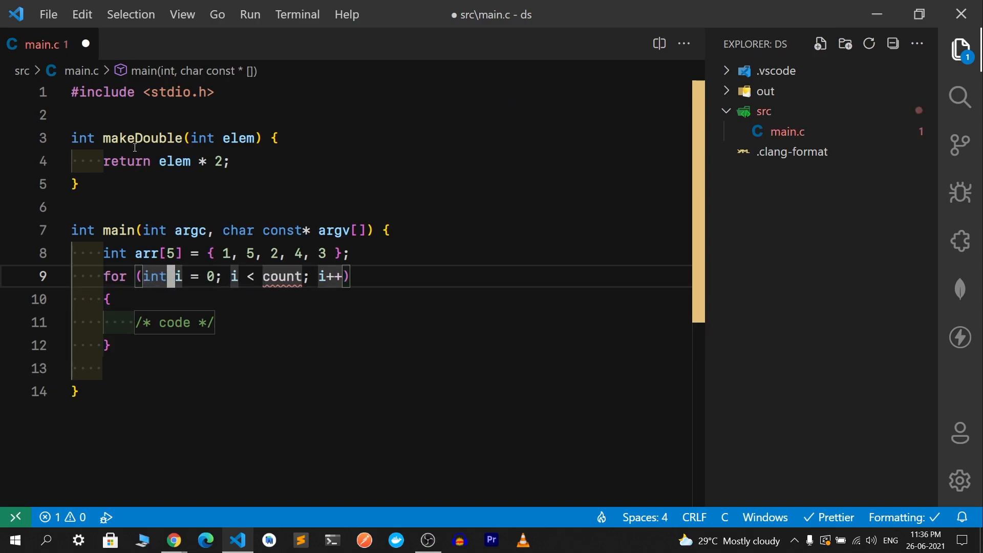
double_click(285, 276)
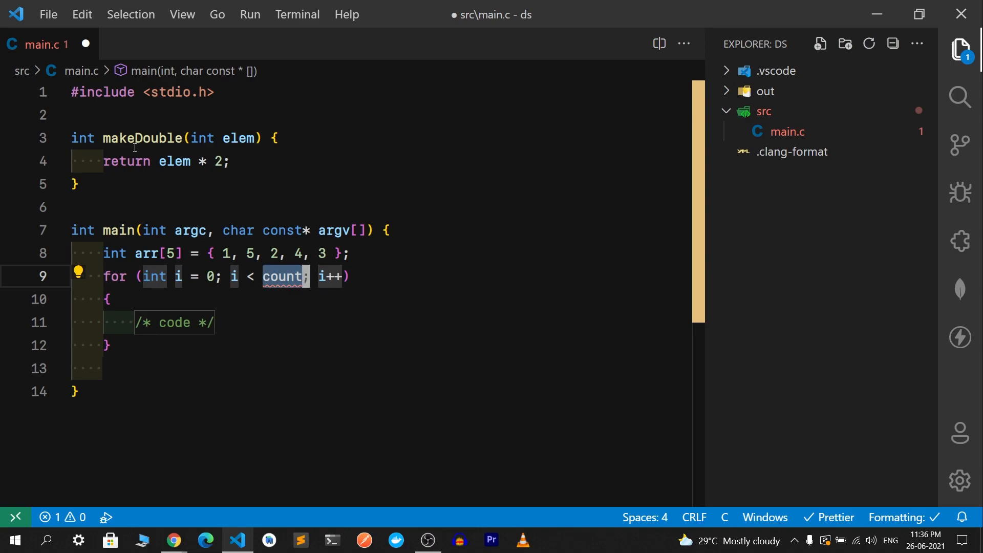
type("5")
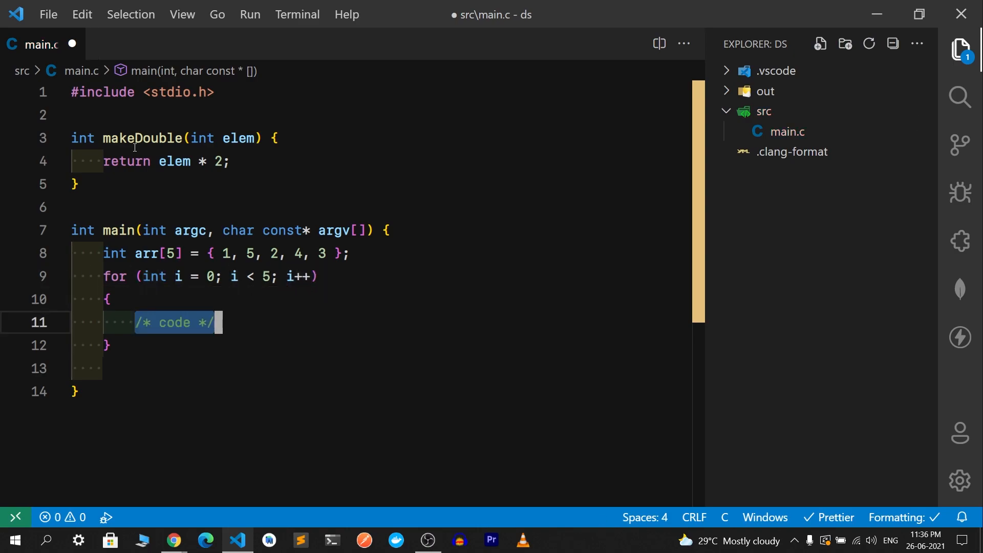
key("Delete")
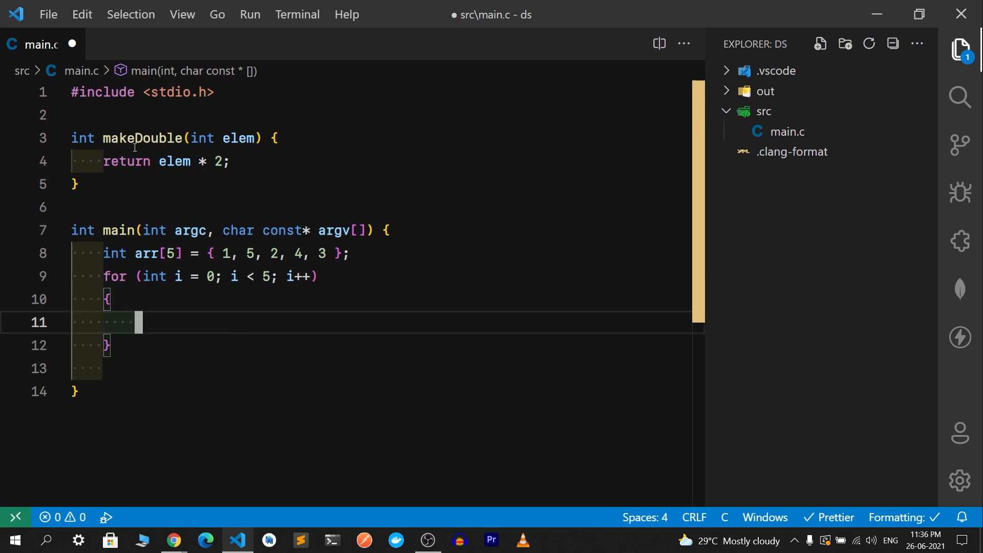
Step: Print makeDouble(arr[i]) with a newline inside the loop and end main with return 0
type("printf(\"%d")
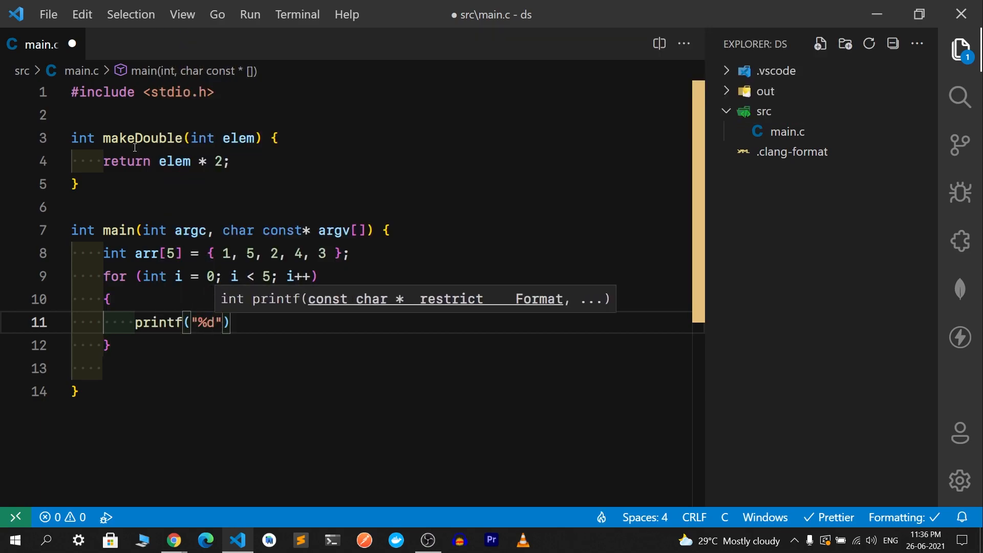
type("\\n")
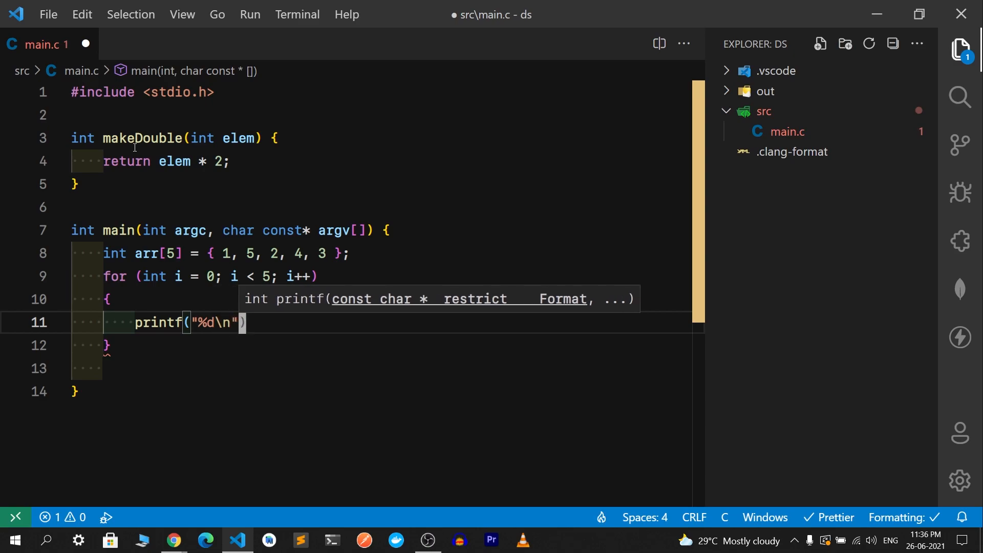
type(",")
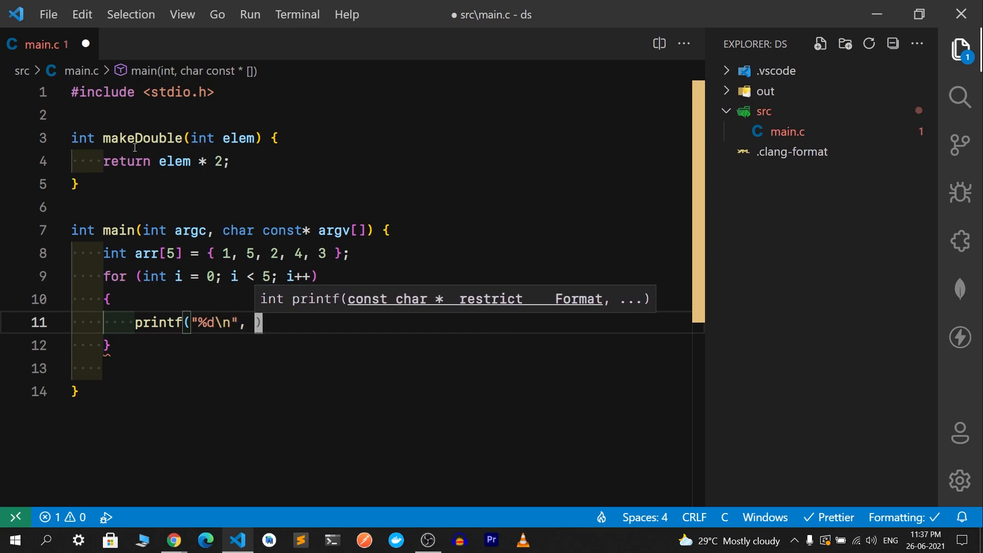
type("makeDouble")
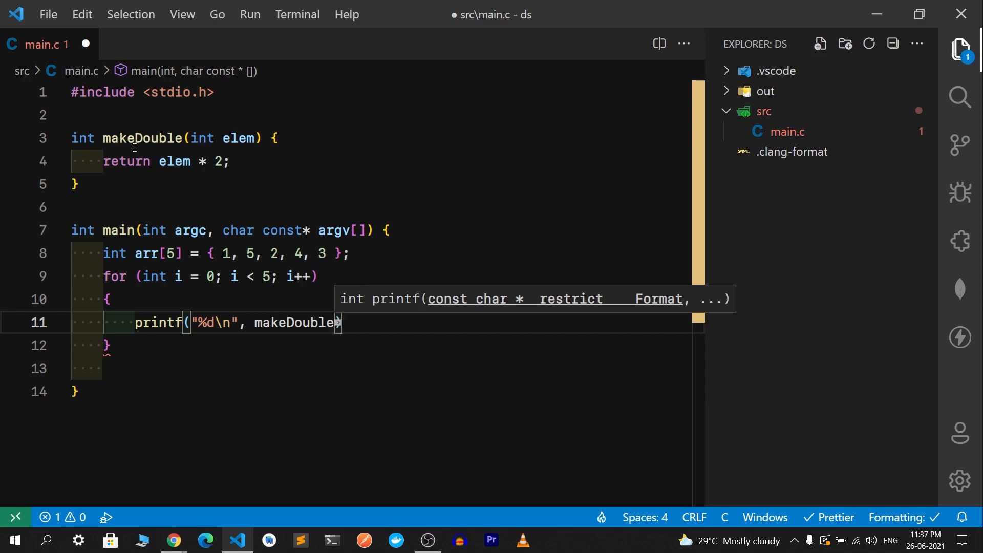
type("(arr[i")
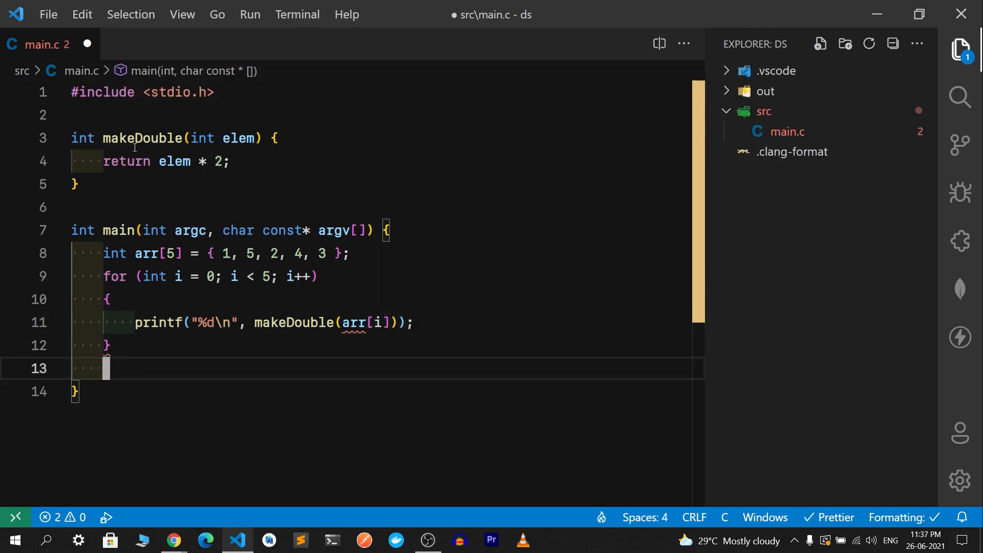
type("return 0;")
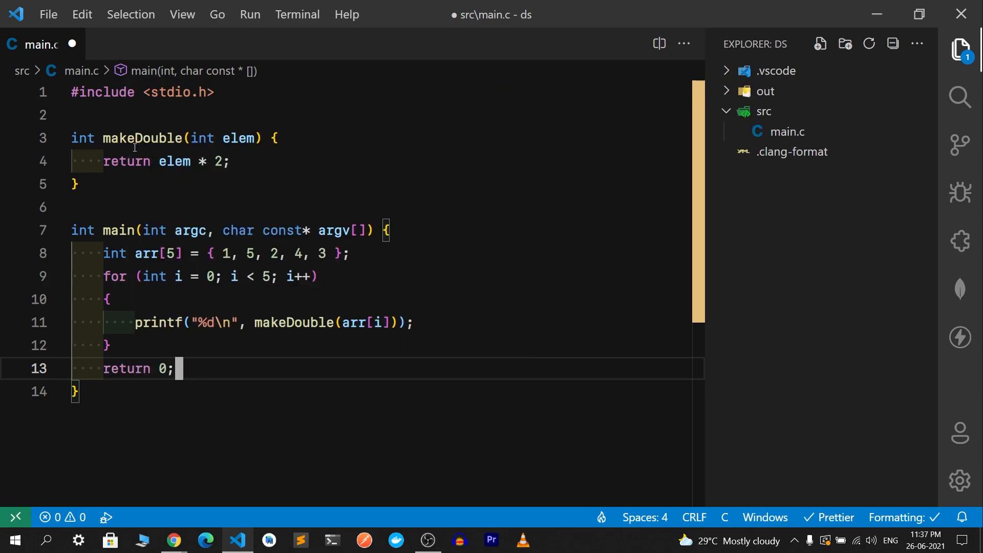
Step: Save main.c so format-on-save moves the loop's opening brace onto the for line
key("ctrl+s")
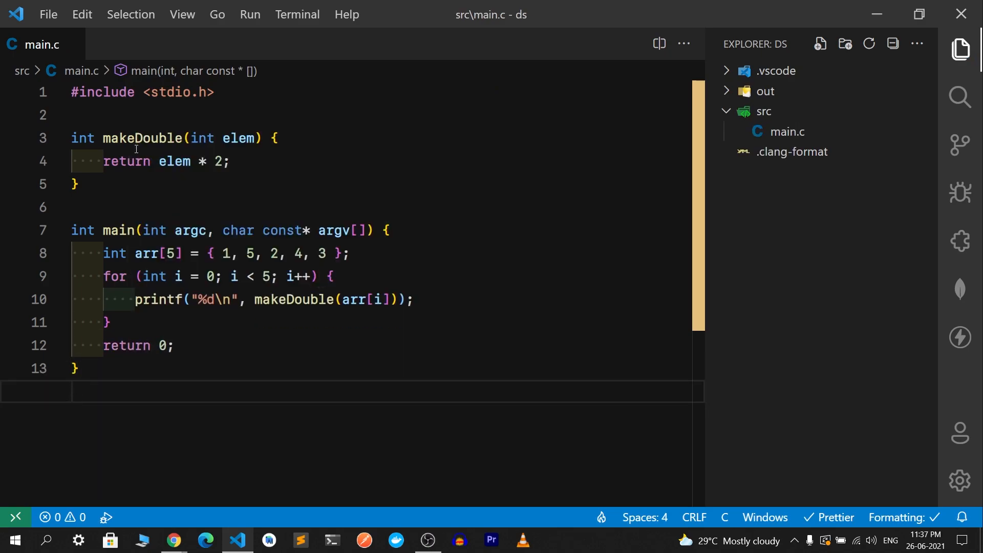
left_click(159, 207)
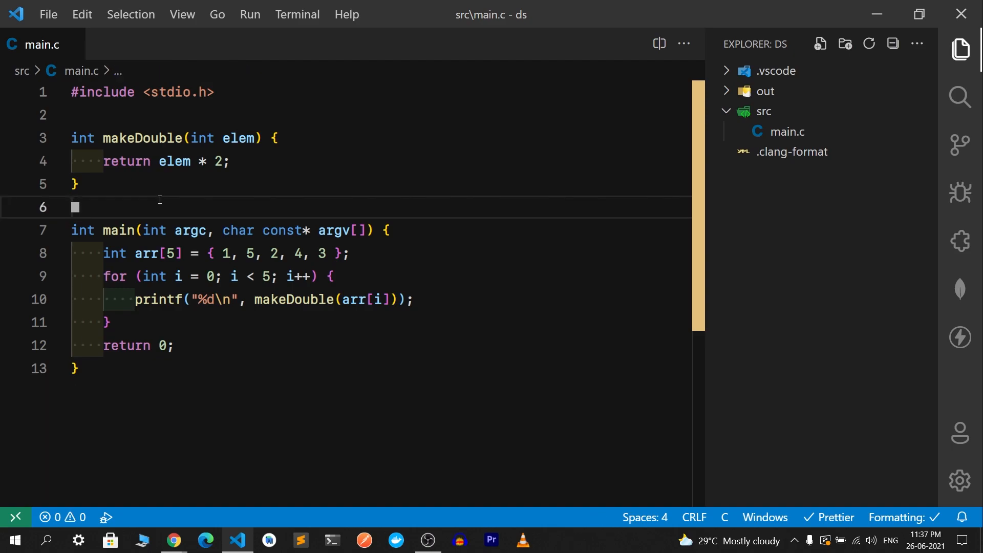
left_click(78, 115)
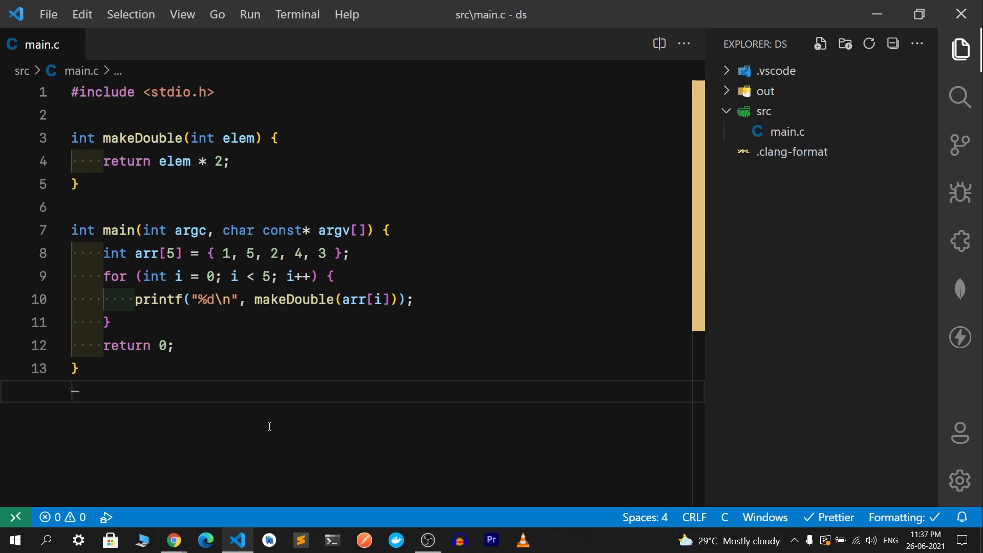
mouse_move(255, 400)
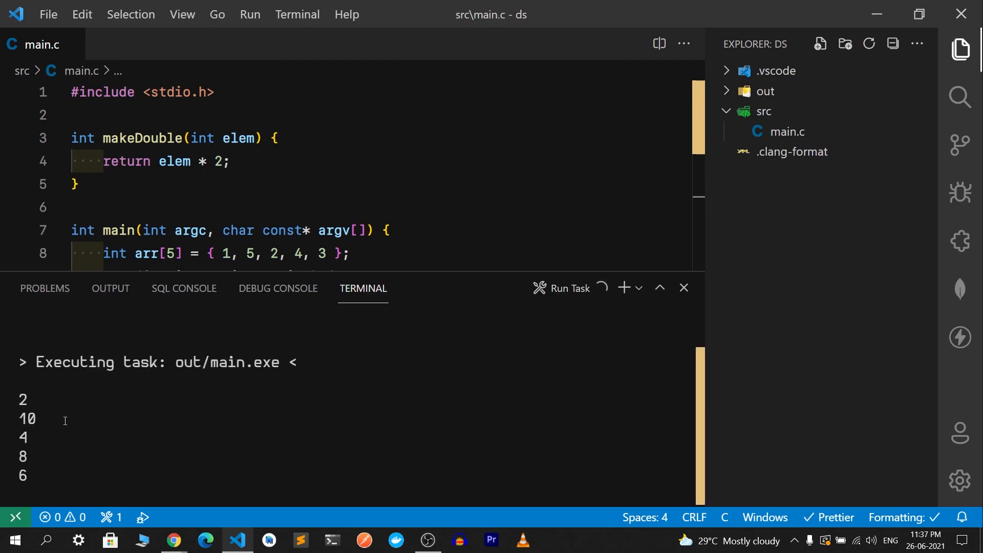
Step: Scroll the terminal to view out/main.exe printing 2, 10, 4, 8 and 6
scroll("down", 3)
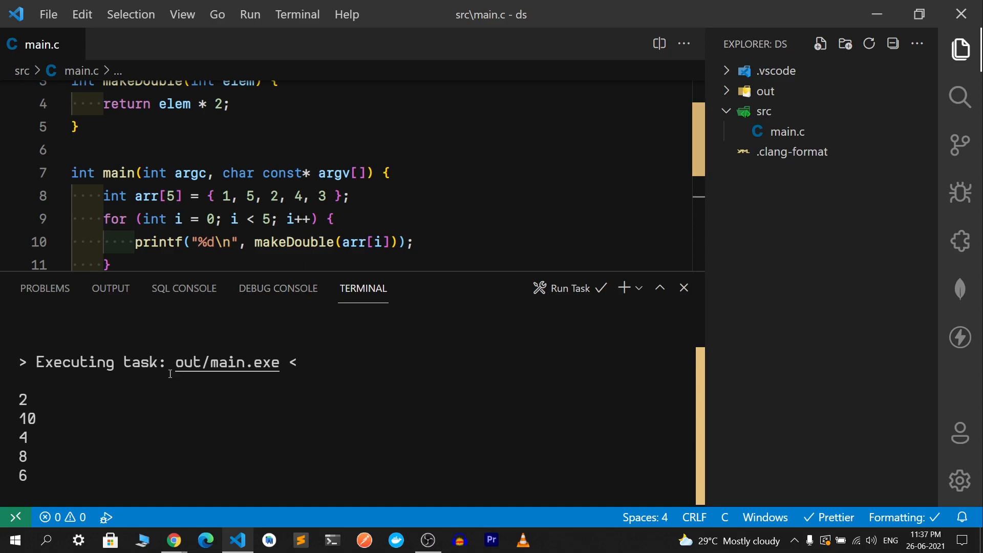
mouse_move(405, 427)
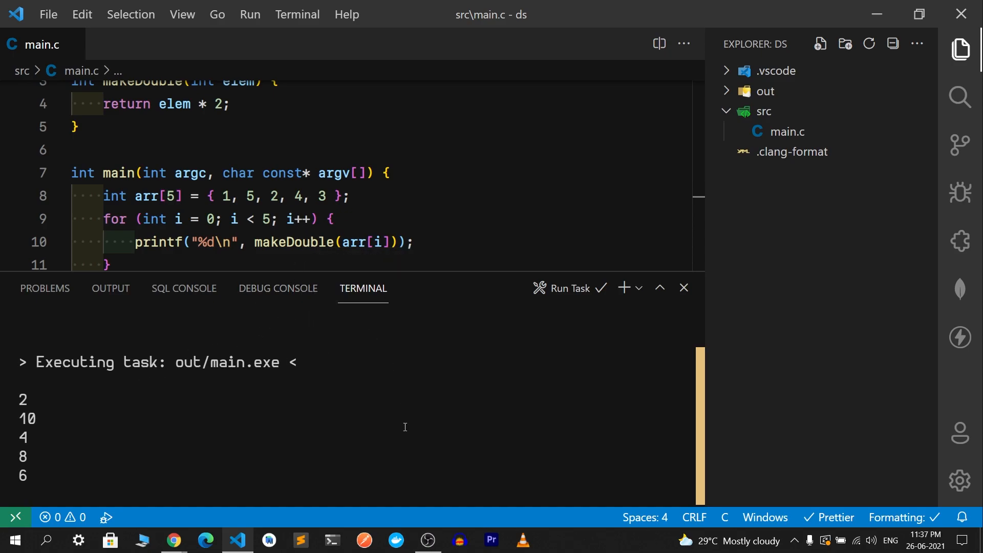
Step: Close the Terminal panel and dismiss the Terminal menu, leaving only main.c visible
left_click(684, 288)
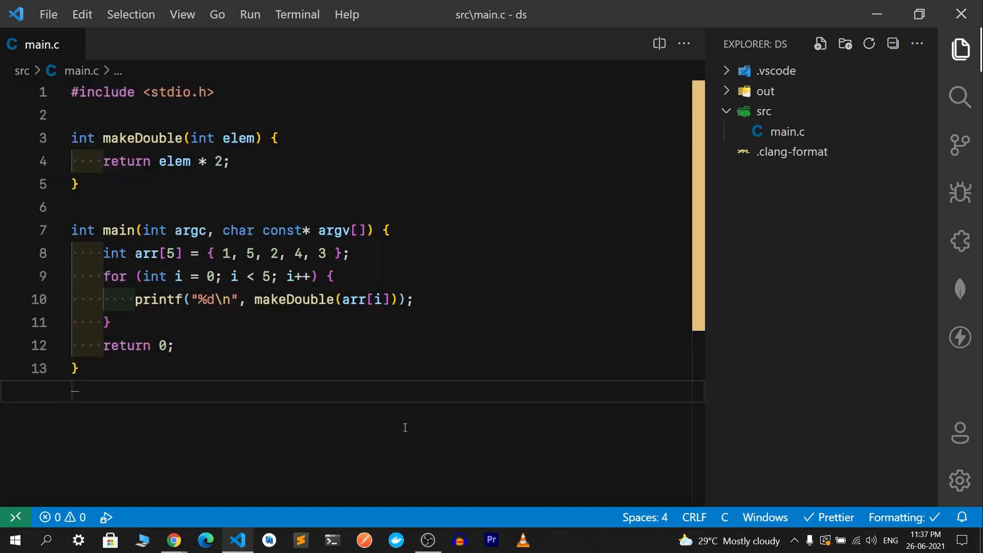
left_click(181, 115)
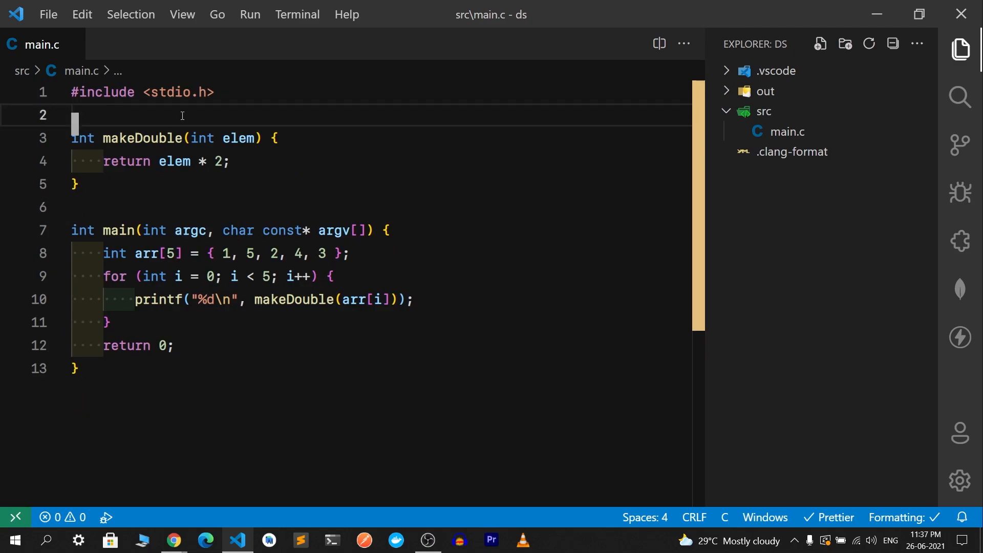
left_click(226, 391)
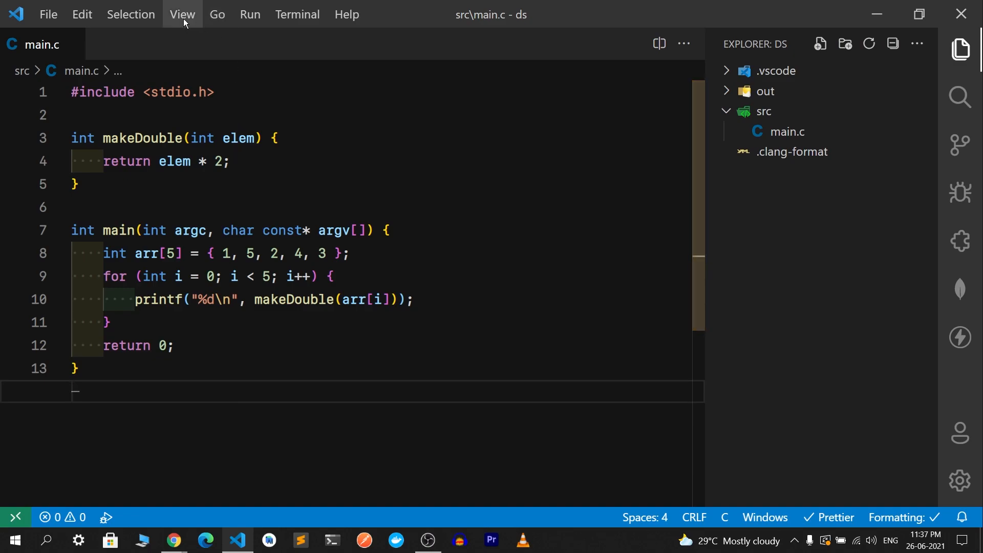
left_click(297, 14)
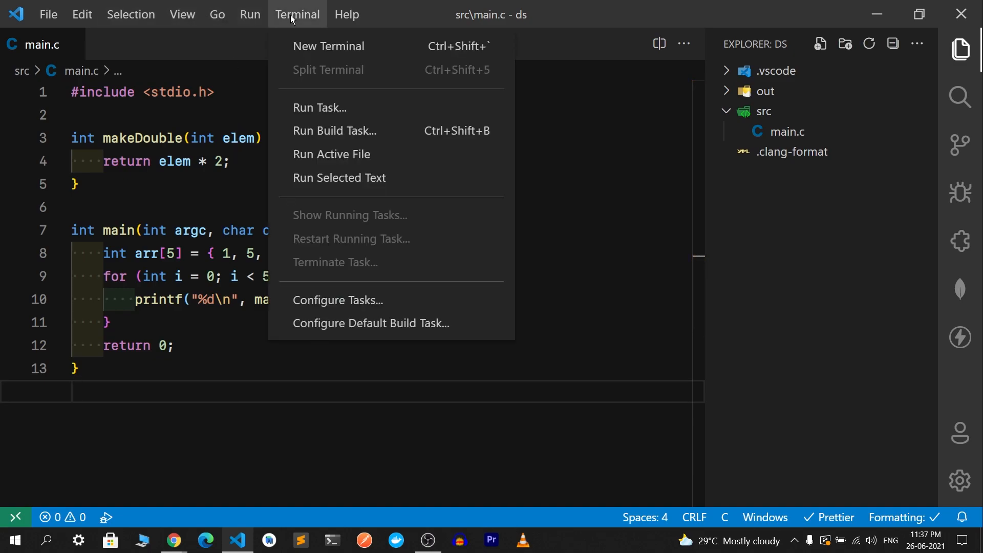
left_click(249, 14)
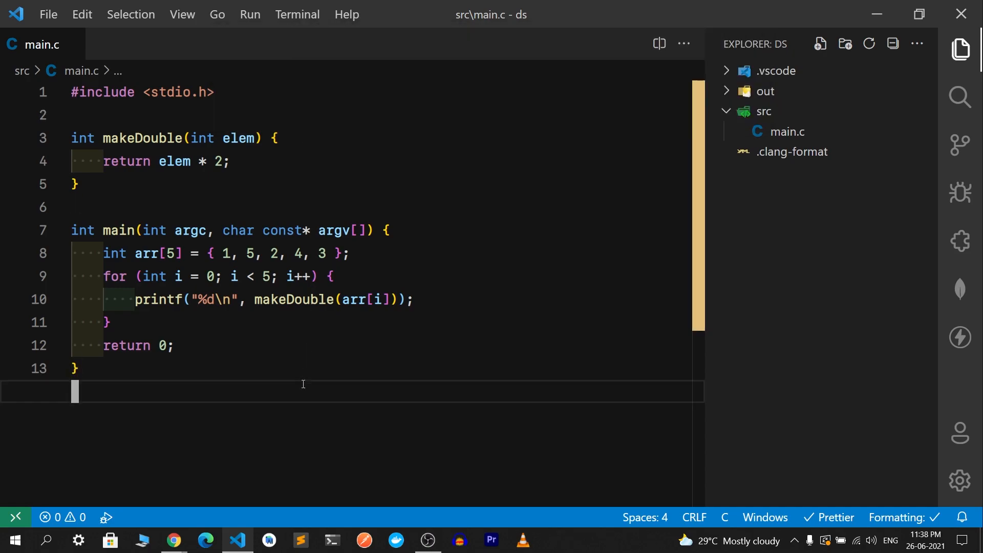
Step: Expand .vscode and start a new file named launch.json inside it
left_click(775, 70)
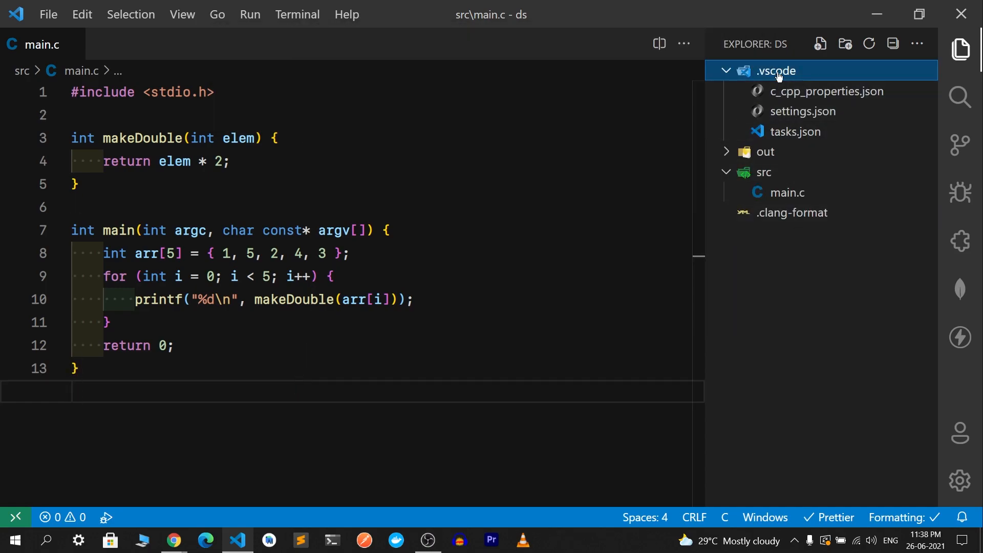
left_click(820, 43)
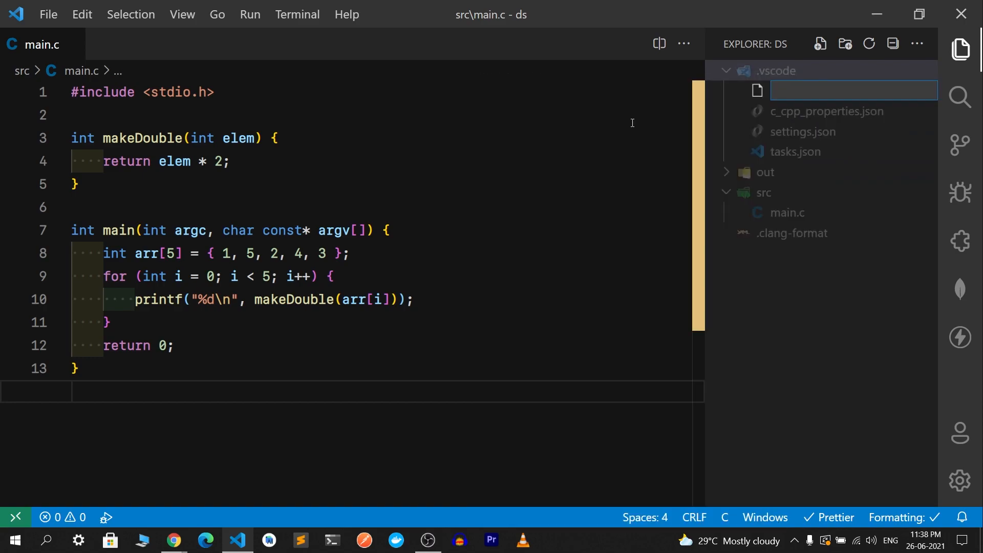
type("launch.")
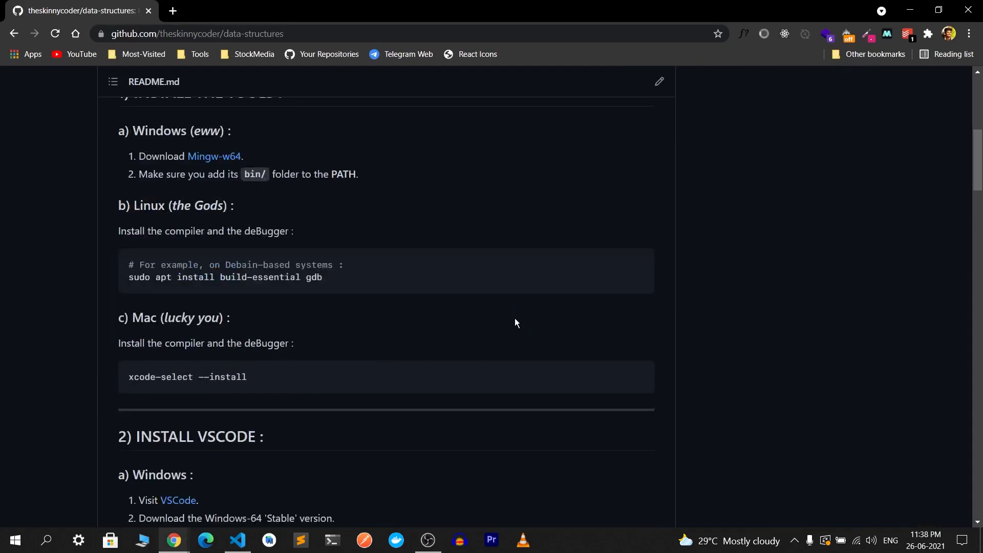
Step: Scroll to 'd) The launch.json file' and copy its configuration code block
scroll("down", 3)
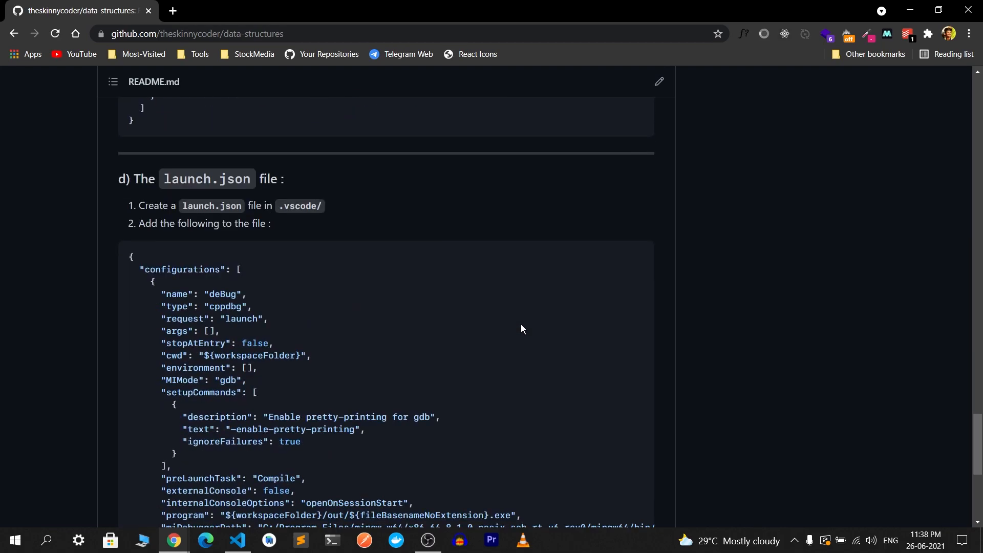
left_click(237, 540)
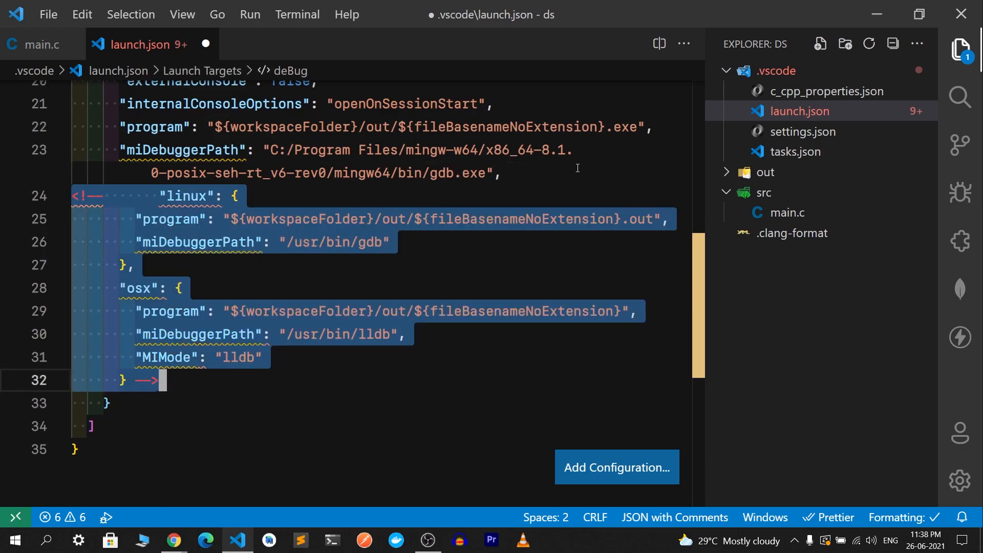
Step: Delete the commented Linux and macOS entries and review the gdb debug configuration
key("Delete")
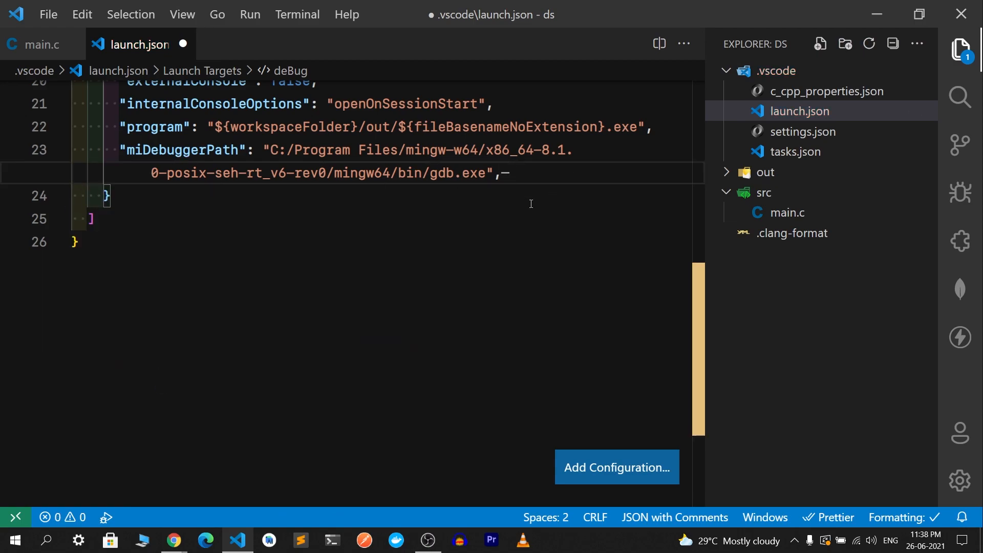
scroll("up", 3)
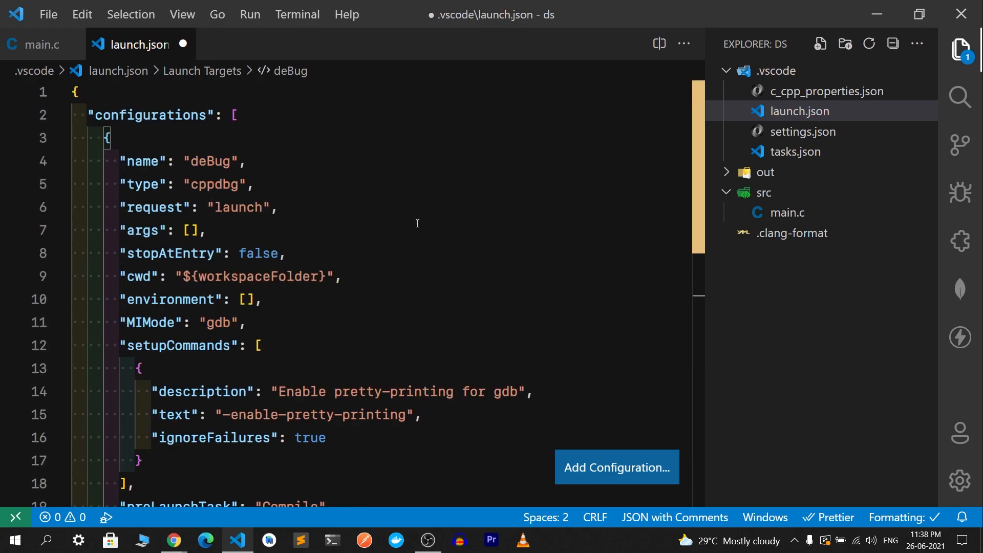
mouse_move(797, 172)
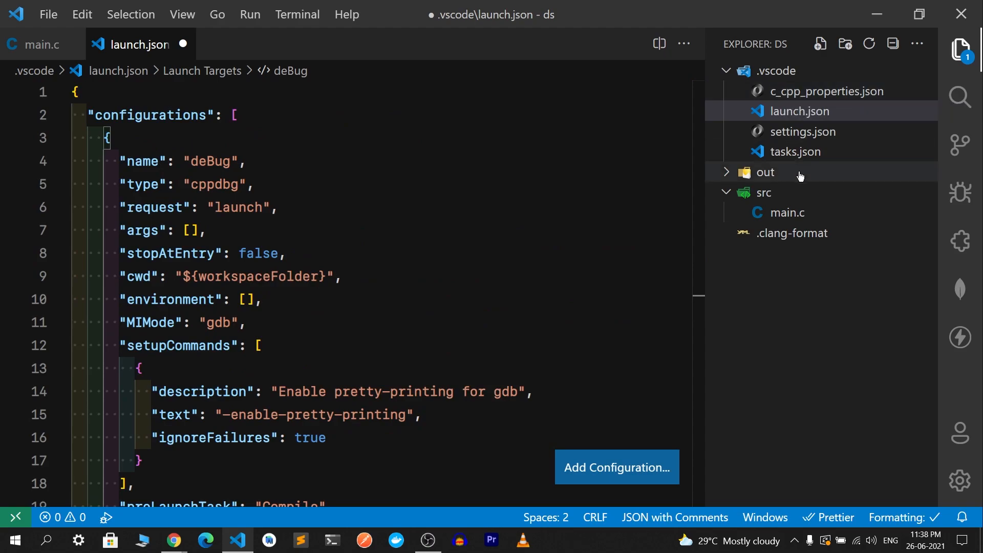
scroll("down", 3)
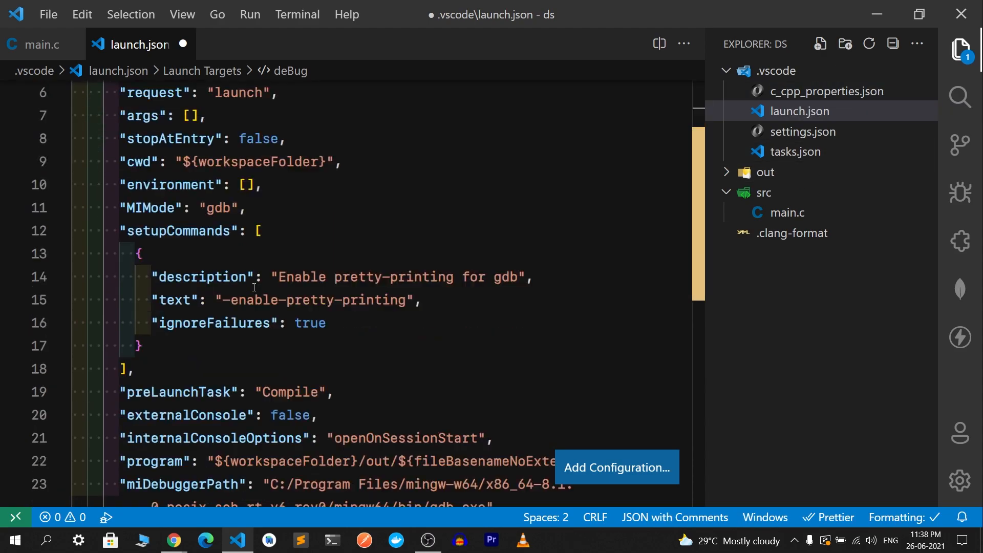
scroll("down", 3)
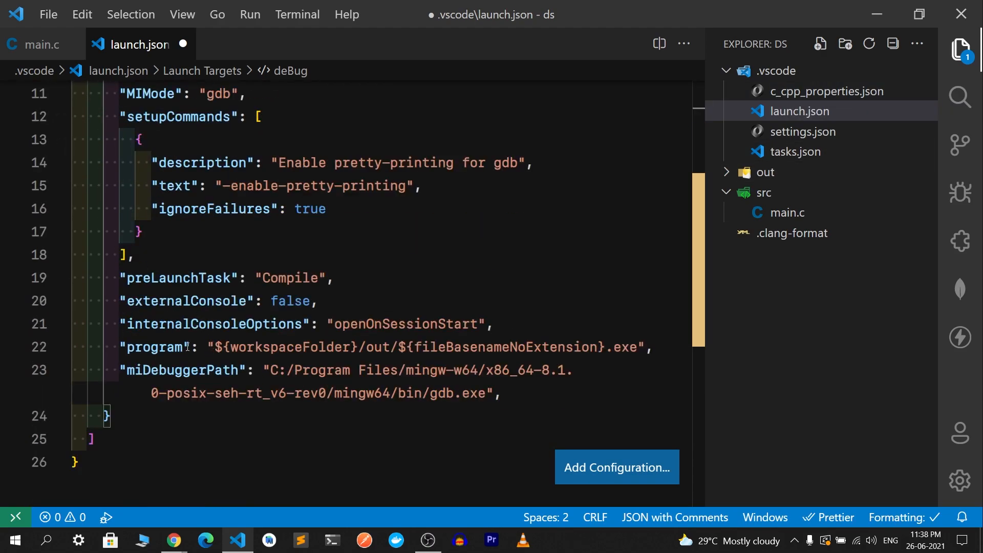
mouse_move(160, 347)
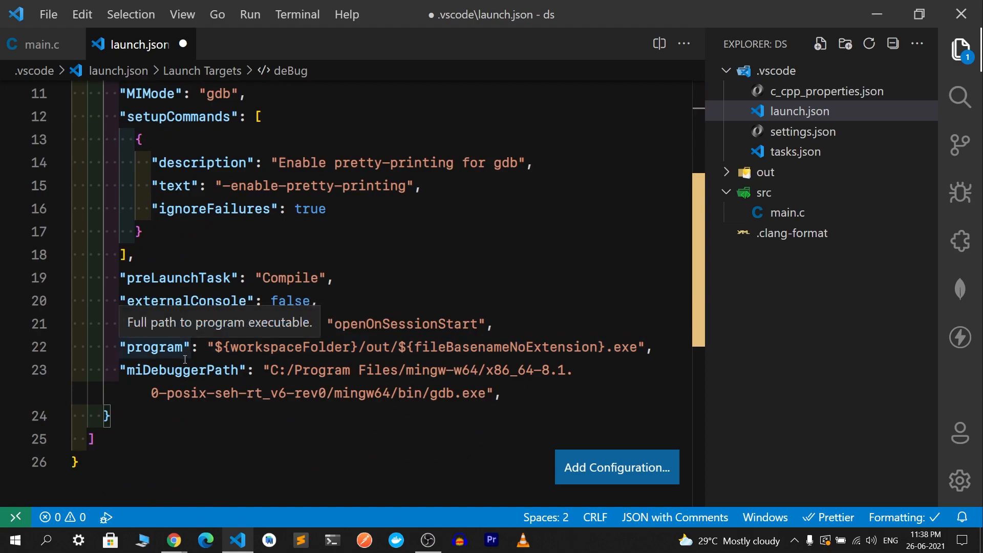
mouse_move(182, 370)
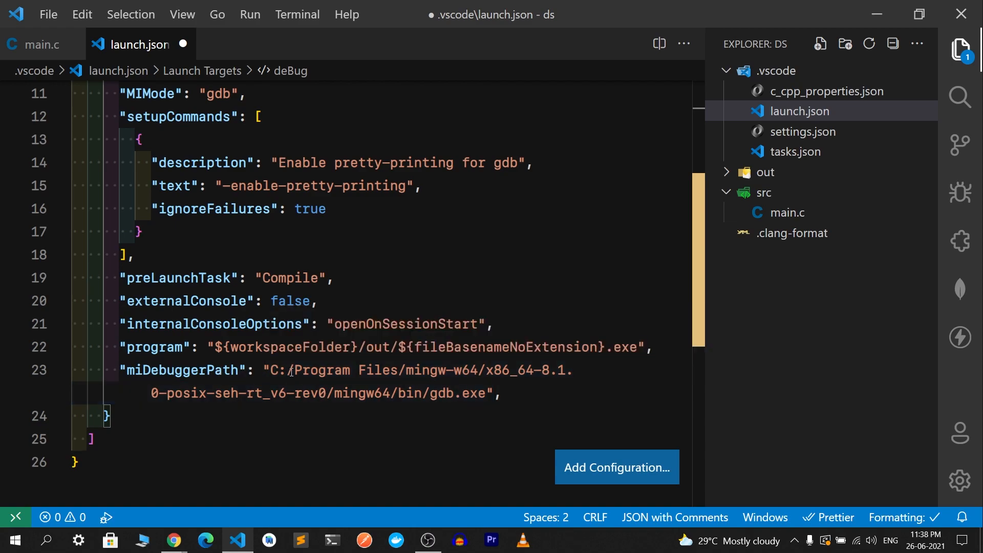
scroll("up", 3)
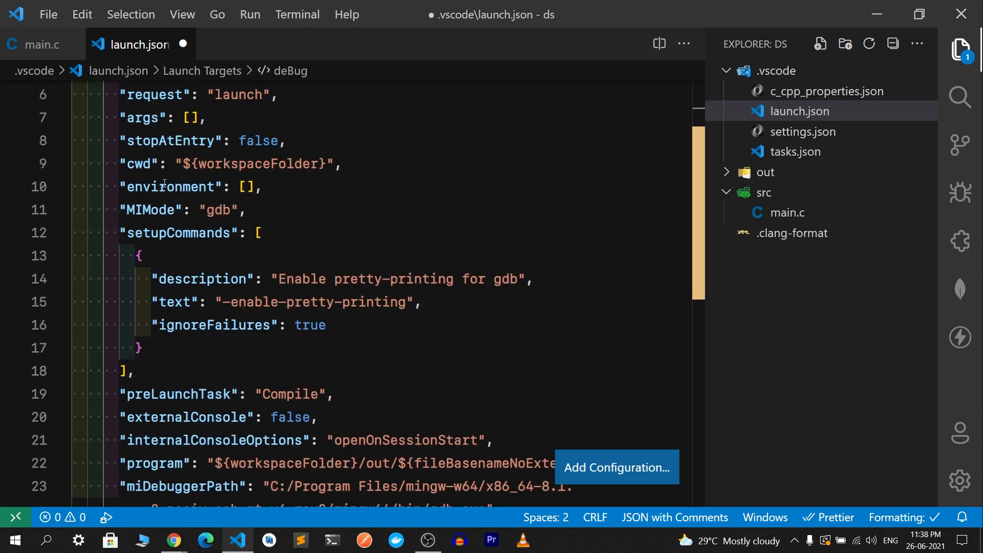
mouse_move(149, 210)
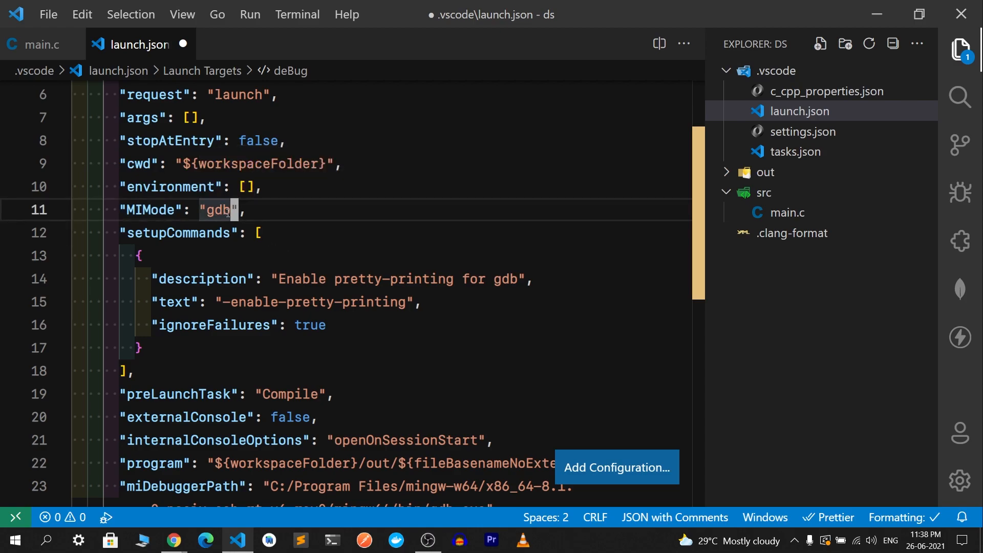
left_click(218, 210)
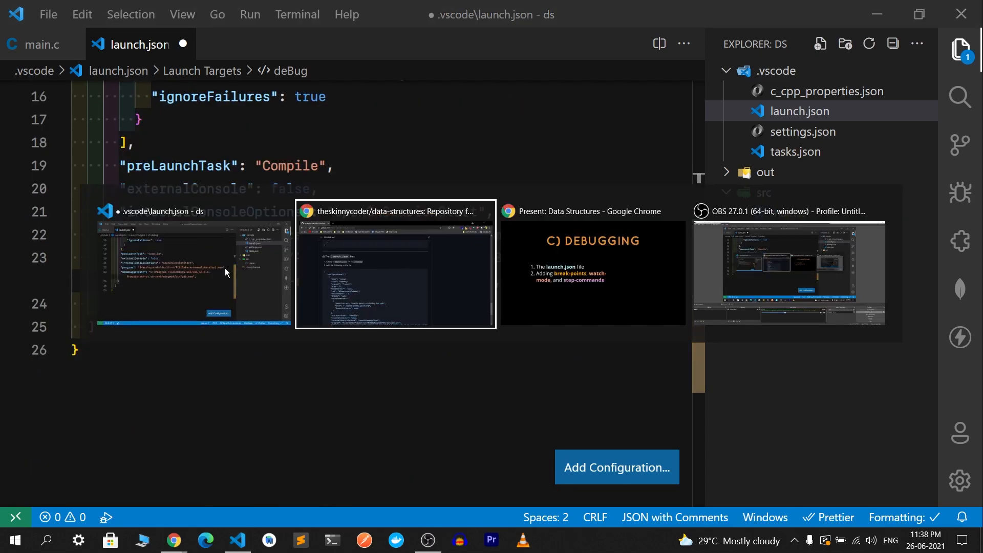
Step: Revisit the README's launch.json sample on GitHub, then return to launch.json in the editor
left_click(394, 264)
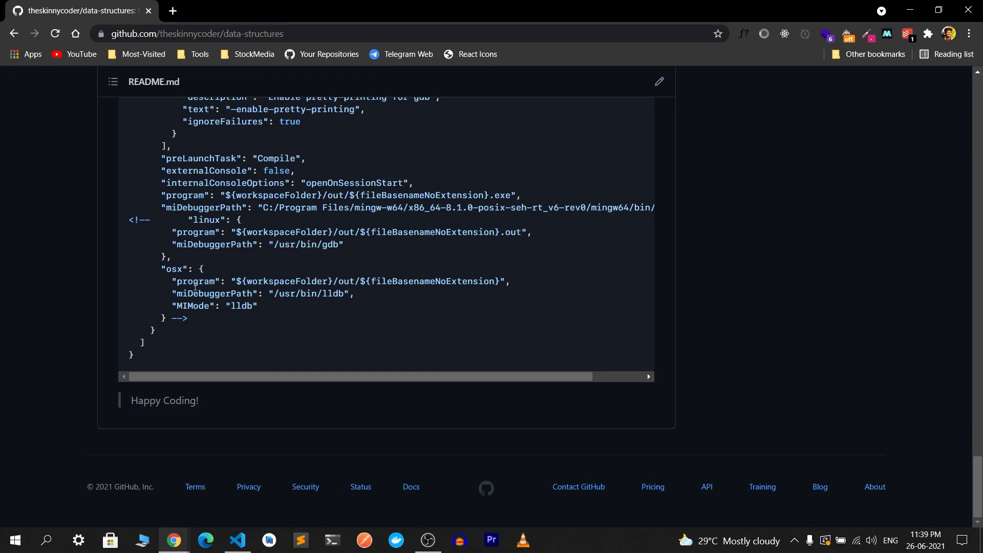
mouse_move(255, 227)
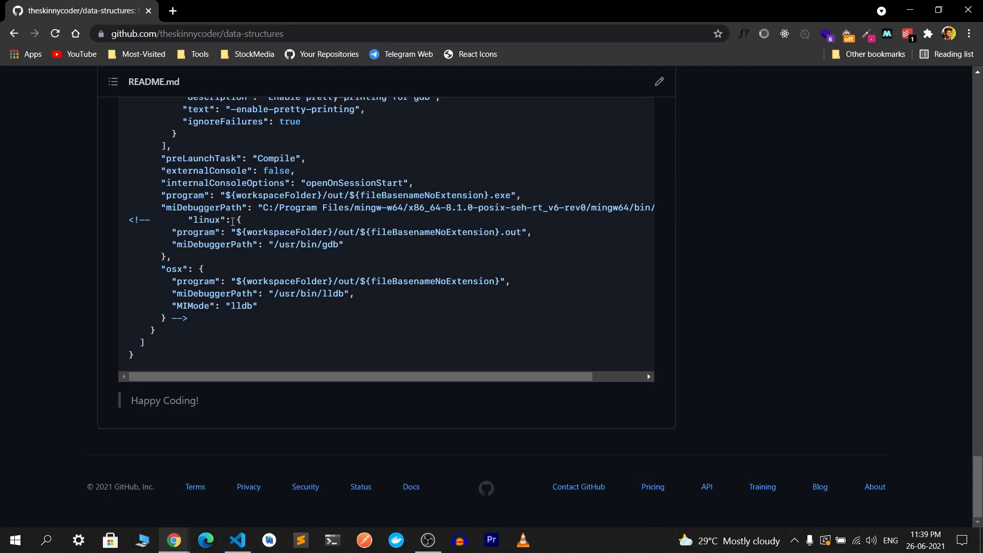
left_click(236, 539)
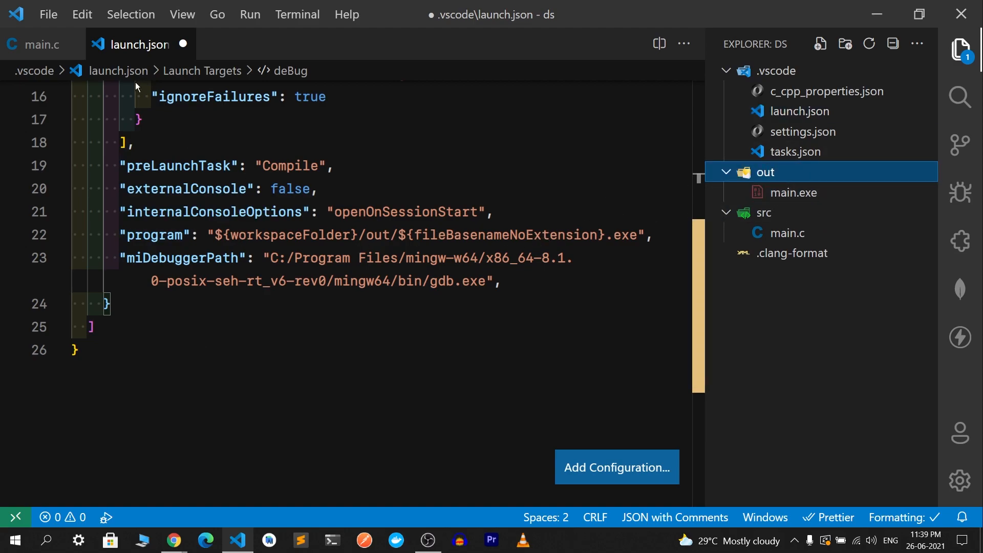
Step: Glance at main.c and launch.json, then open tasks.json to view the Compile task's gcc -g arguments
left_click(39, 45)
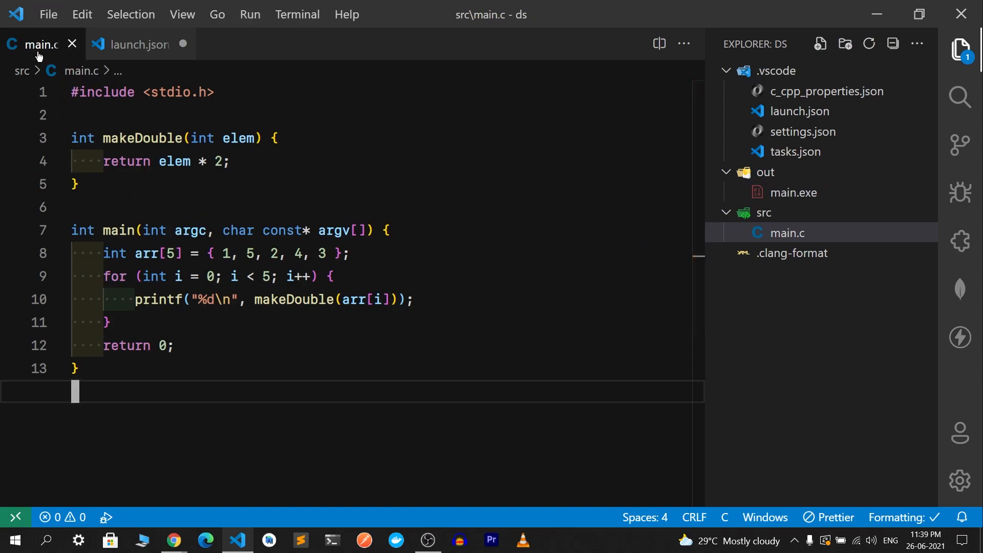
left_click(139, 44)
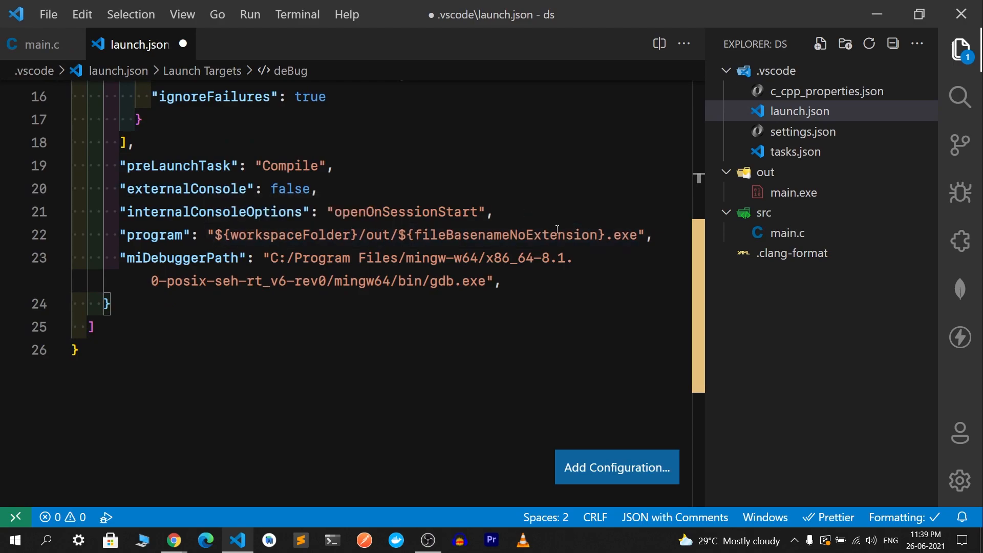
mouse_move(793, 192)
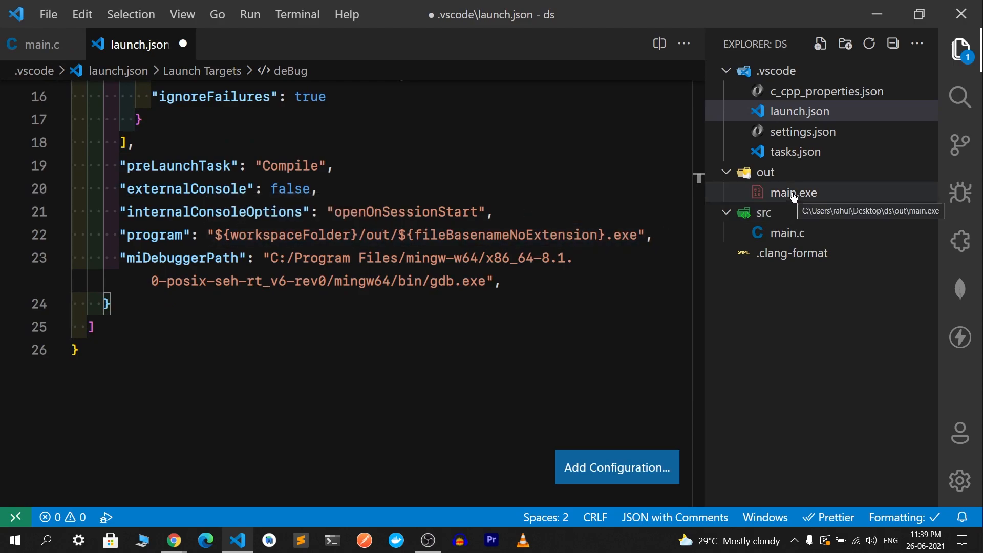
mouse_move(249, 314)
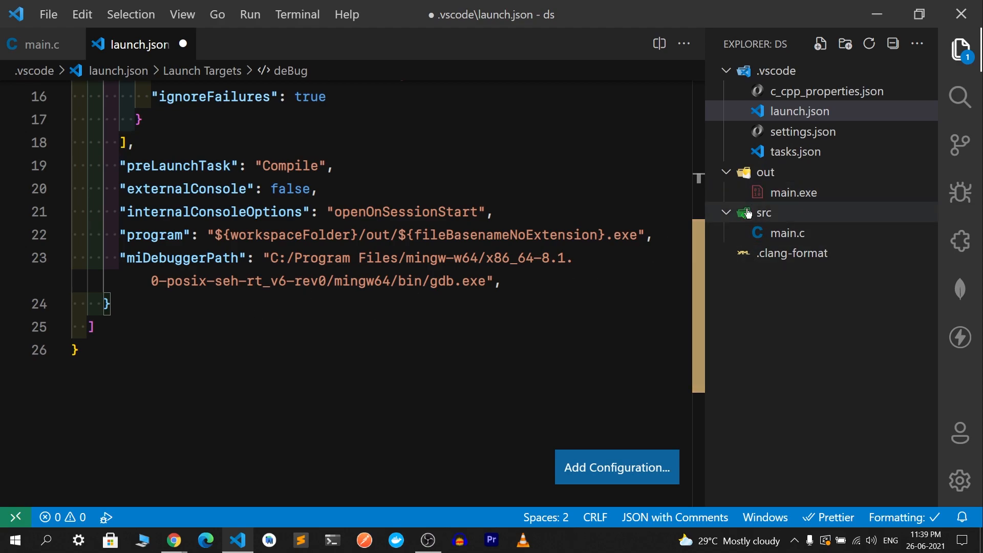
left_click(795, 151)
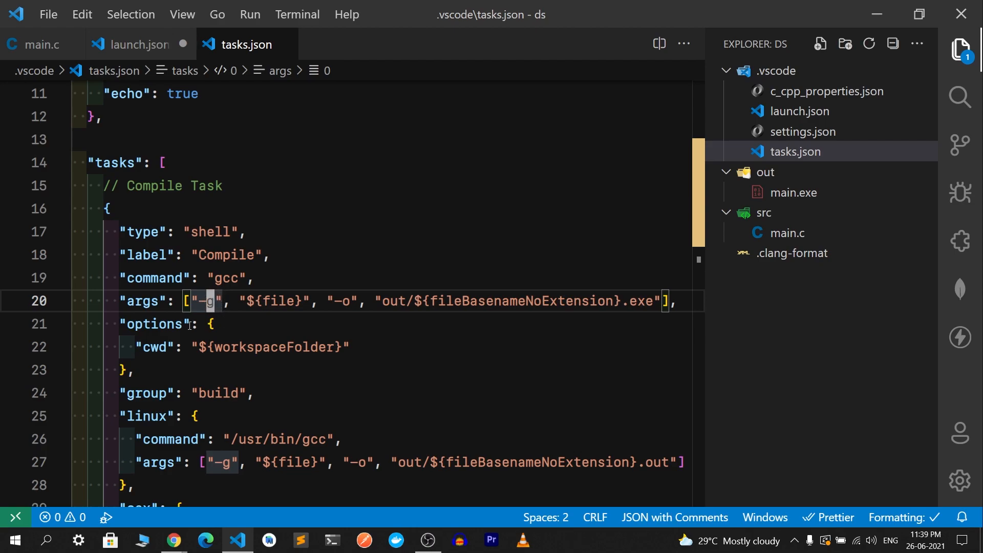
Step: Return to launch.json, scroll back to the top of the deBug configuration, and save it
left_click(91, 139)
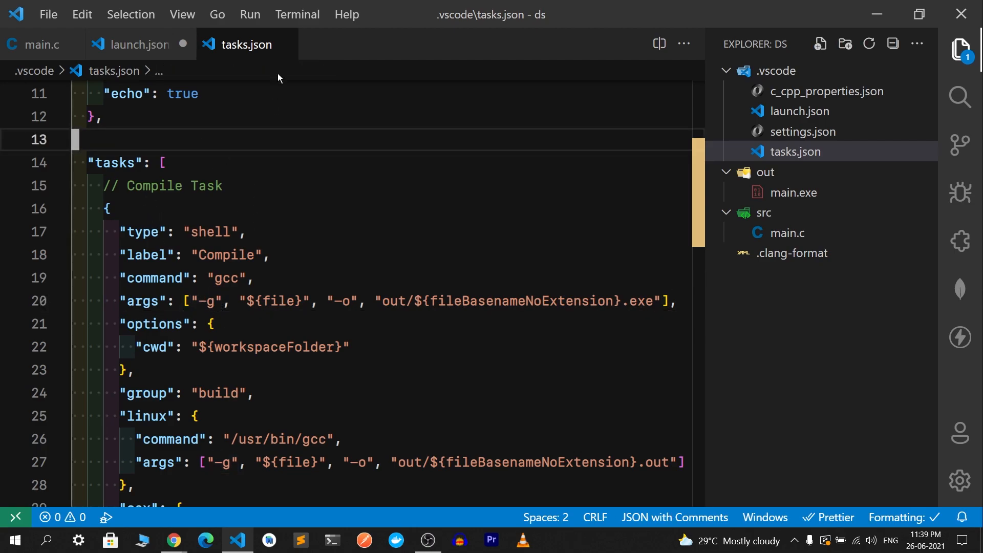
left_click(138, 45)
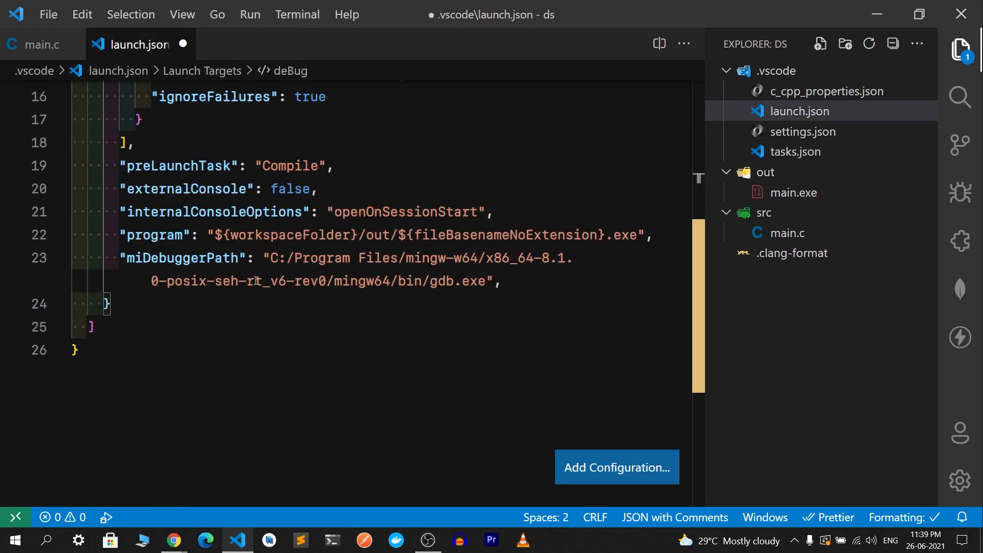
mouse_move(227, 280)
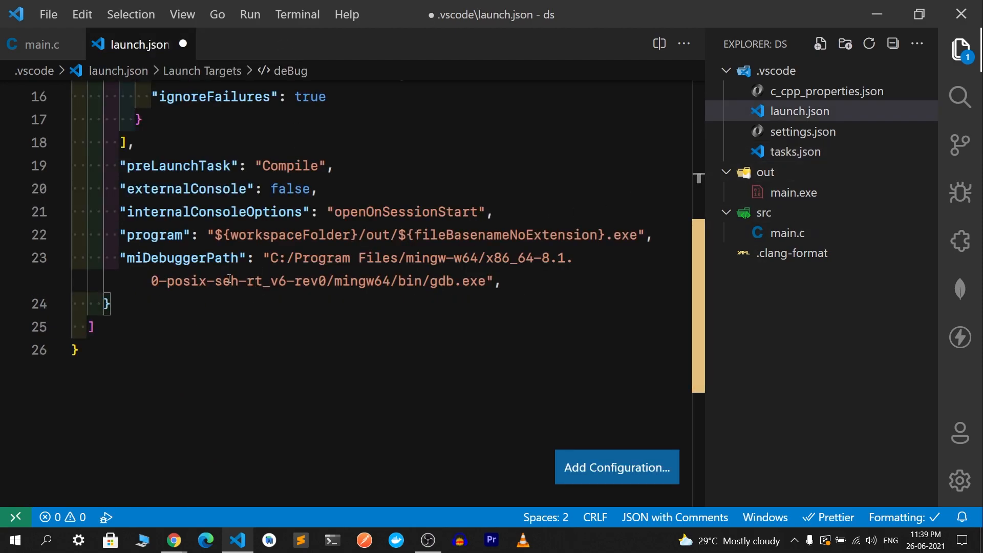
scroll("up", 3)
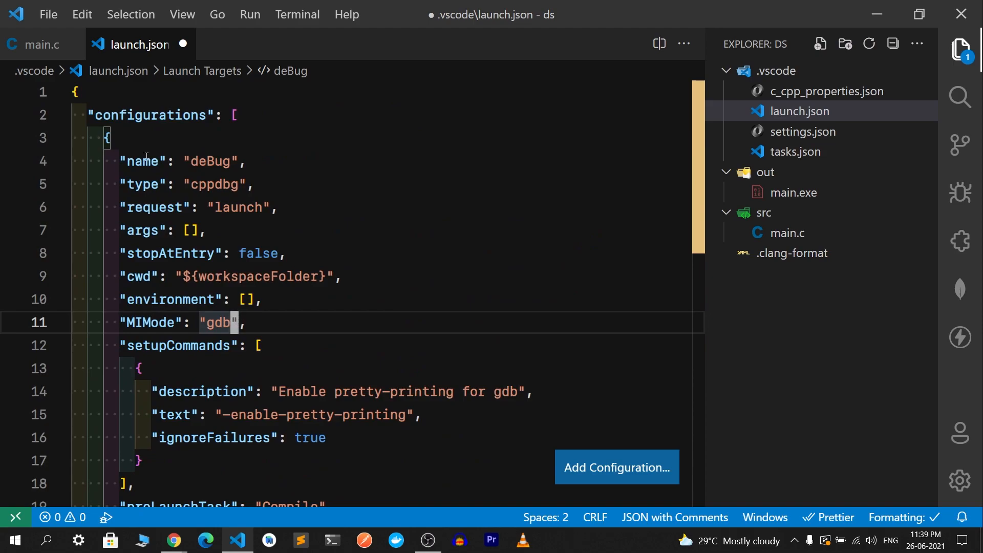
scroll("down", 3)
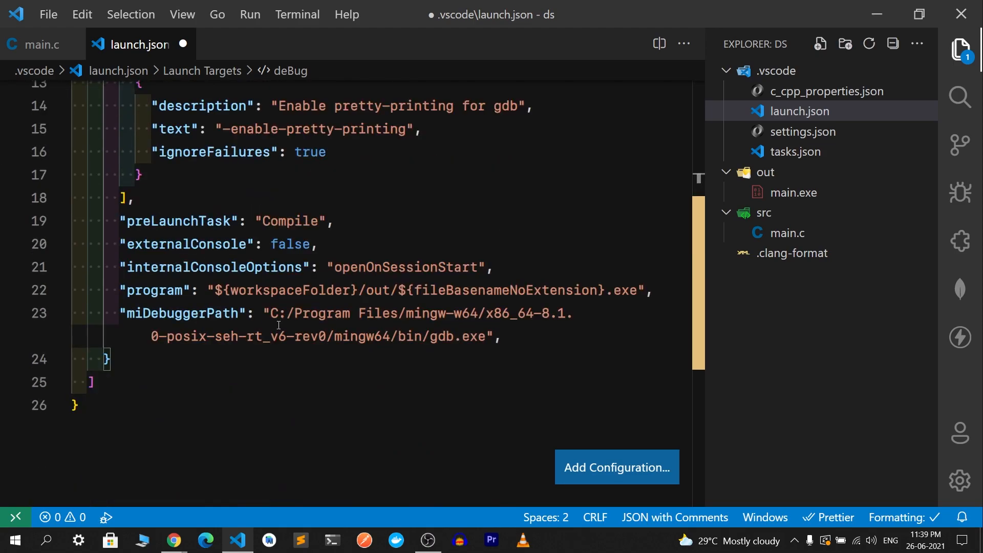
scroll("up", 3)
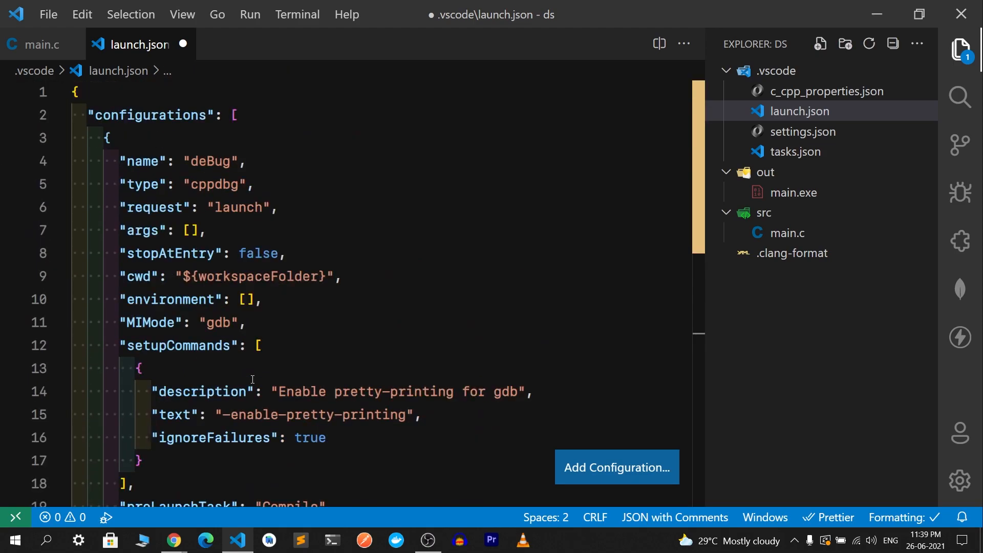
left_click(296, 254)
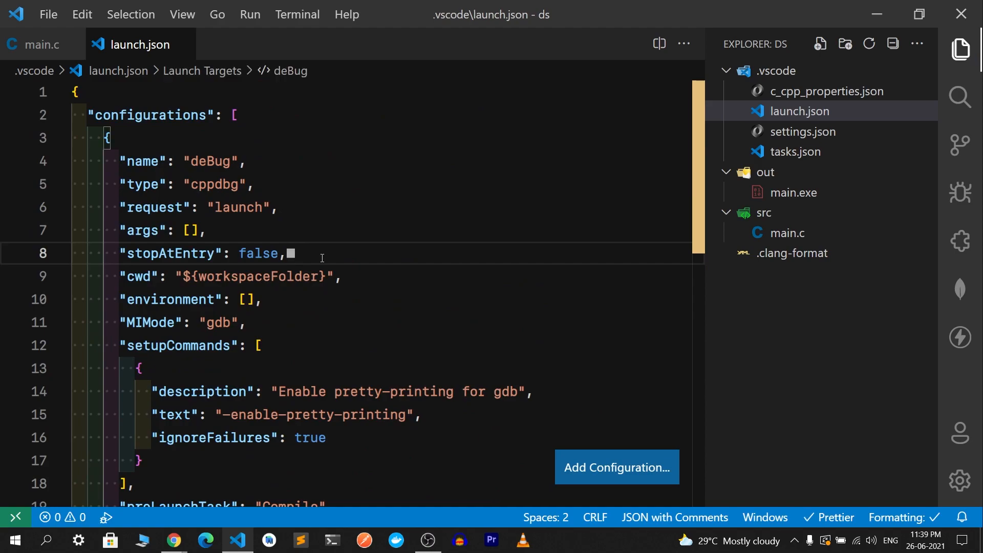
left_click(36, 44)
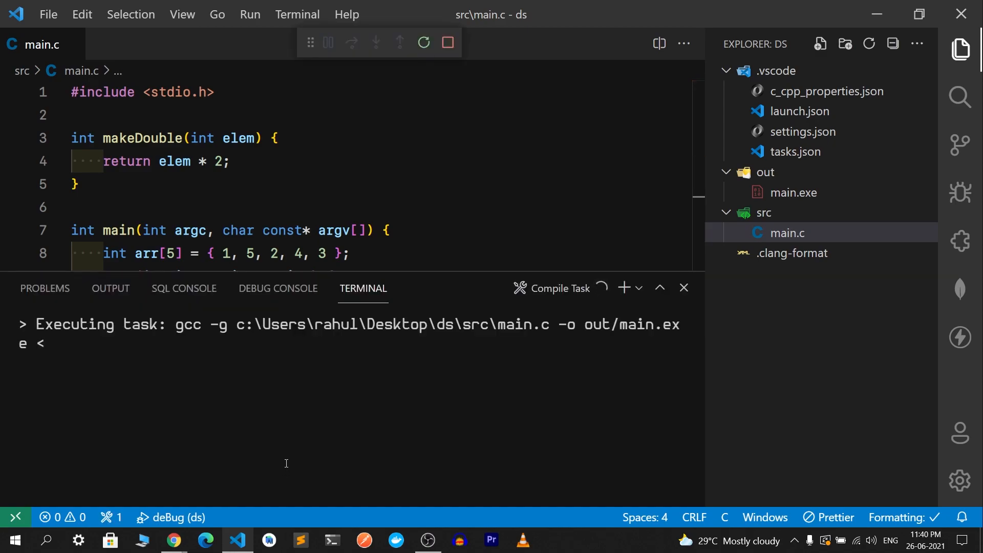
mouse_move(219, 423)
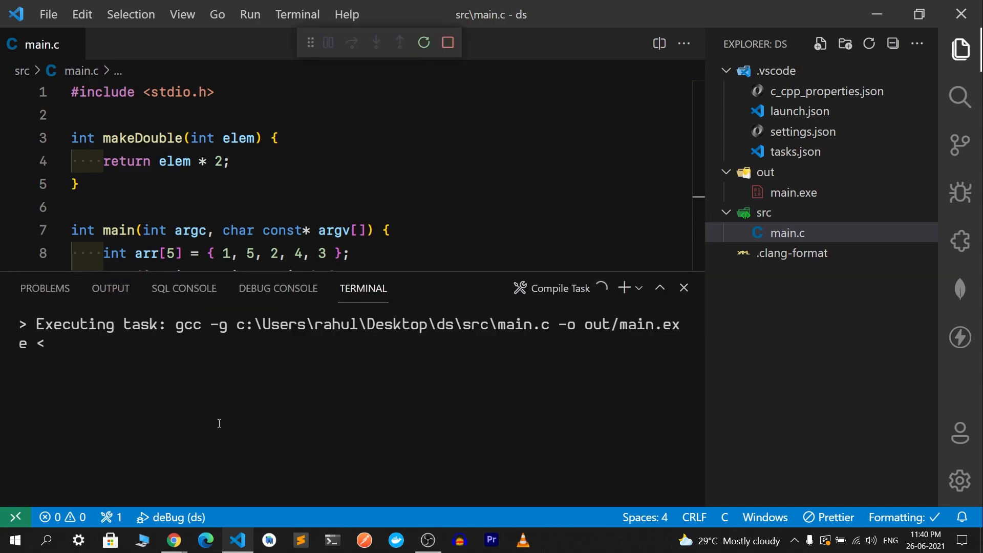
Step: Run the deBug configuration so main.c builds with gcc -g and runs to completion
left_click(959, 192)
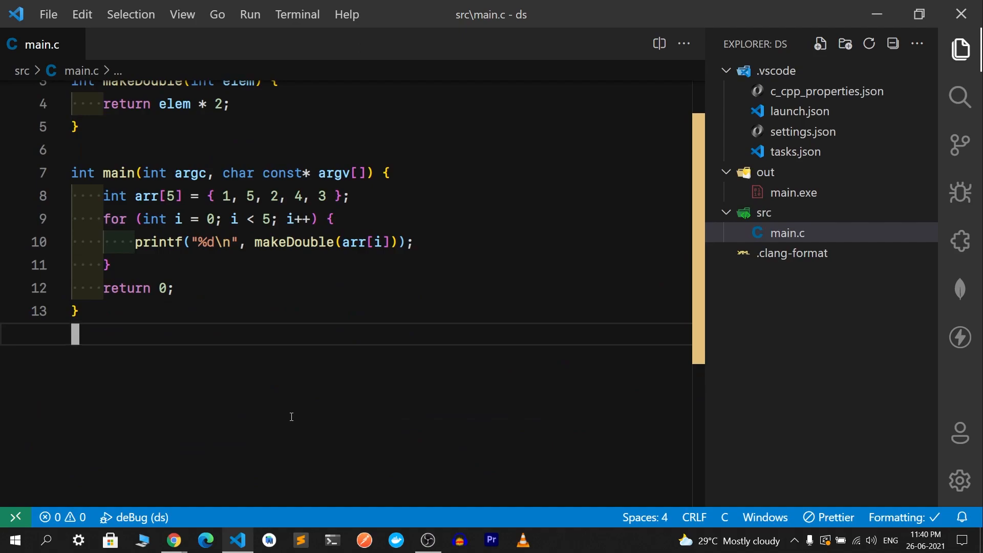
scroll("up", 3)
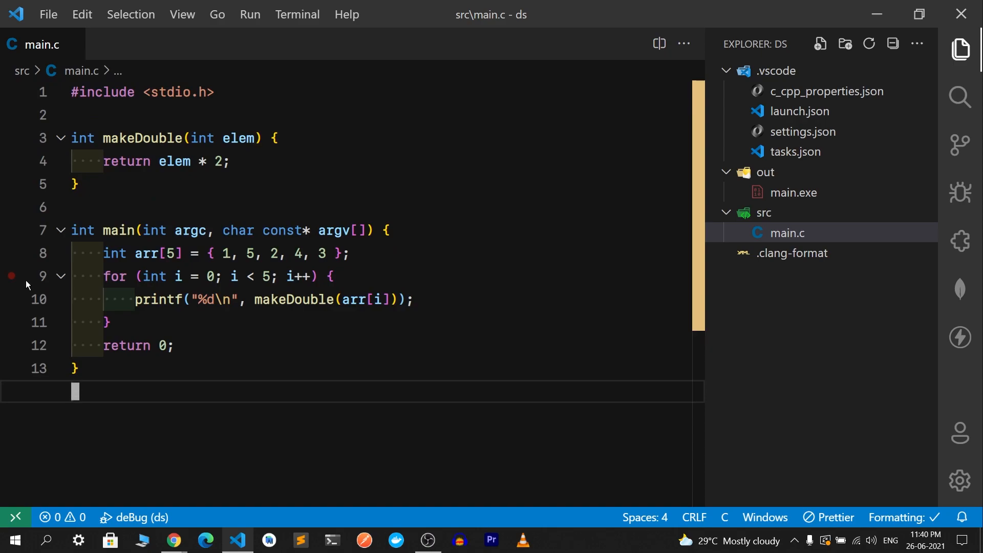
Step: Add a breakpoint on main.c's line 10 printf and start a new debug session
left_click(11, 322)
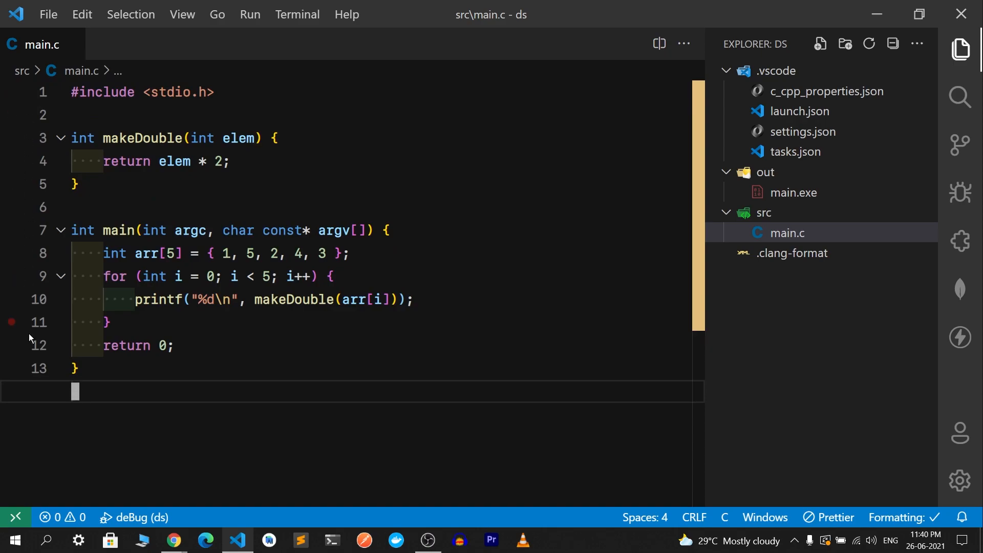
left_click(11, 322)
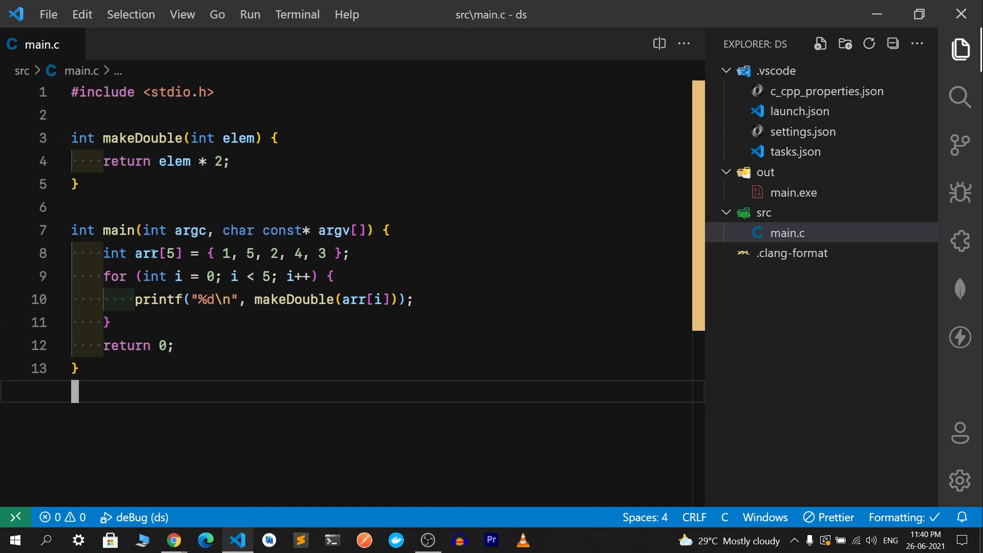
mouse_move(116, 285)
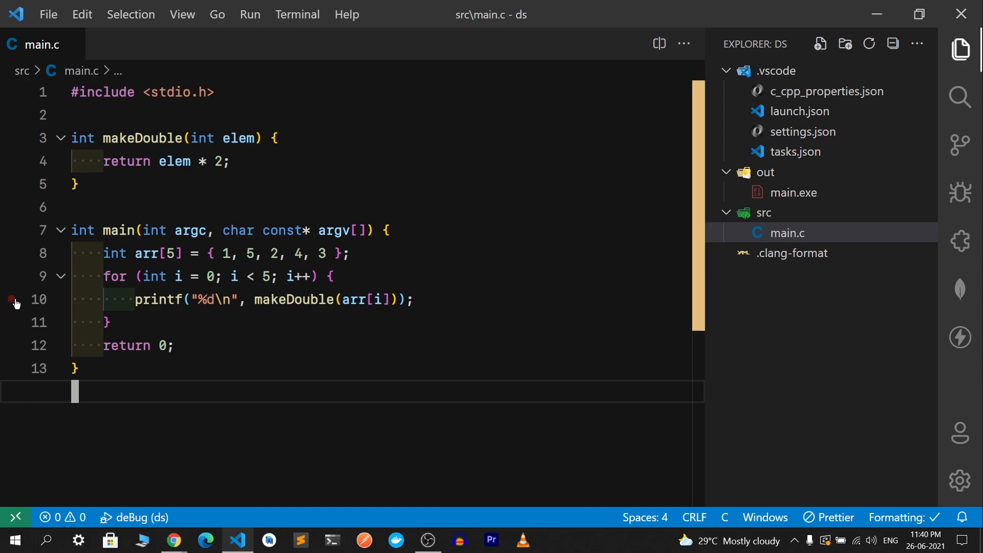
left_click(11, 299)
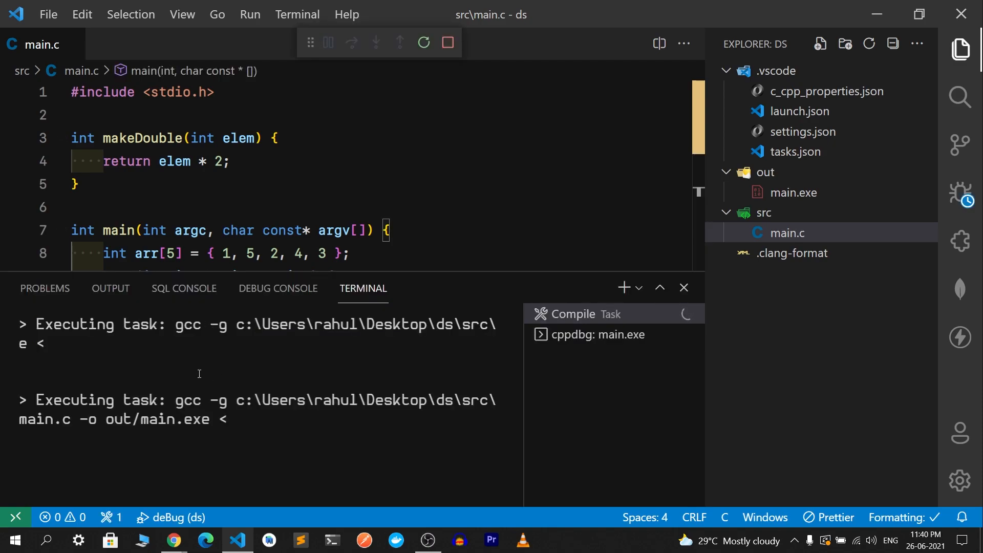
mouse_move(571, 305)
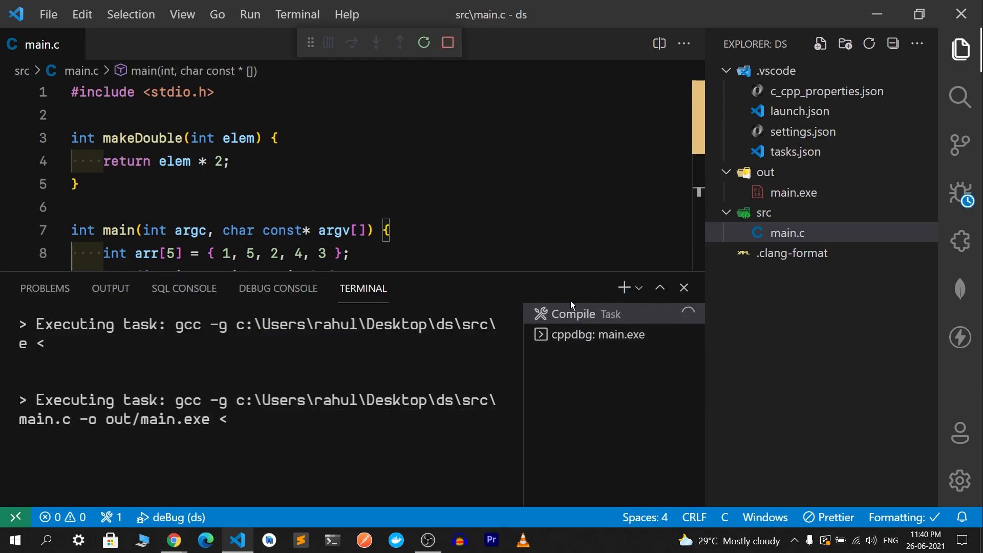
Step: Expand Locals and arr in the Variables pane to show i = 0 and arr's elements
left_click(598, 334)
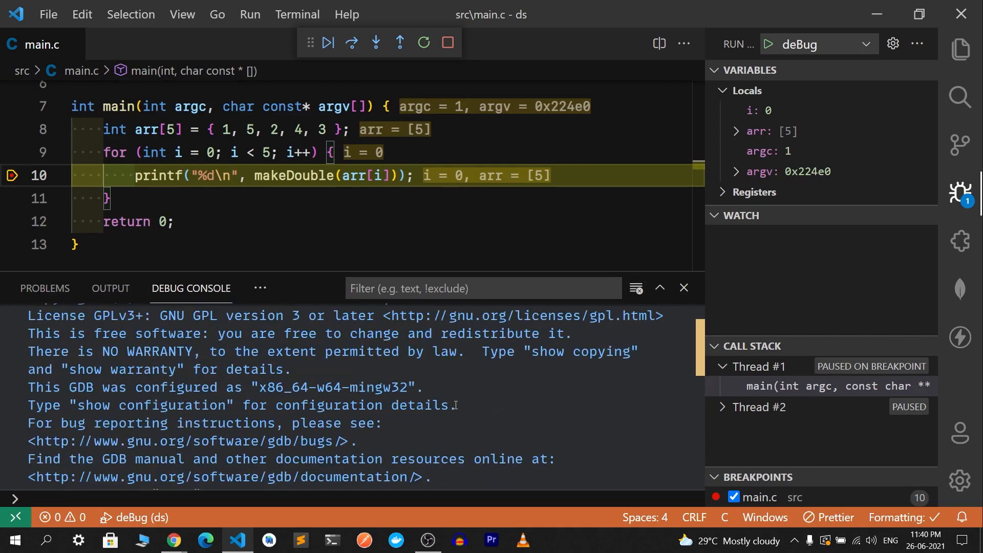
scroll("down", 3)
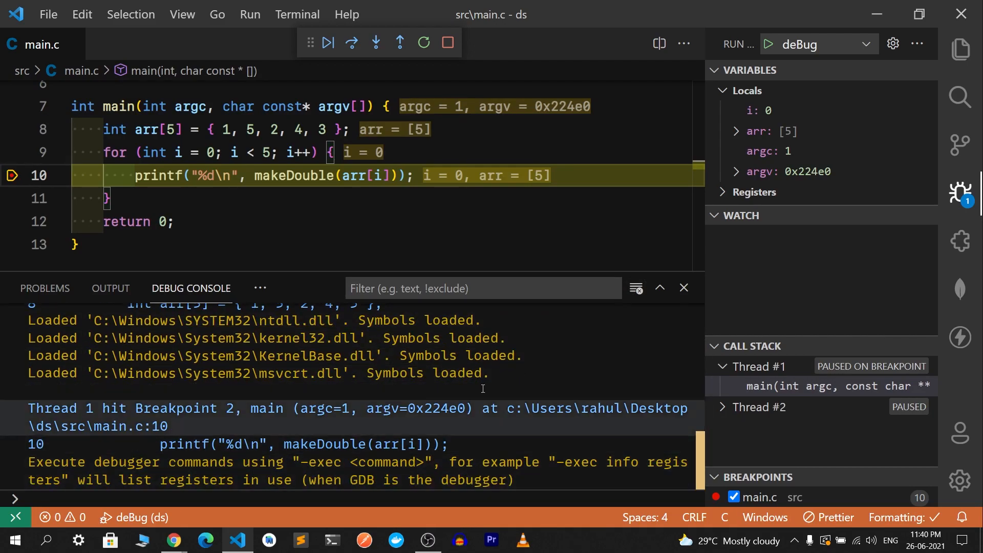
left_click(635, 288)
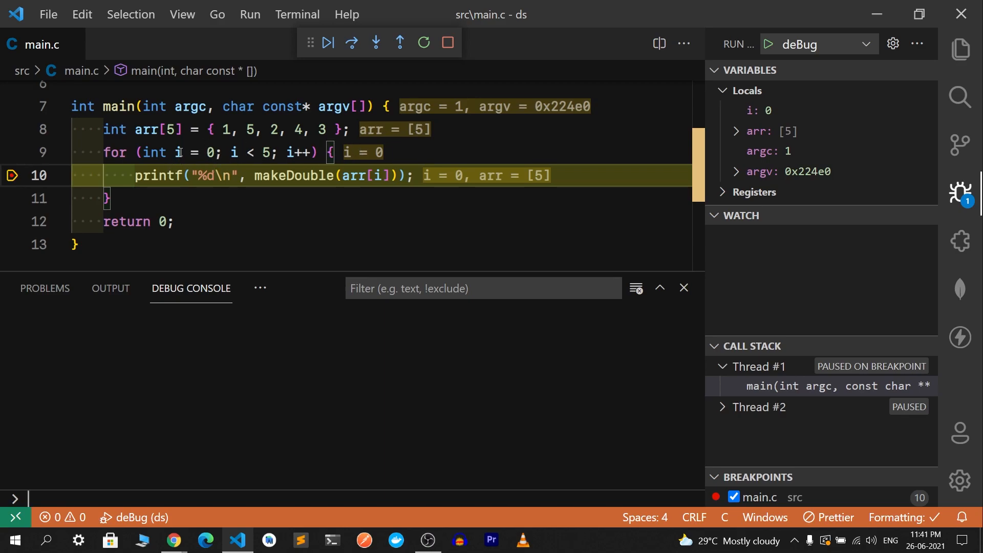
mouse_move(531, 187)
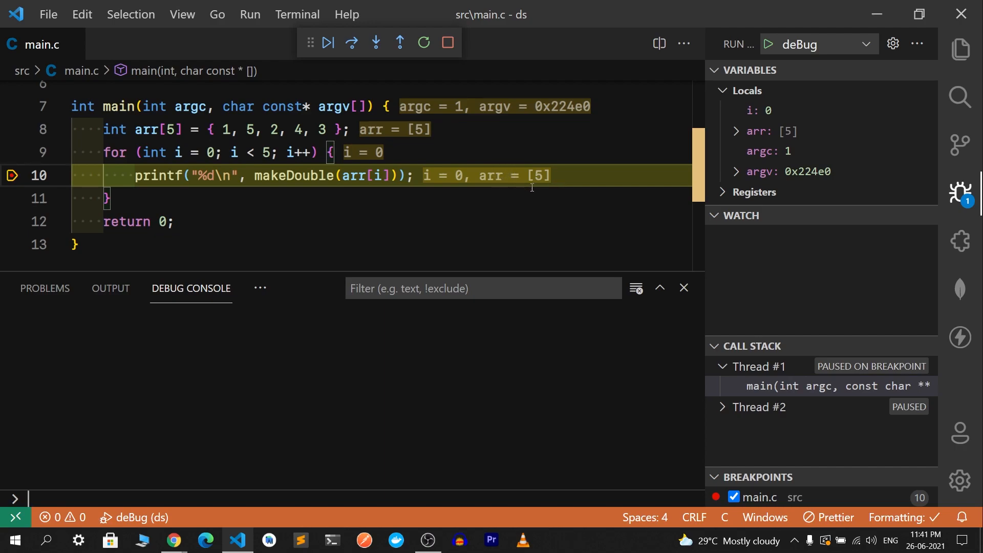
mouse_move(735, 132)
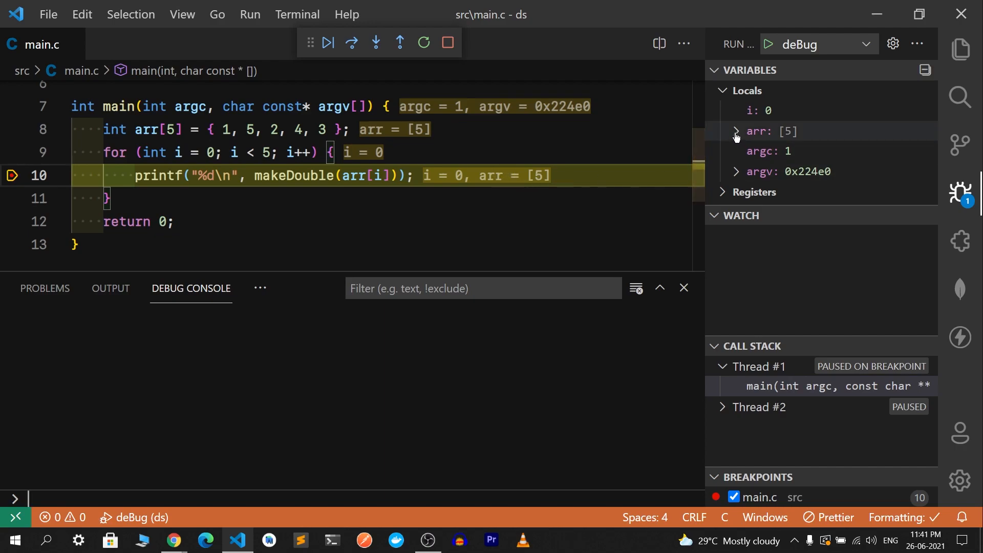
left_click(736, 131)
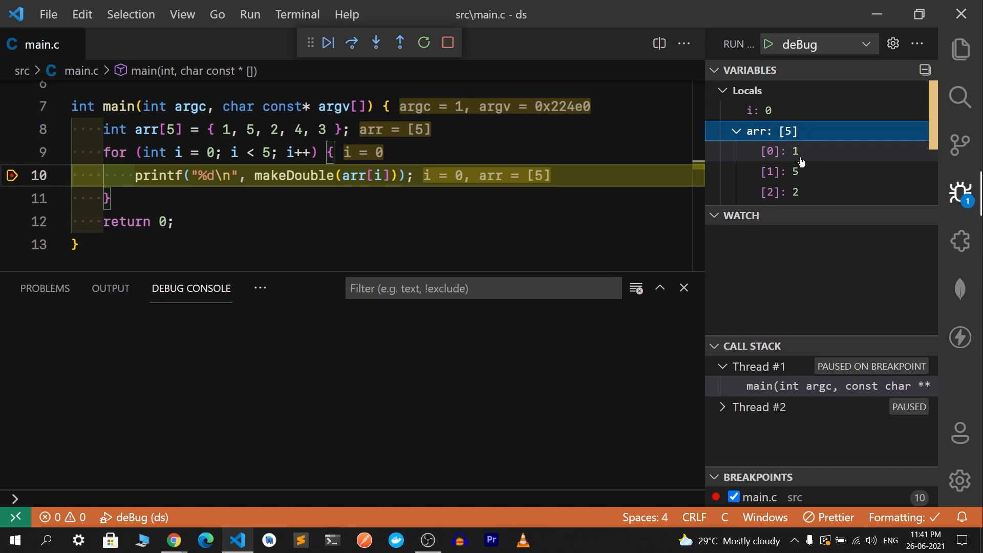
mouse_move(702, 69)
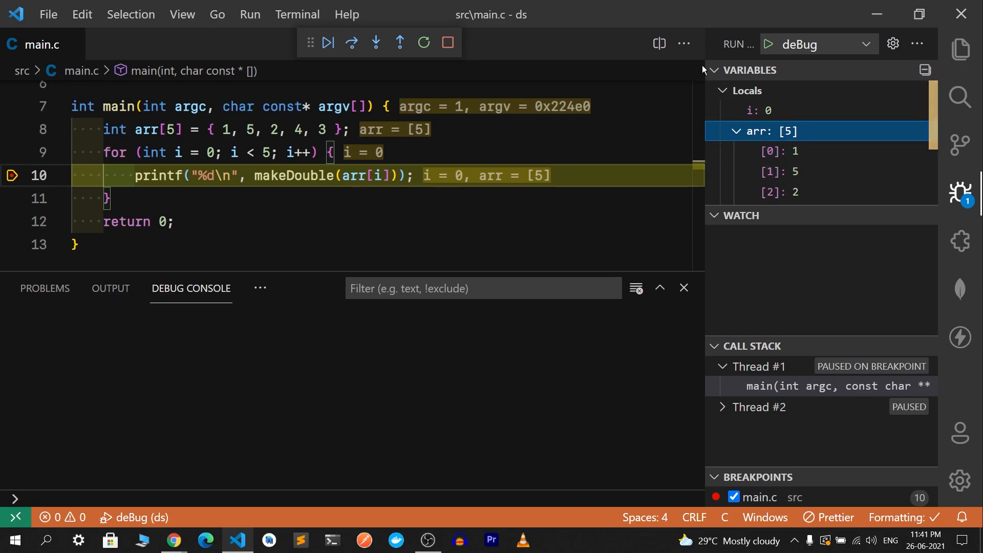
left_click(721, 90)
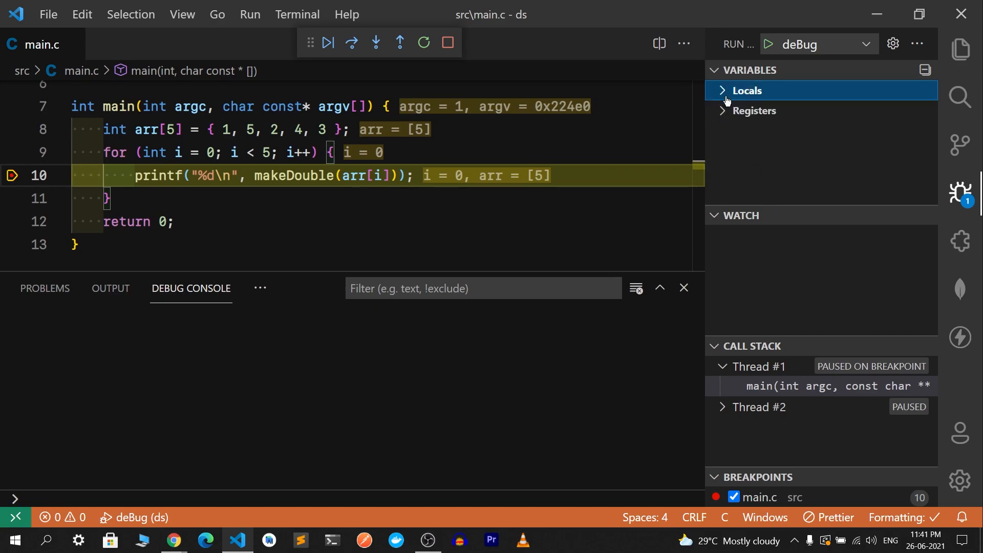
left_click(722, 90)
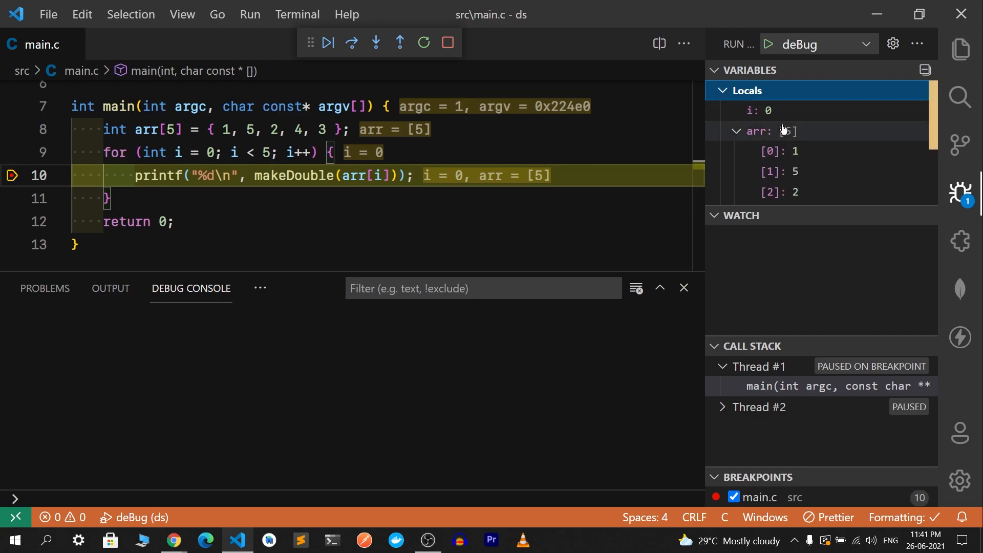
mouse_move(787, 151)
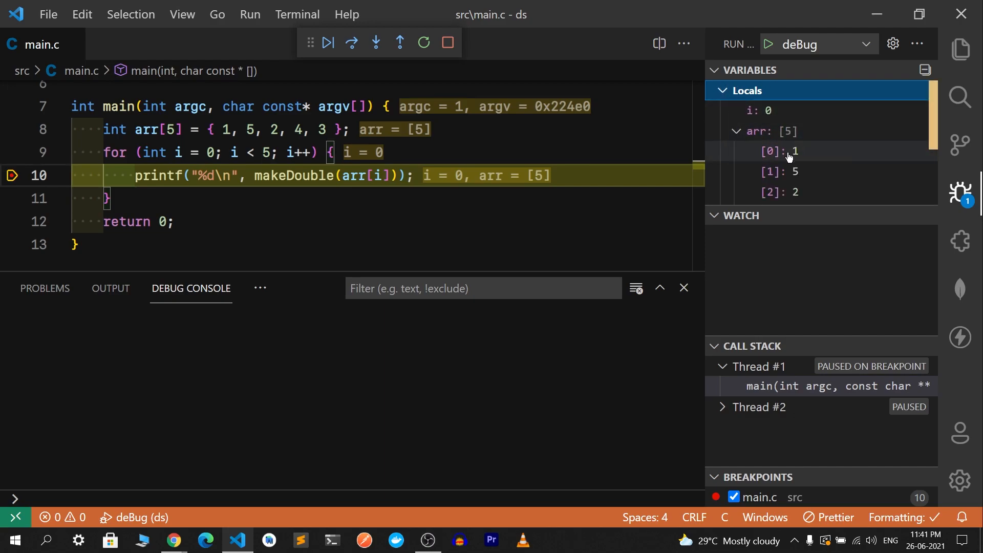
mouse_move(812, 218)
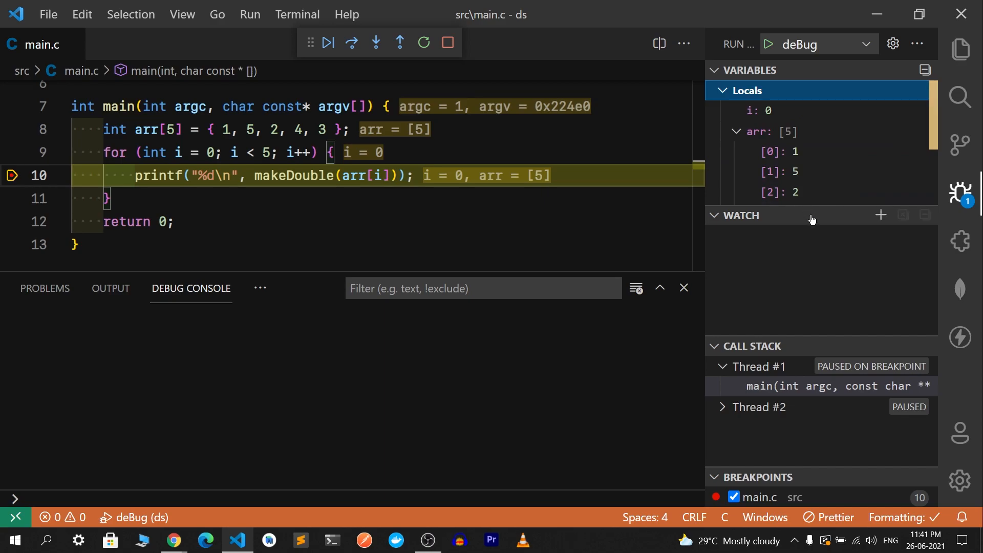
Step: Add watch expressions i and arr[i], showing 0 and 1
left_click(881, 215)
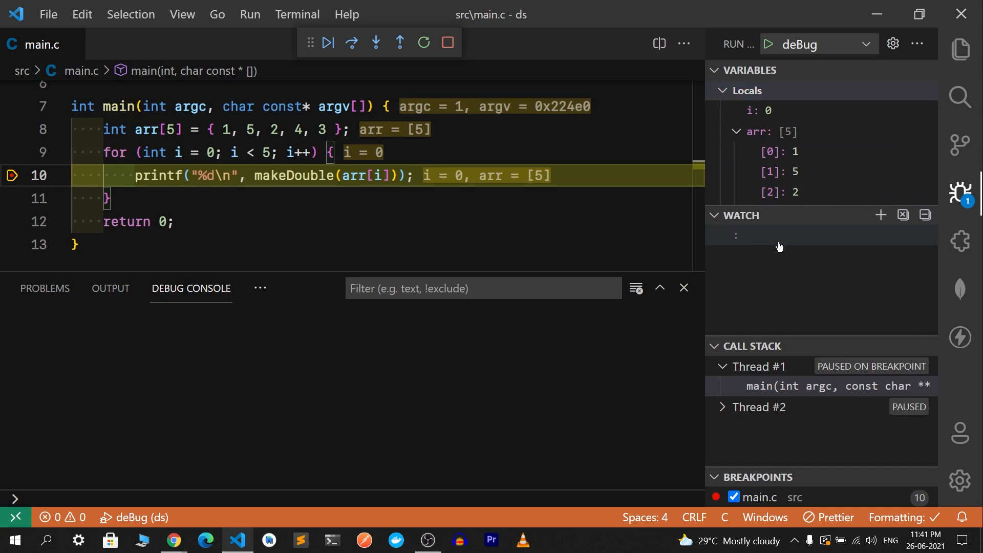
left_click(880, 215)
type("a")
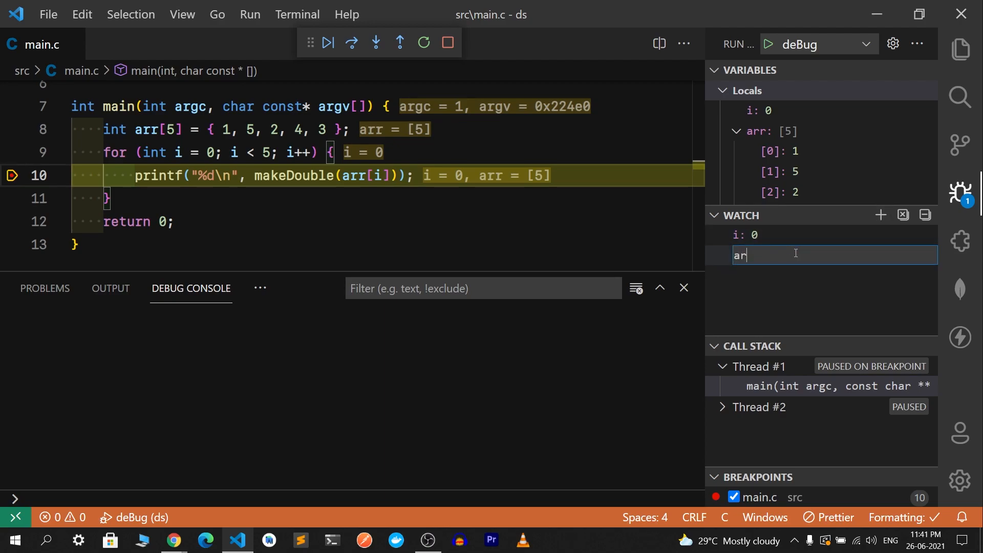
type("r[i]")
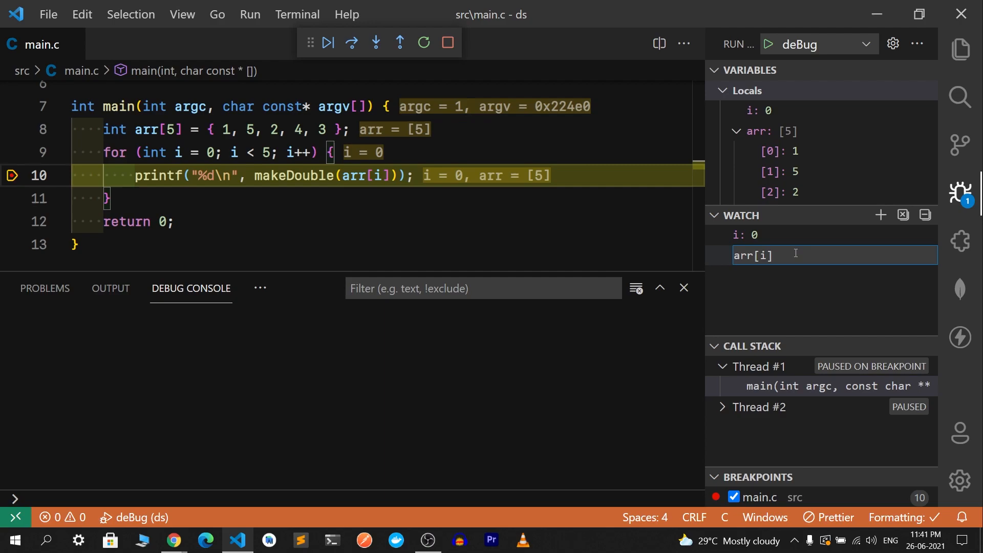
key("Return")
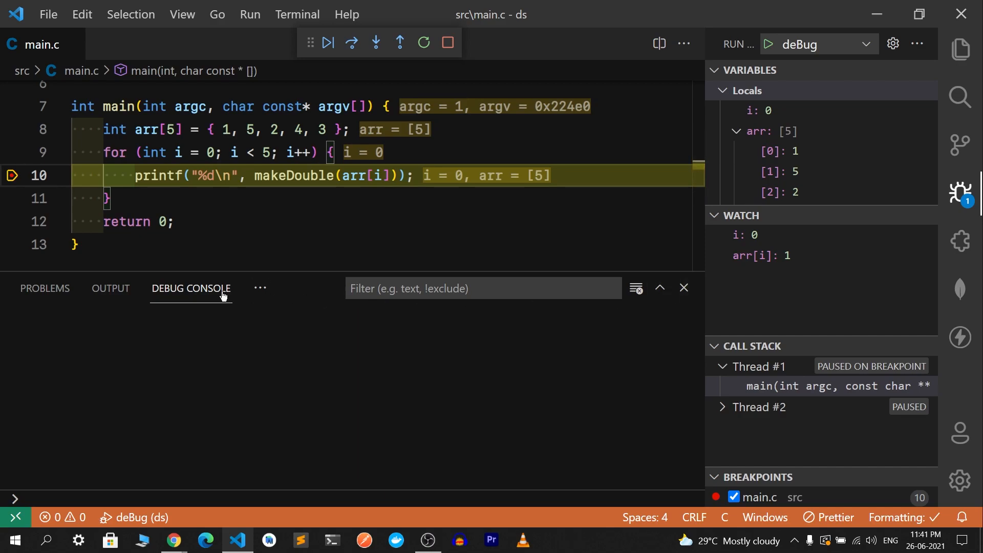
Step: Check the Terminal output, then continue execution toward the next loop iteration
left_click(363, 287)
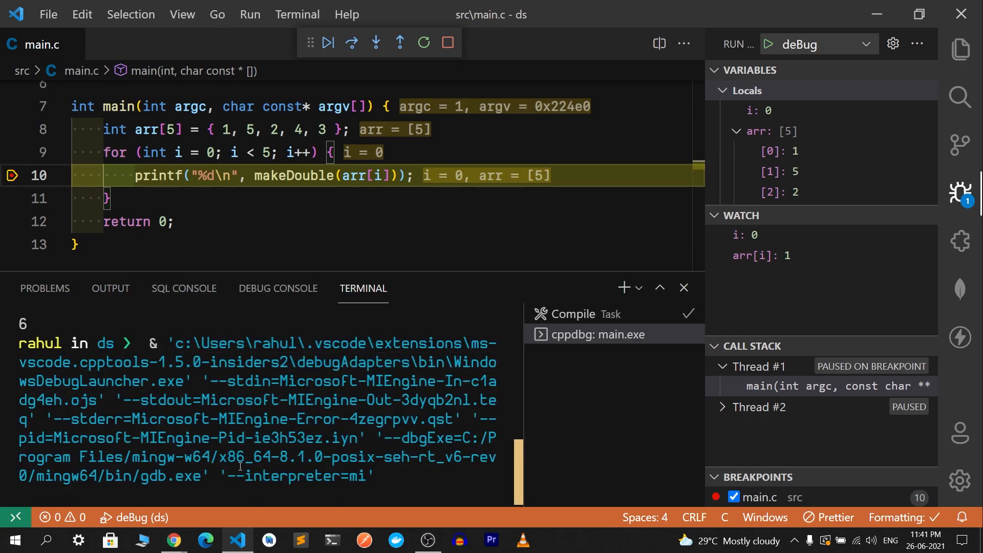
mouse_move(725, 300)
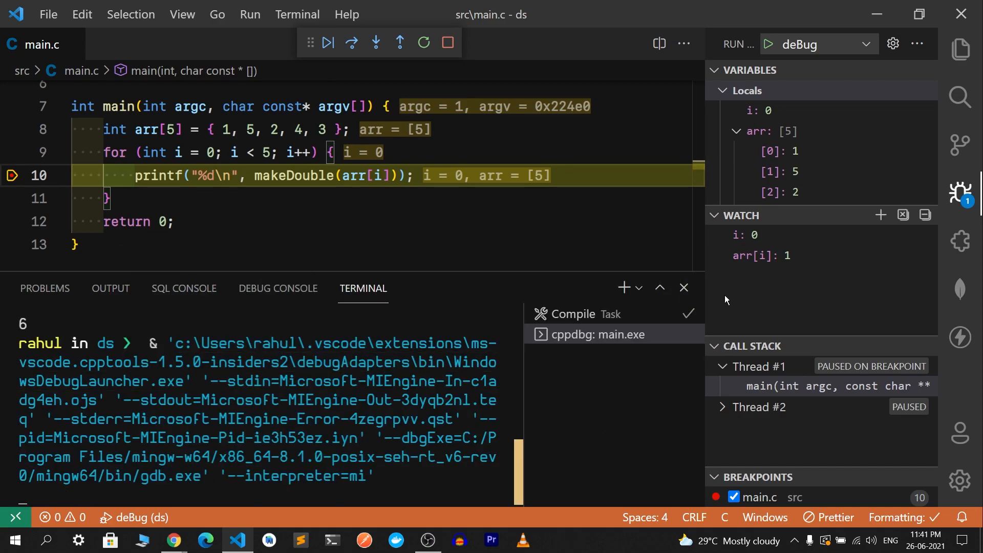
left_click(684, 289)
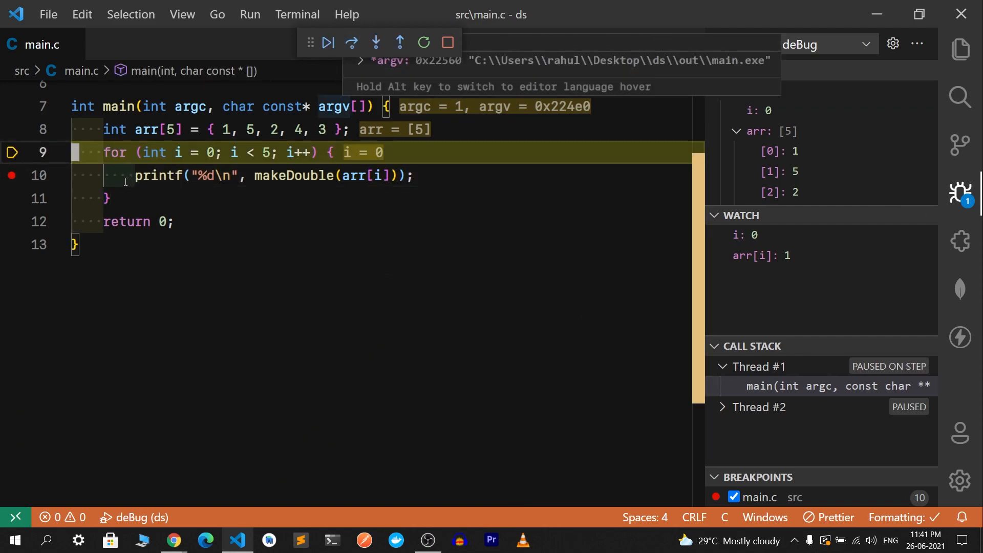
mouse_move(323, 193)
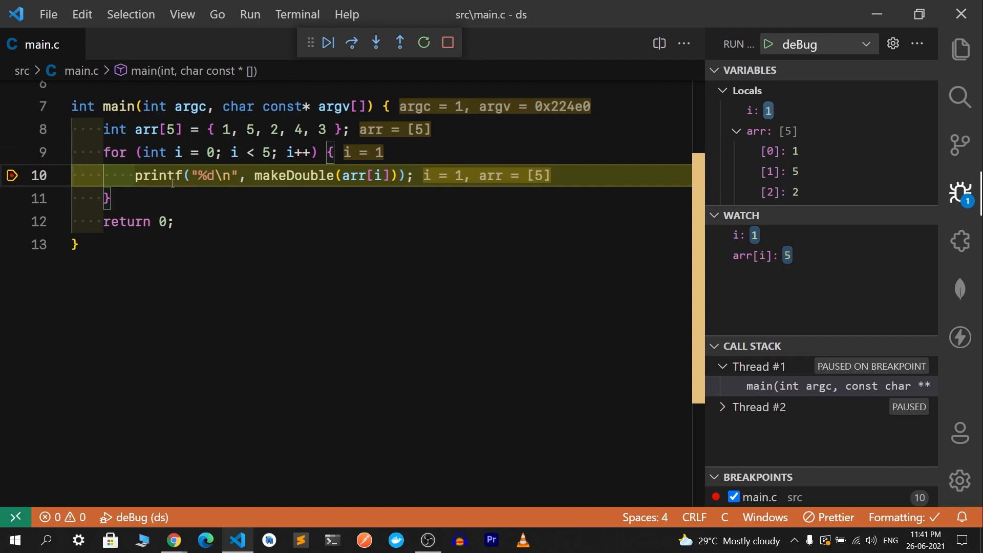
mouse_move(756, 235)
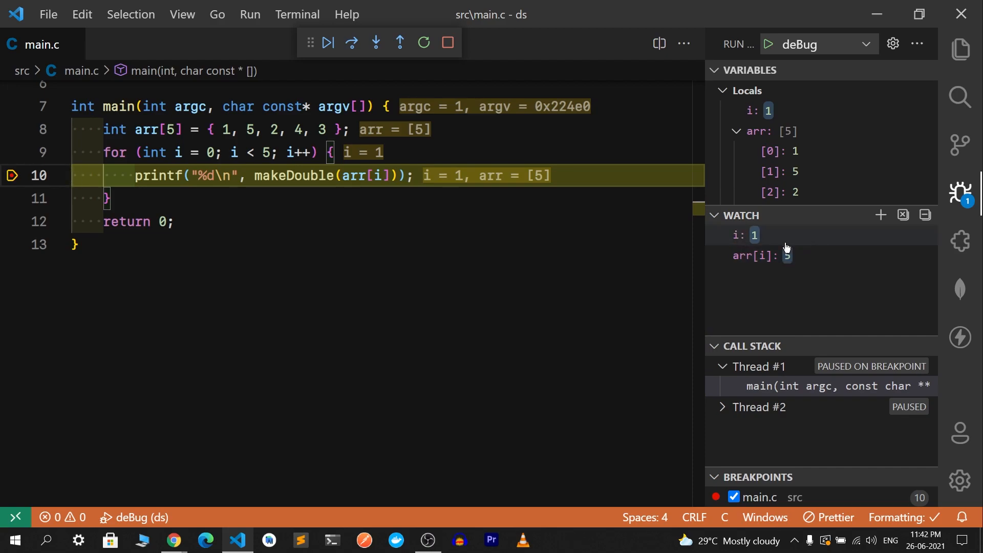
mouse_move(752, 270)
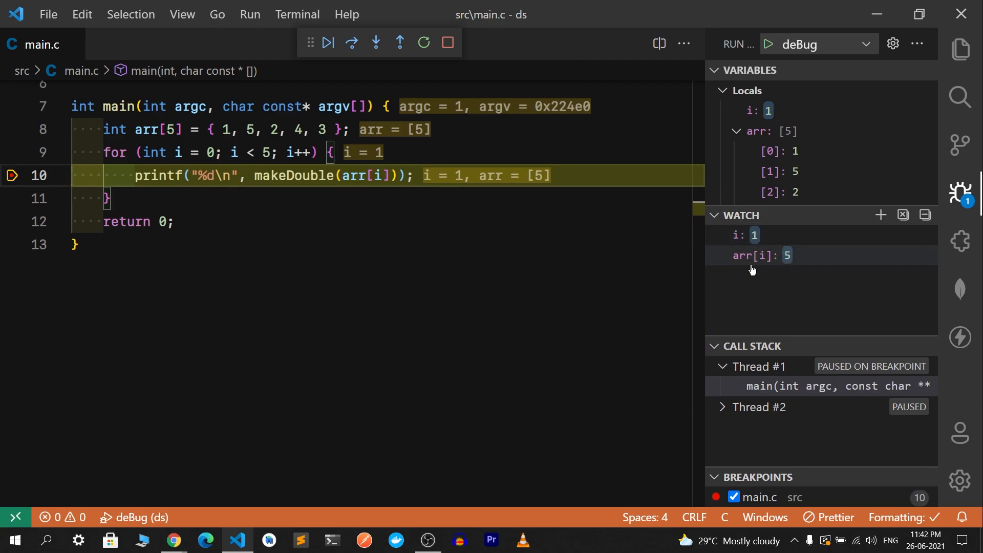
mouse_move(735, 273)
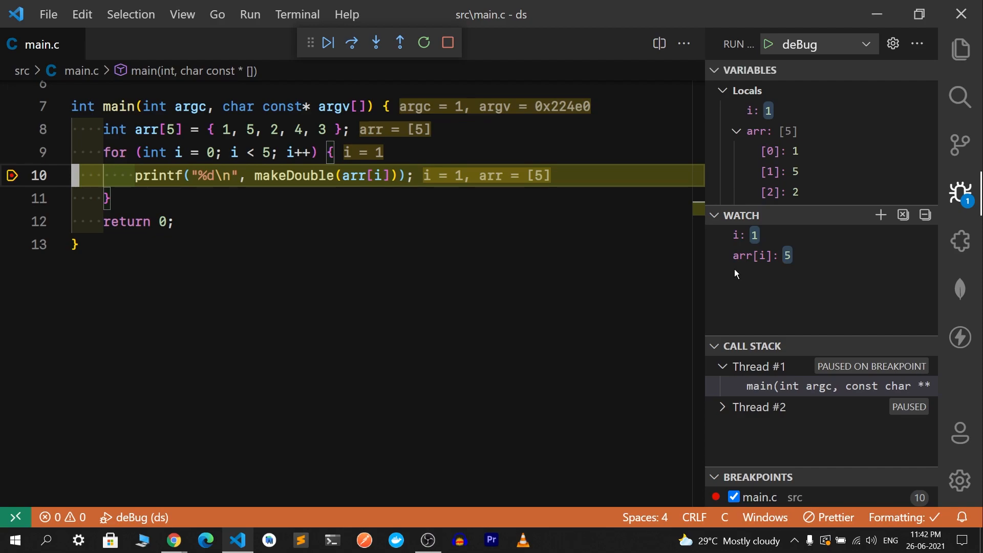
mouse_move(699, 294)
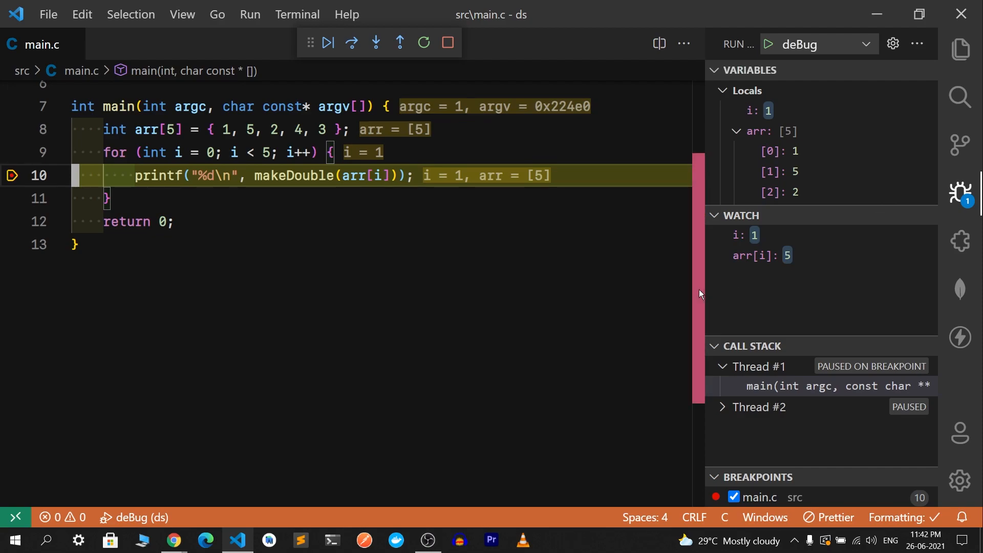
mouse_move(283, 239)
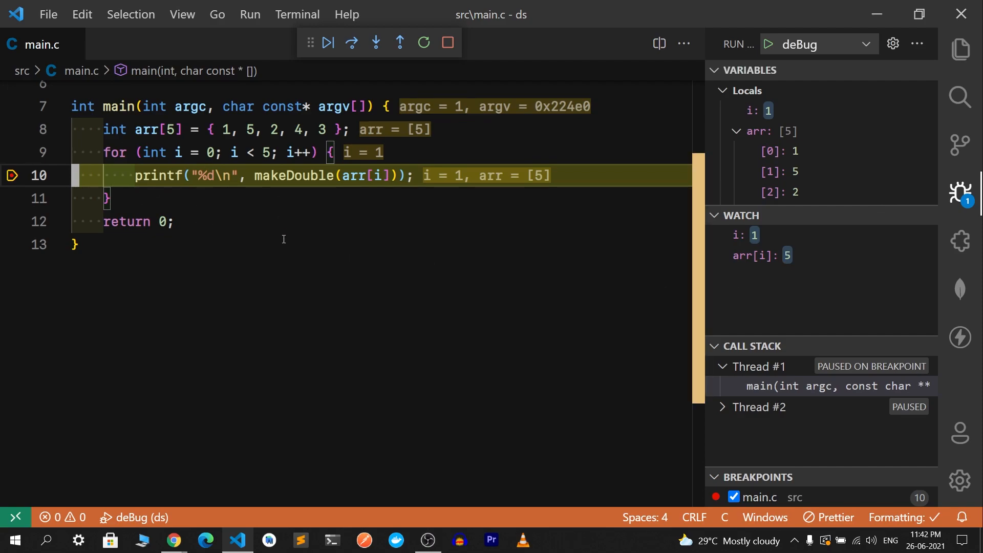
scroll("up", 3)
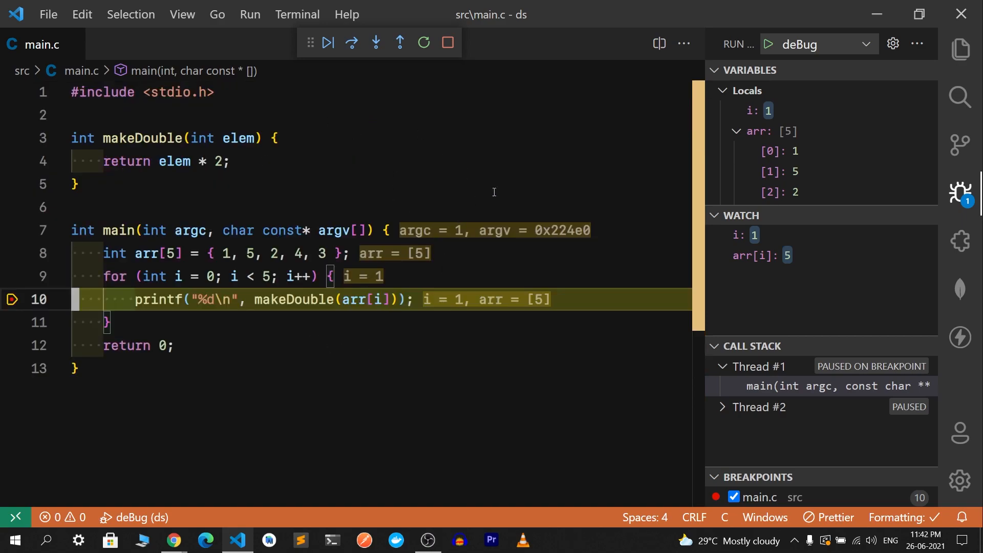
mouse_move(770, 243)
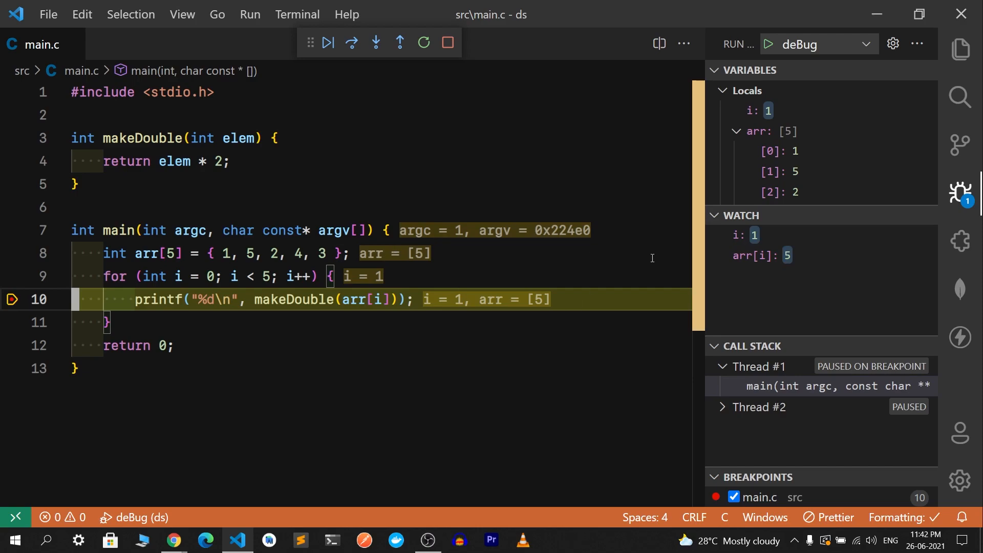
mouse_move(757, 110)
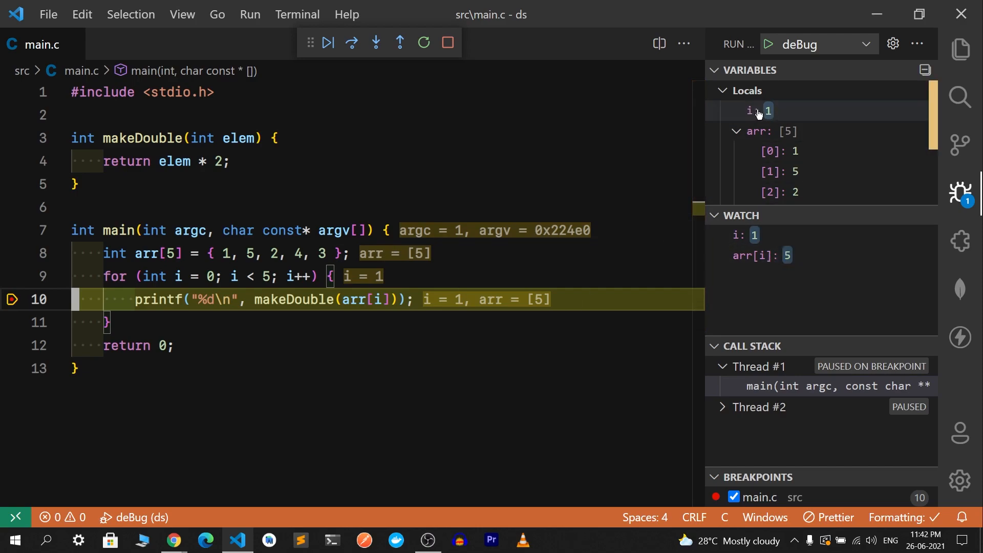
mouse_move(812, 157)
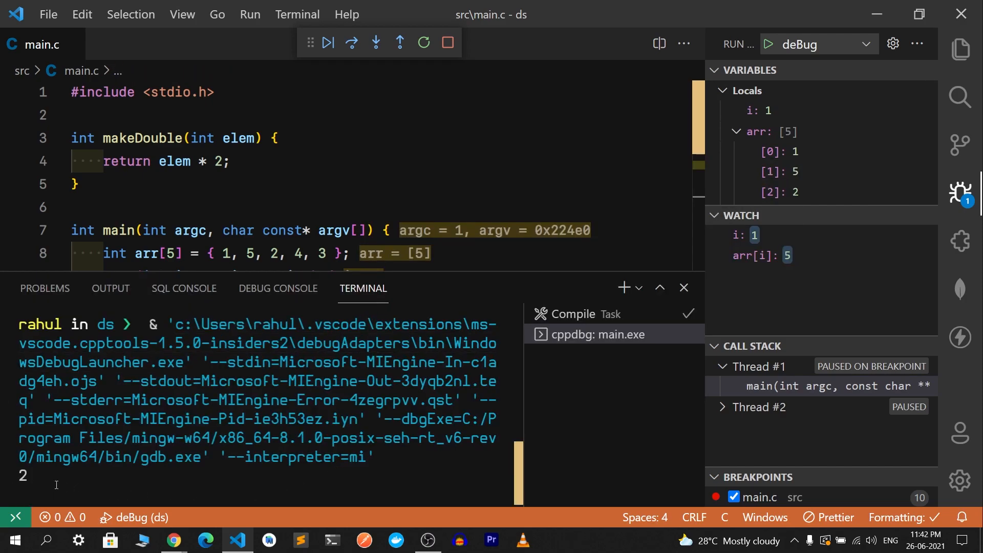
scroll("down", 3)
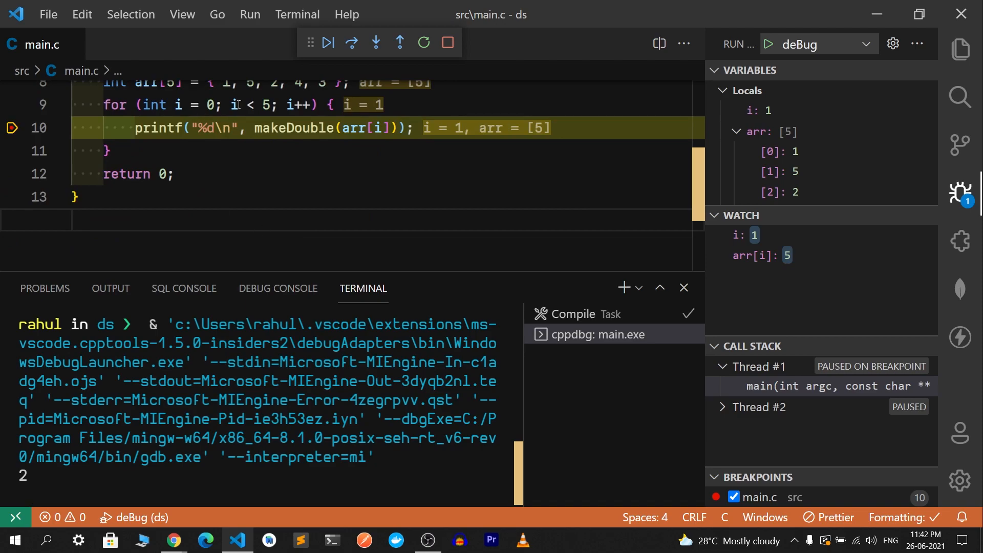
scroll("up", 3)
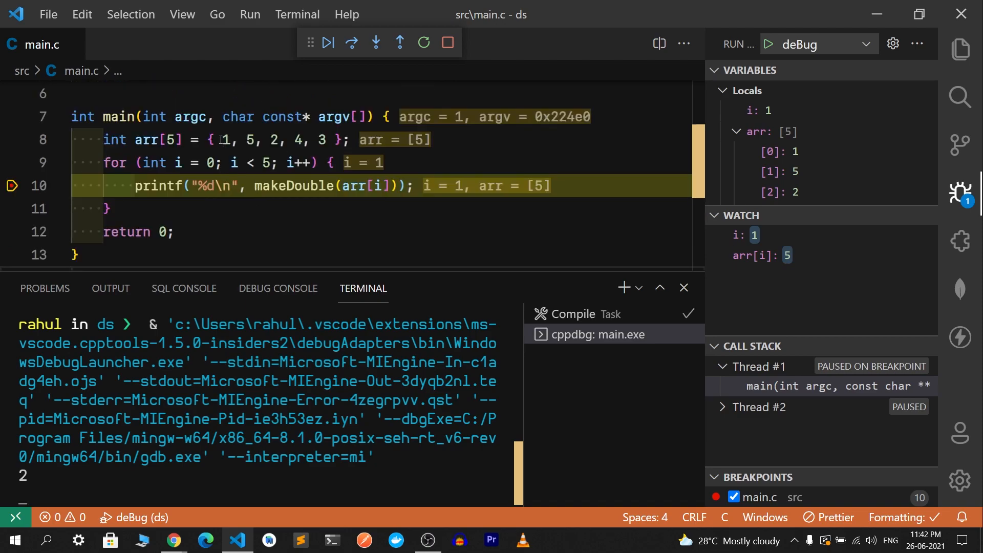
mouse_move(597, 335)
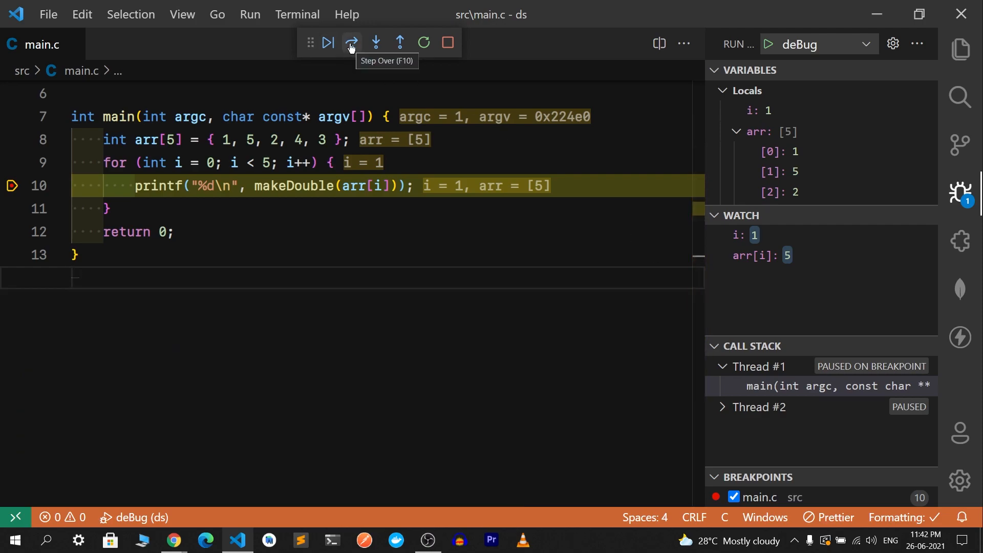
mouse_move(354, 53)
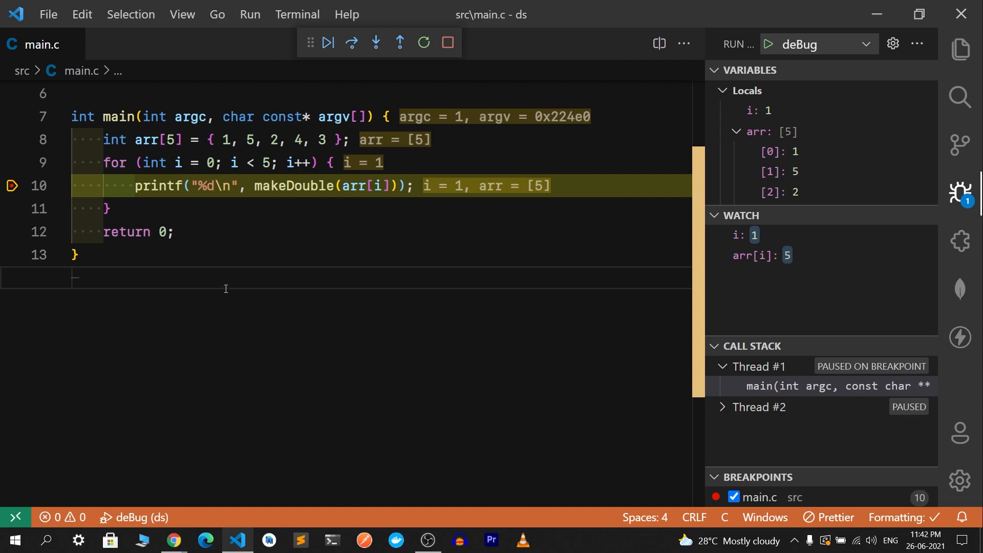
mouse_move(73, 162)
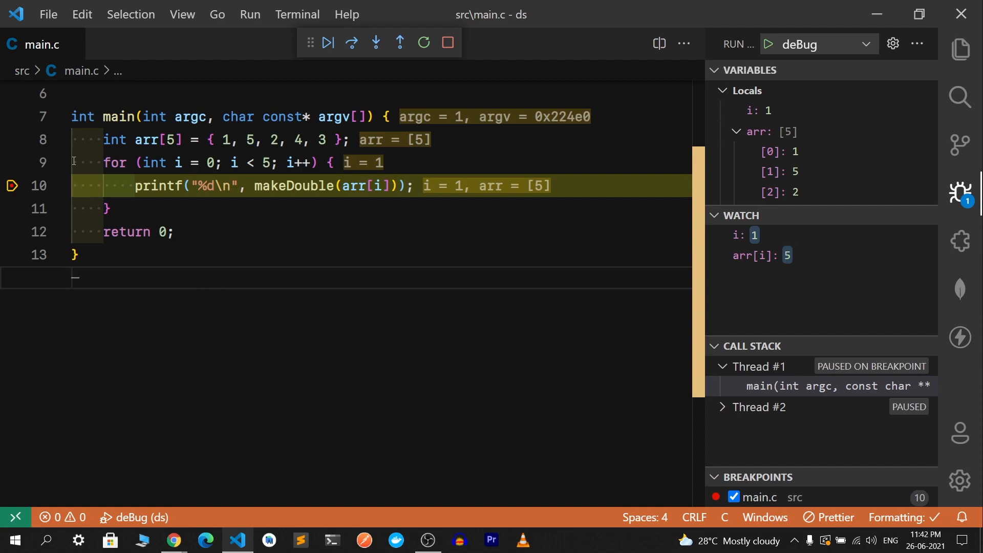
mouse_move(110, 163)
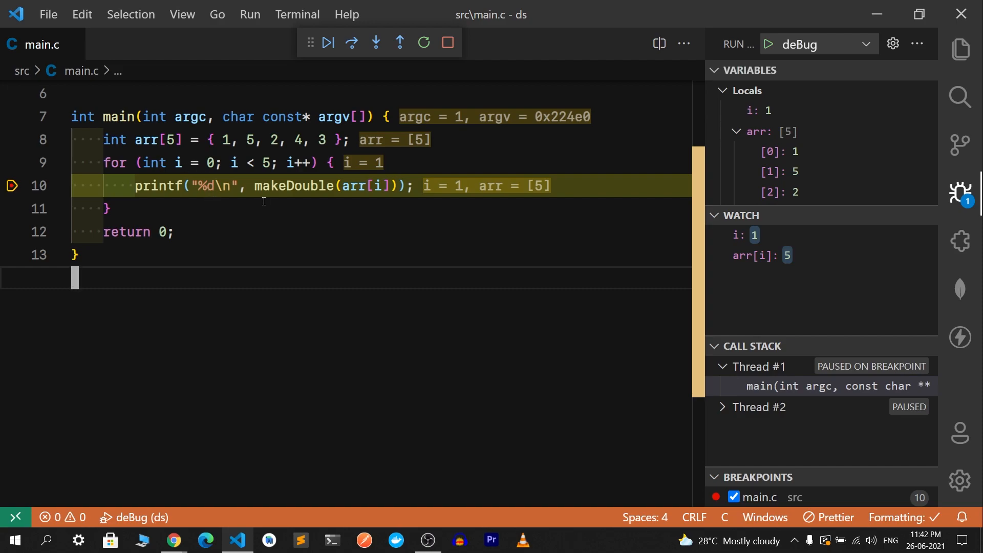
mouse_move(282, 186)
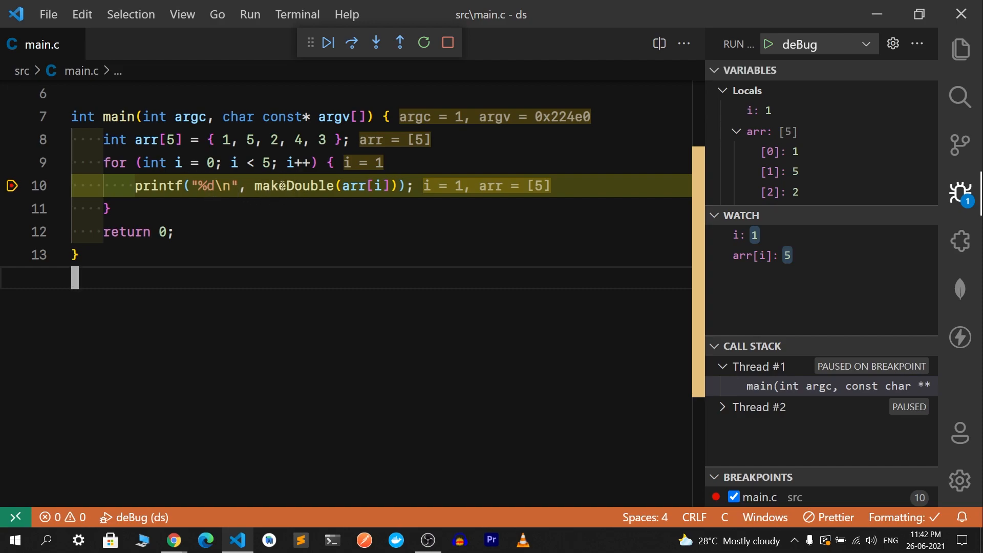
mouse_move(376, 43)
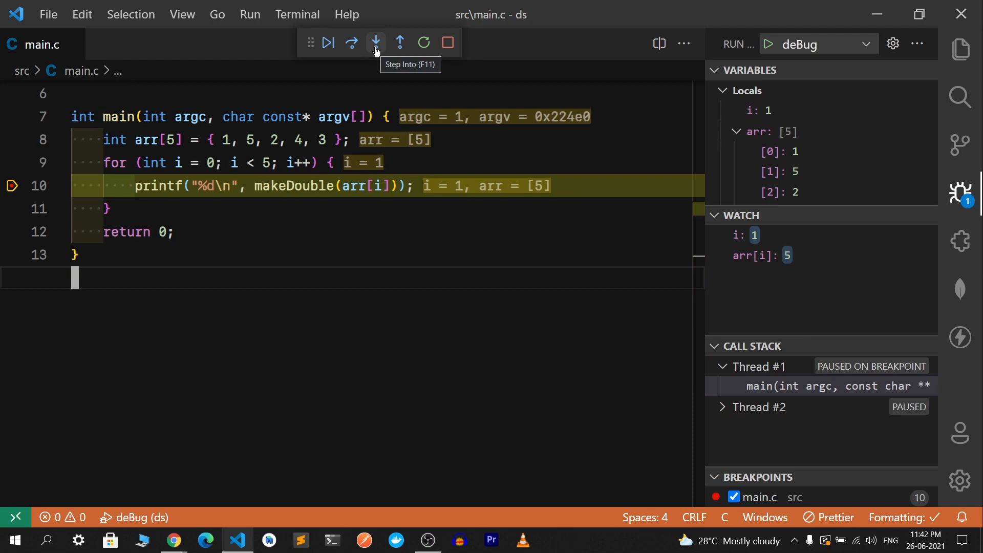
left_click(375, 42)
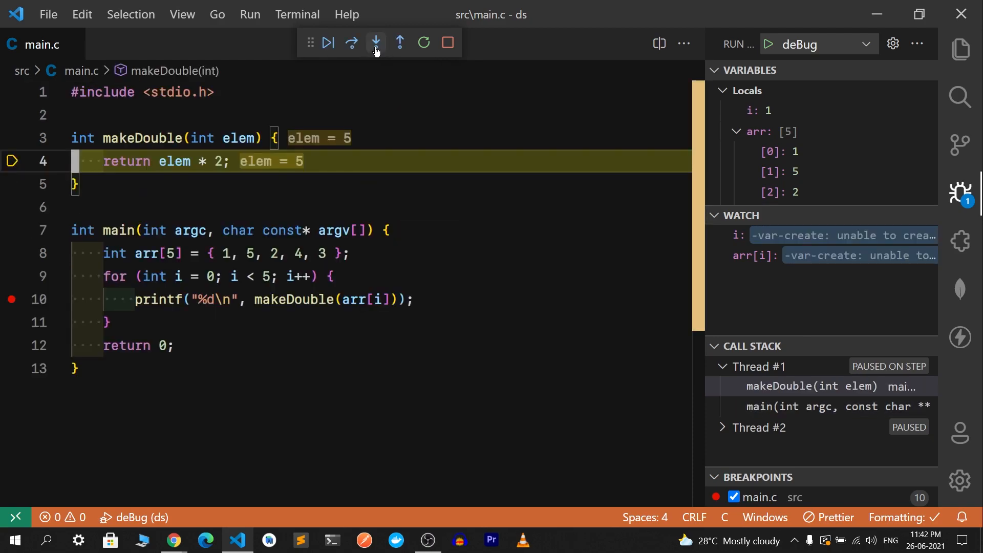
left_click(375, 42)
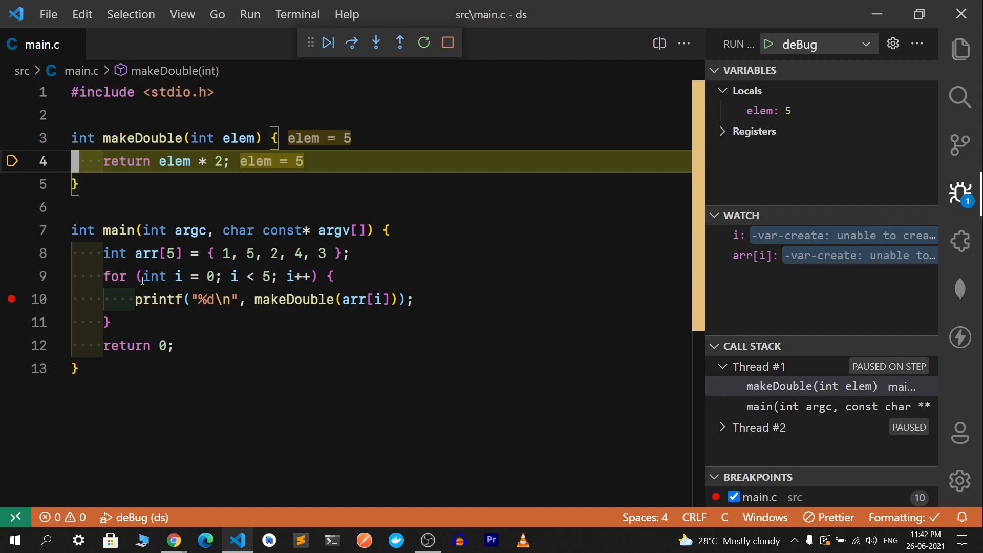
mouse_move(283, 313)
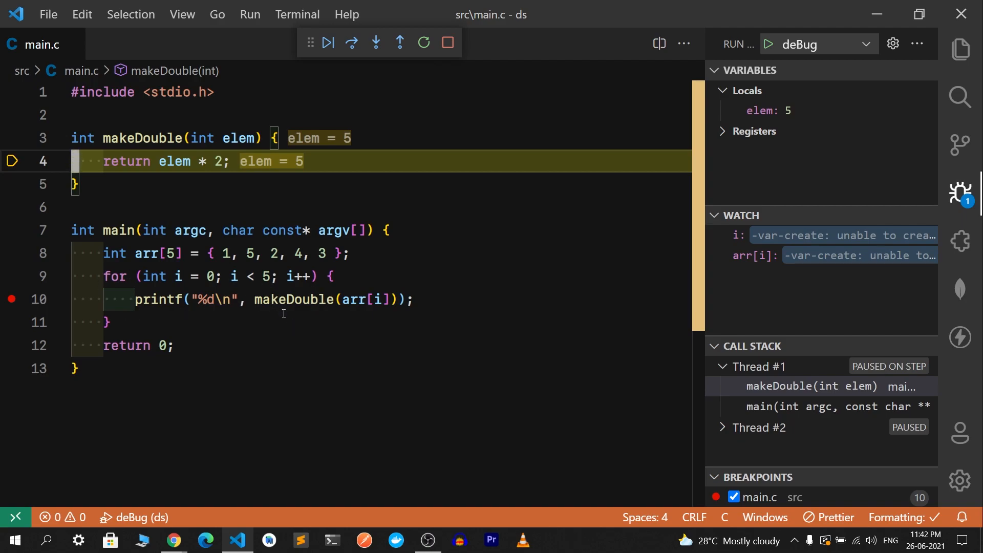
mouse_move(399, 128)
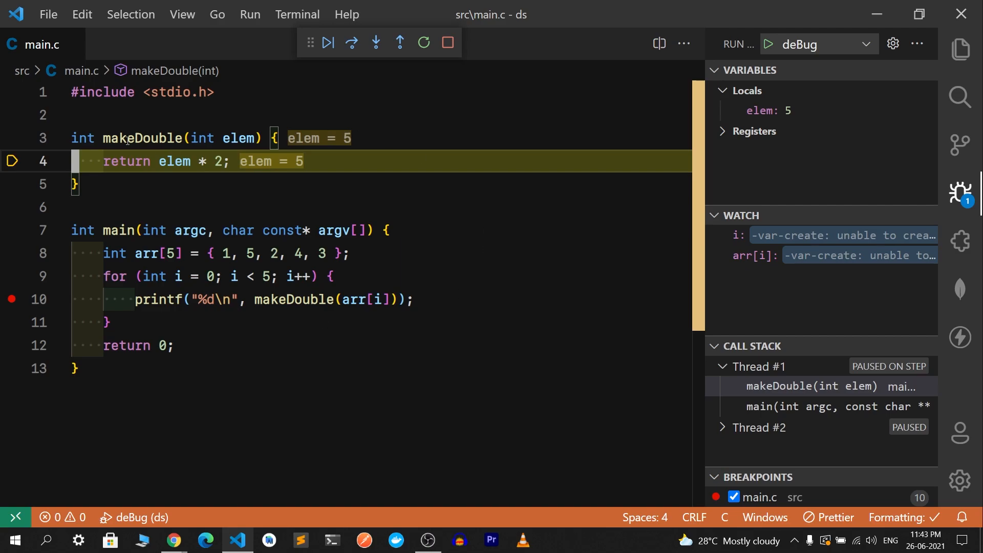
left_click(194, 207)
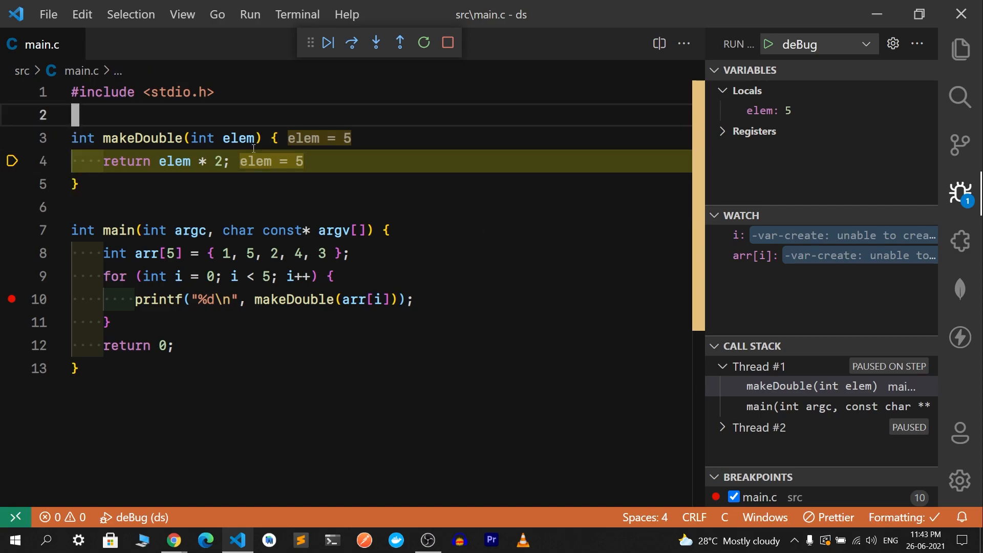
mouse_move(633, 156)
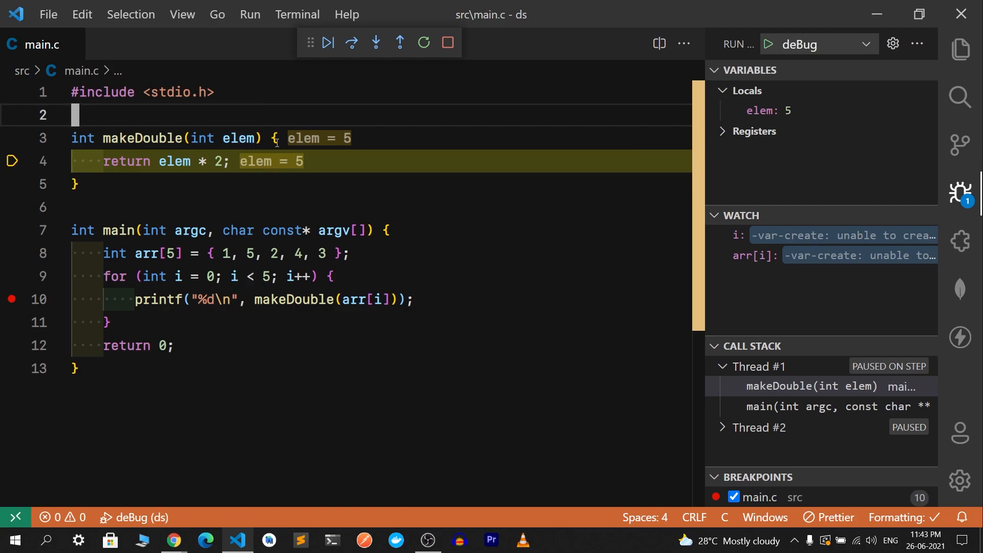
left_click(251, 254)
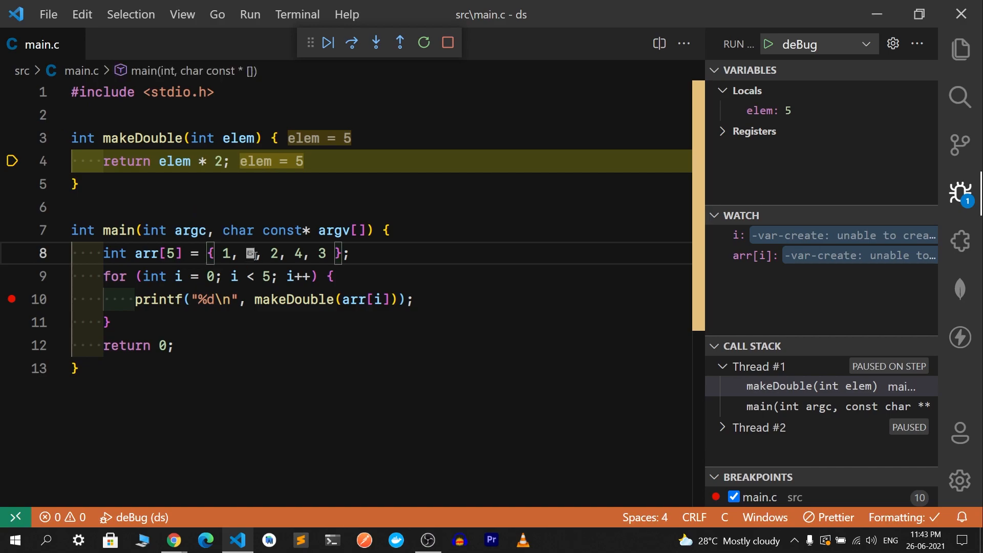
mouse_move(797, 299)
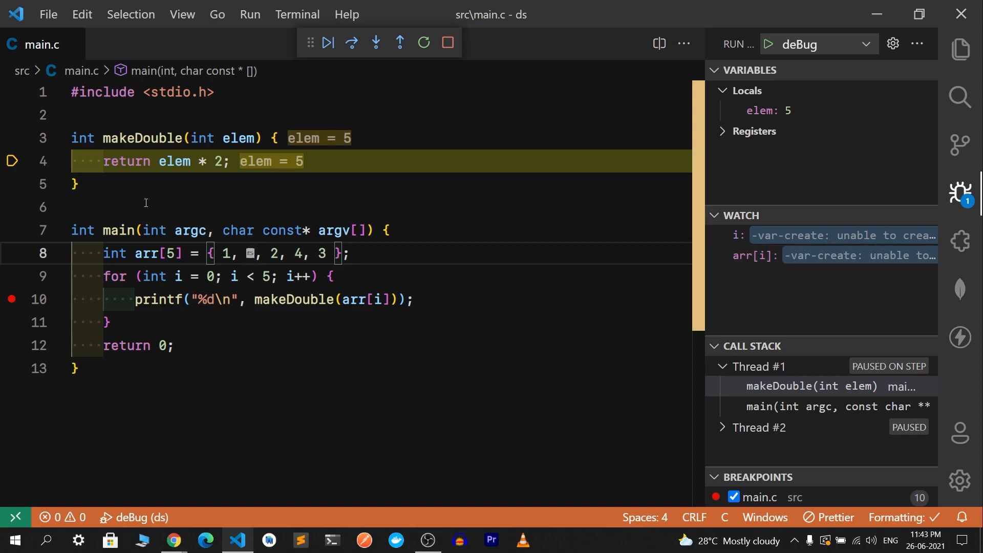
left_click(352, 42)
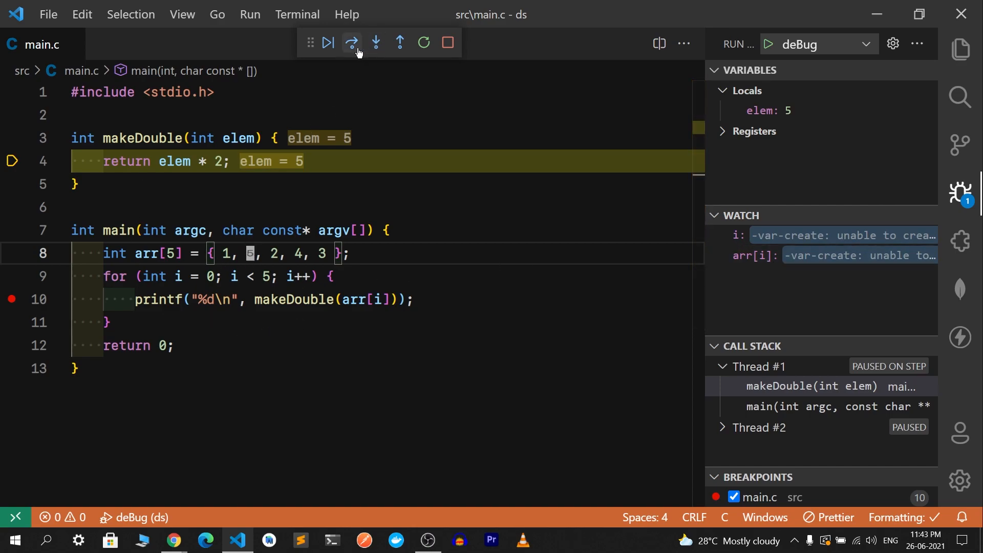
Step: Step over to makeDouble's closing brace, then step out so the program resumes
left_click(352, 42)
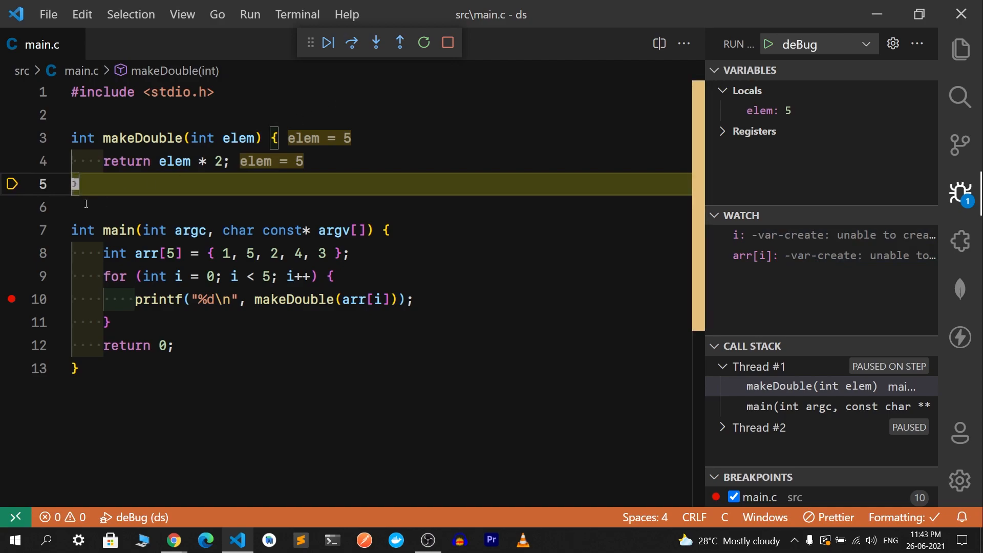
mouse_move(400, 43)
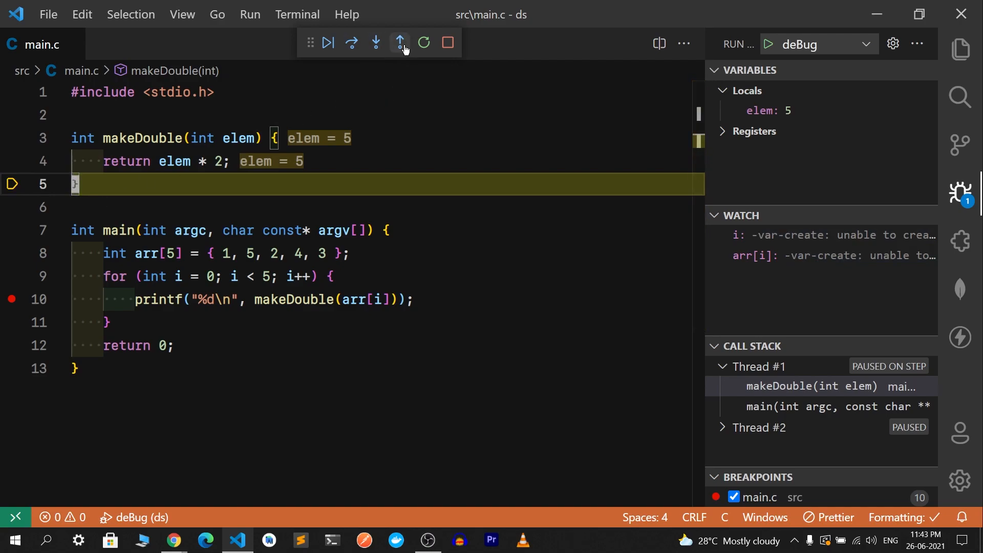
mouse_move(399, 42)
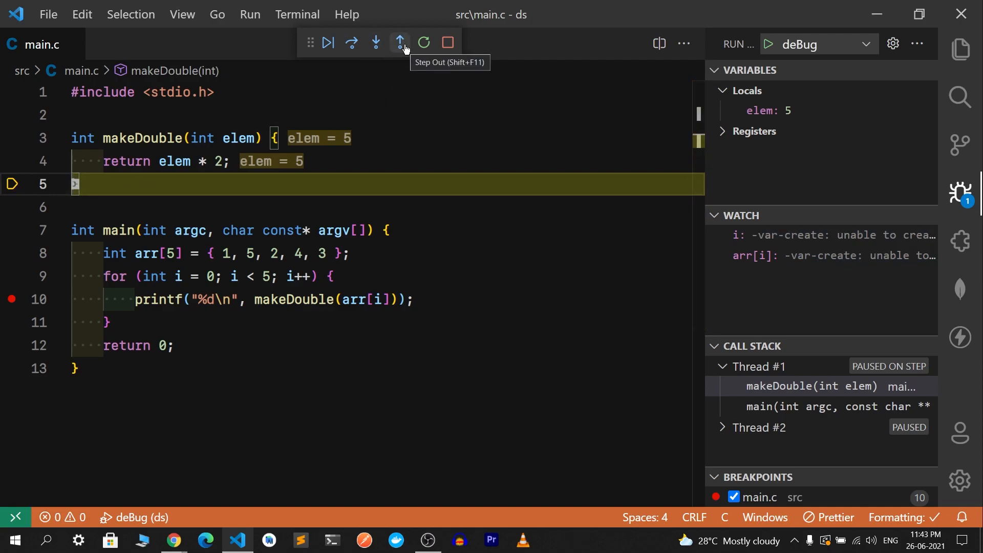
mouse_move(402, 67)
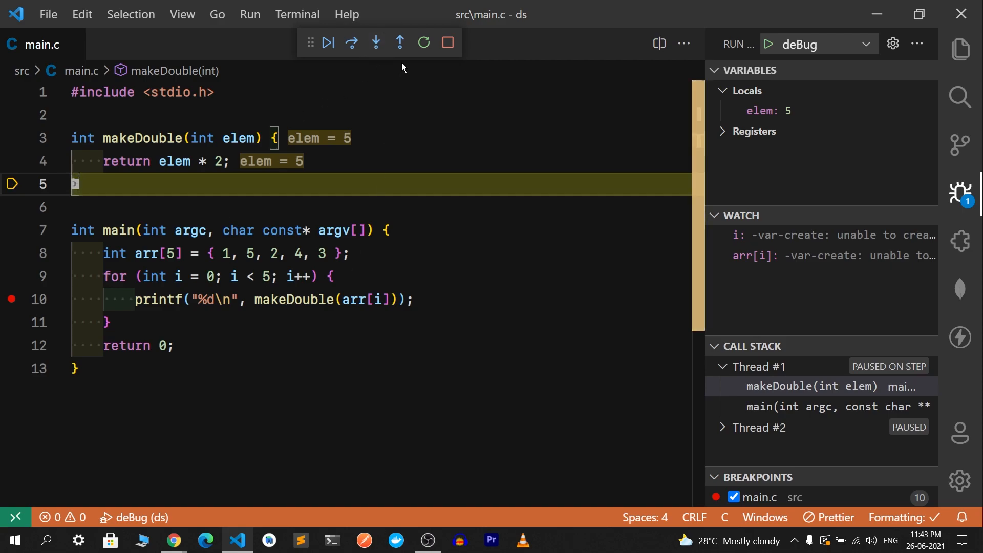
left_click(327, 43)
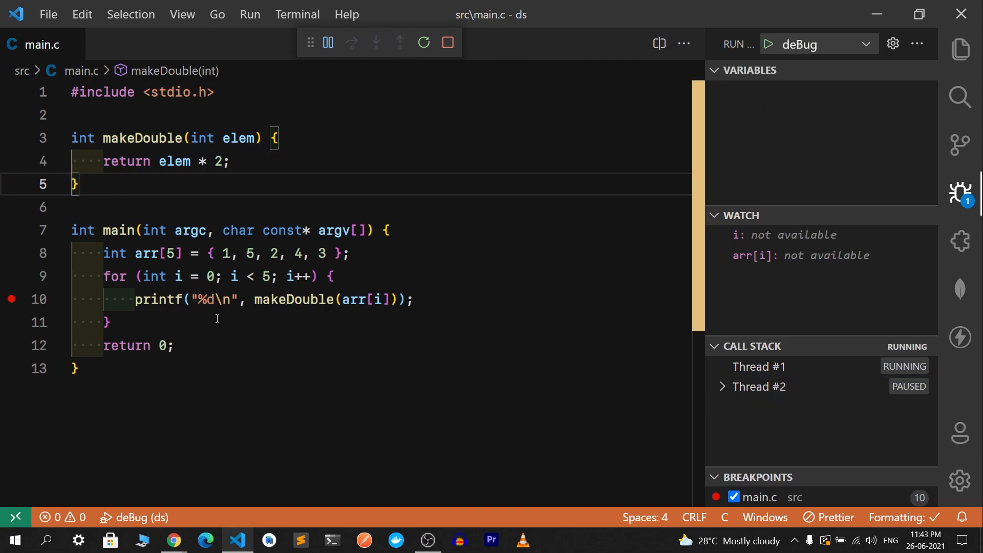
Step: Stop the debug session and clear the breakpoint from line 10
left_click(960, 50)
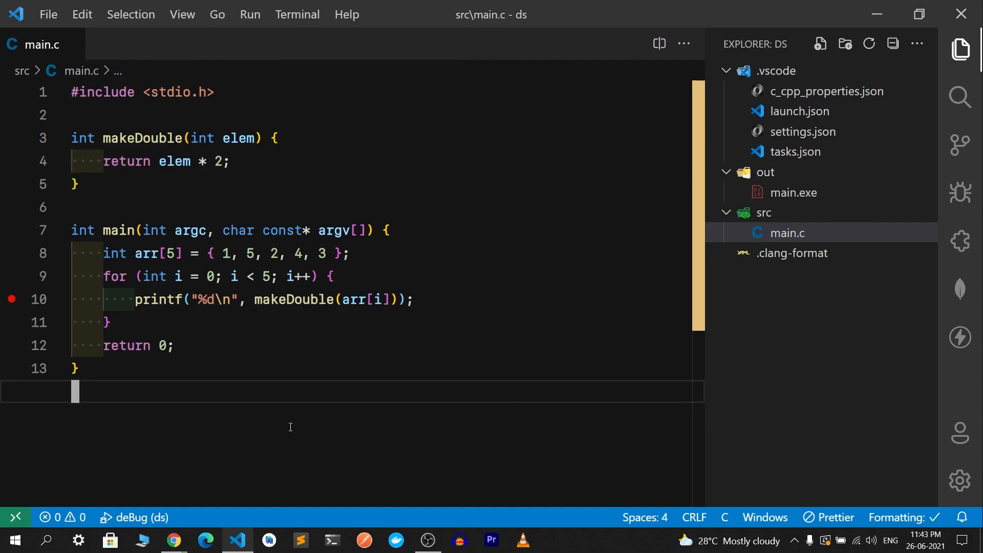
mouse_move(356, 468)
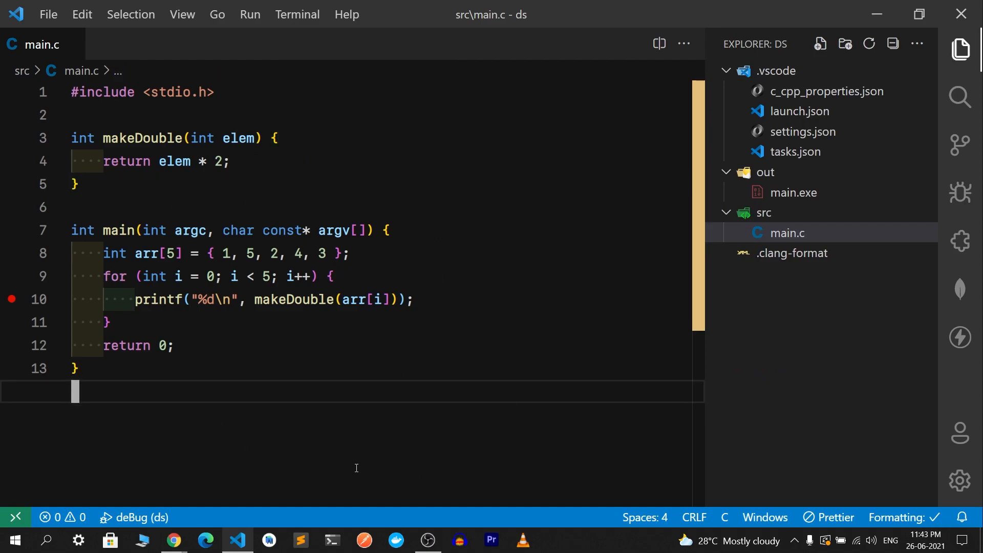
mouse_move(348, 474)
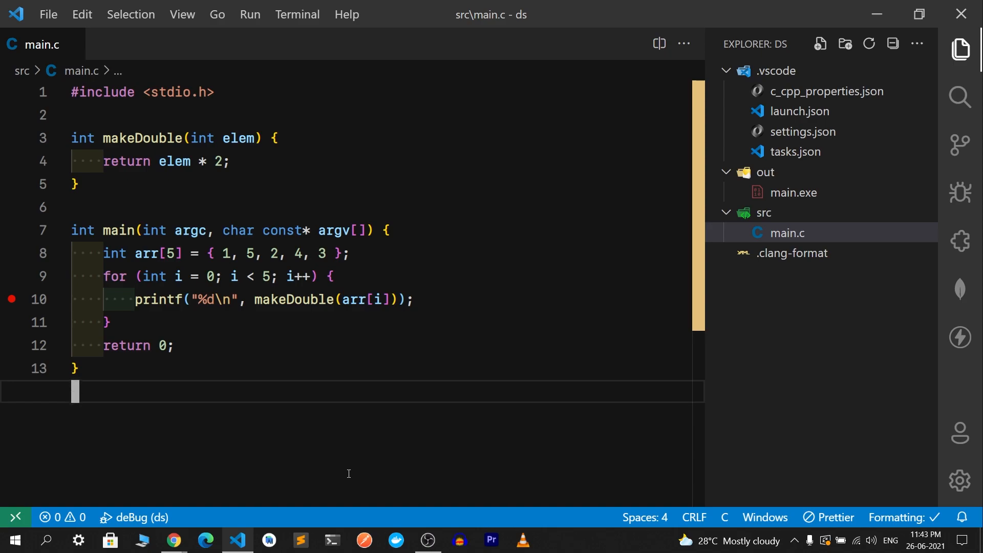
mouse_move(204, 422)
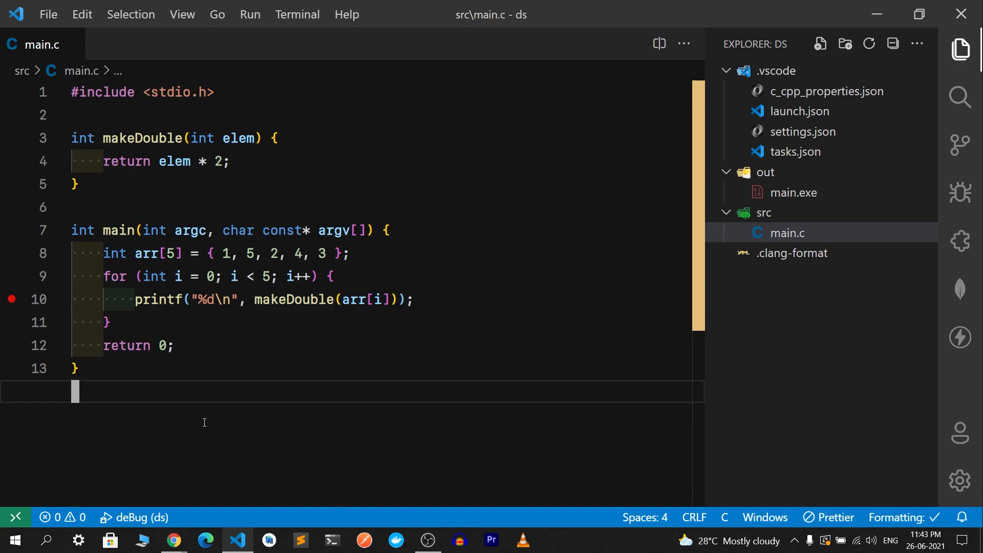
mouse_move(392, 360)
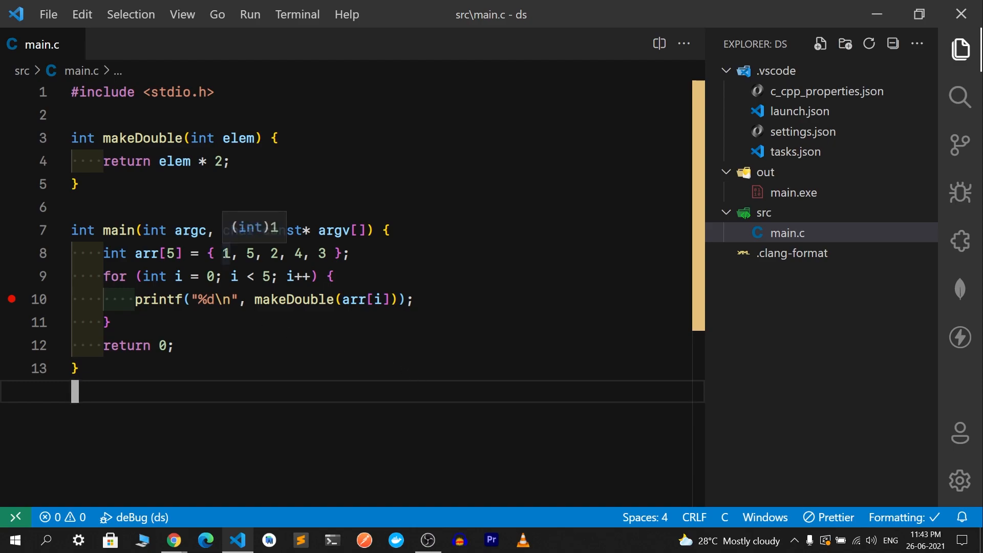
mouse_move(265, 422)
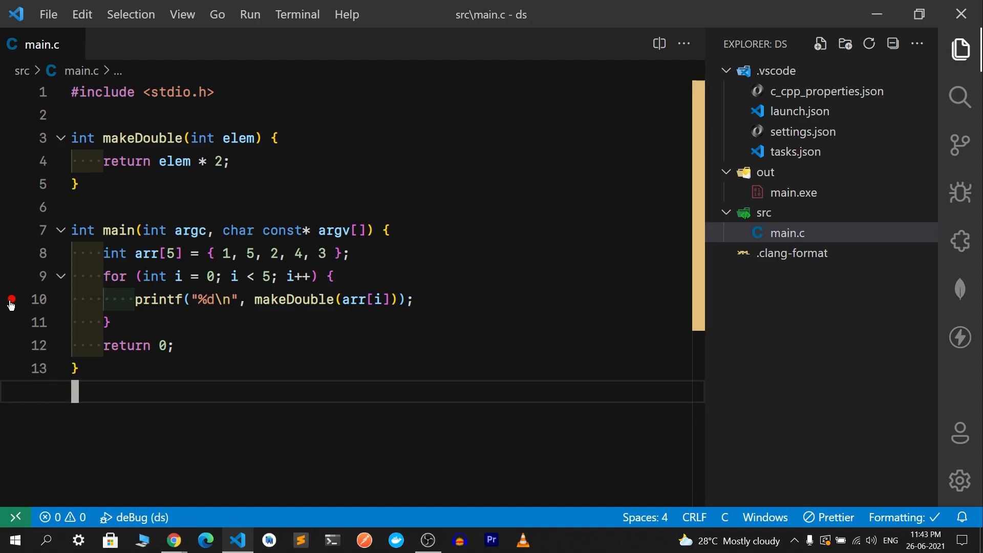
left_click(10, 299)
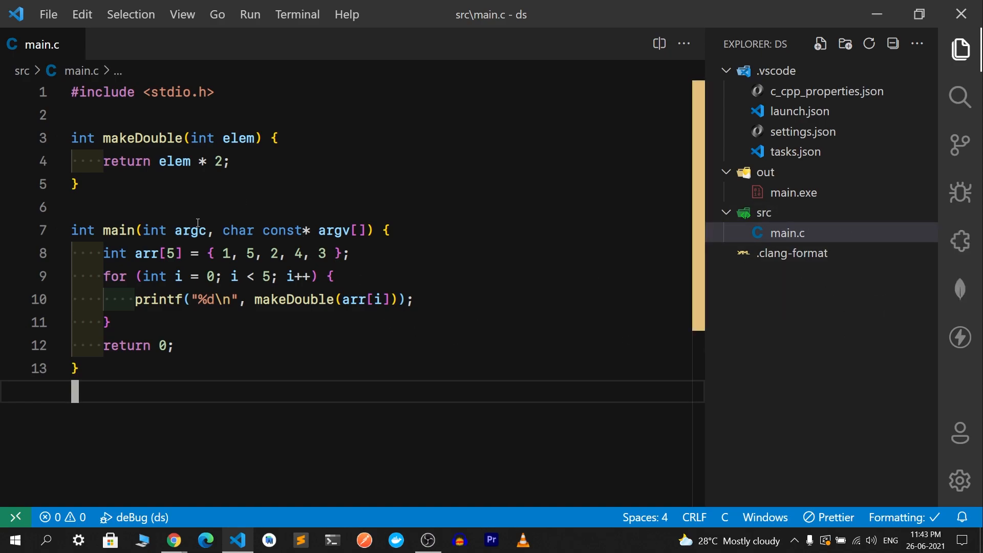
mouse_move(143, 137)
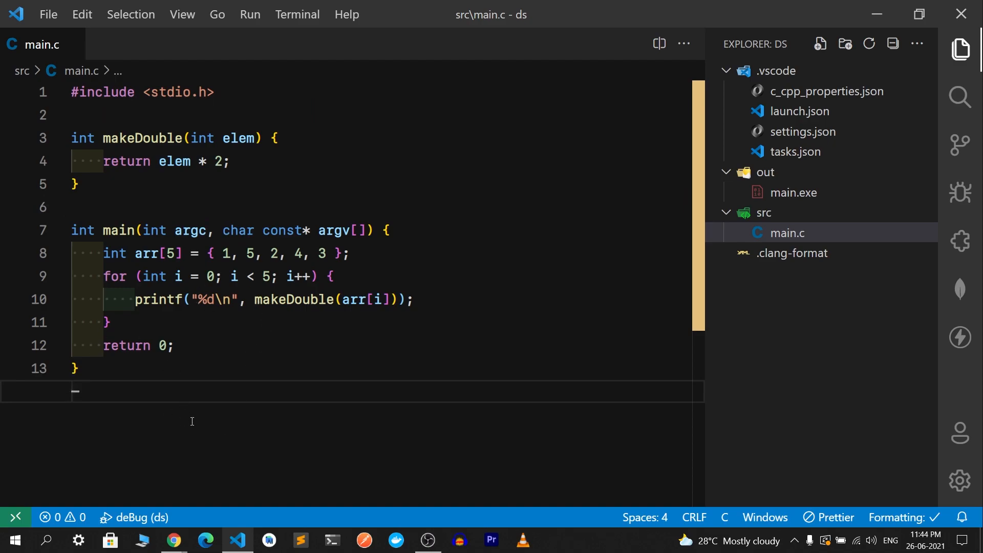
mouse_move(198, 412)
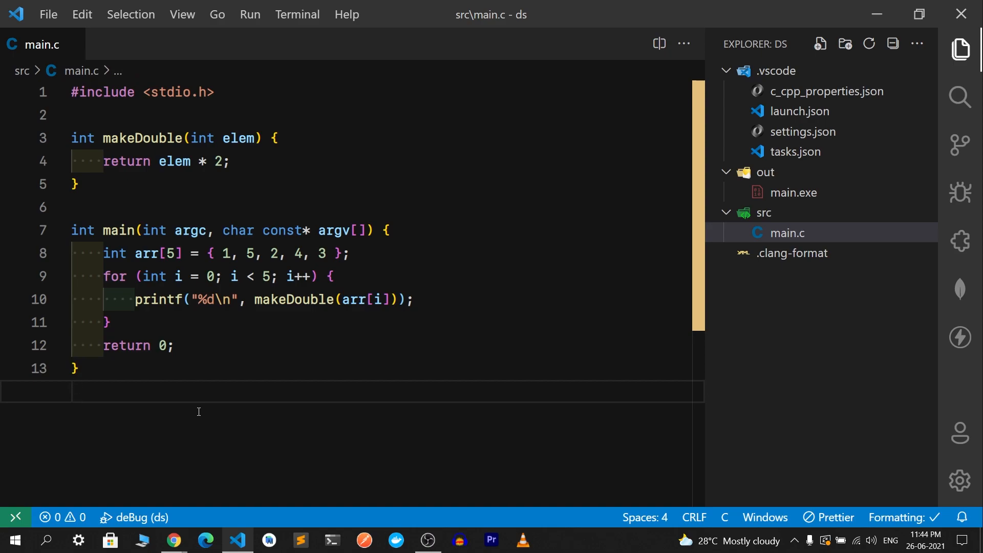
mouse_move(180, 205)
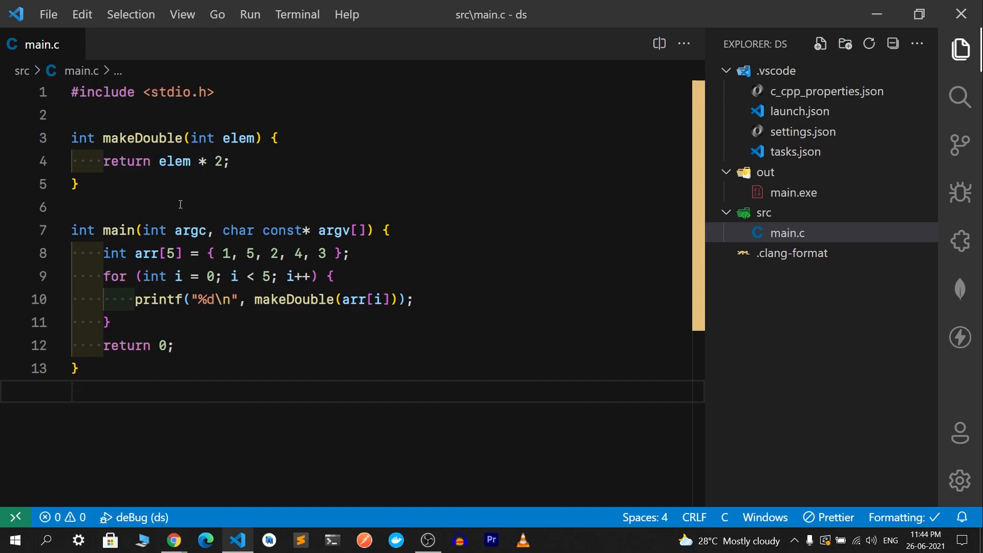
Step: Click within the main.c editor, which stays unchanged and breakpoint-free
left_click(179, 207)
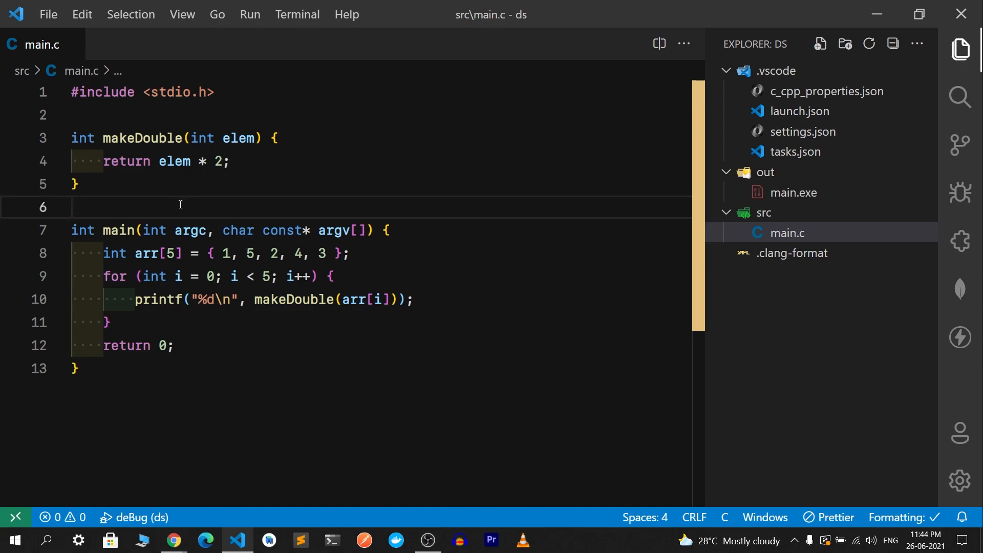
left_click(195, 114)
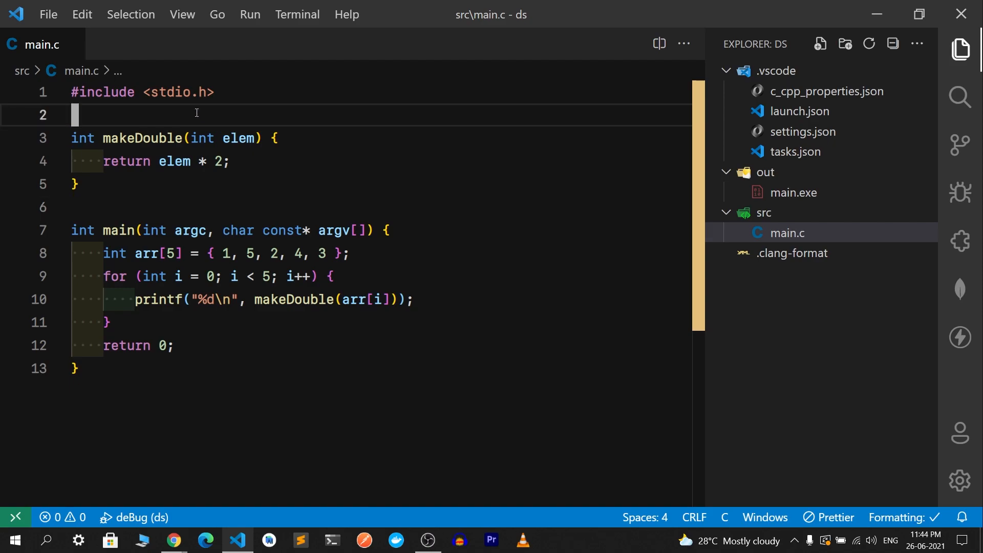
left_click(254, 208)
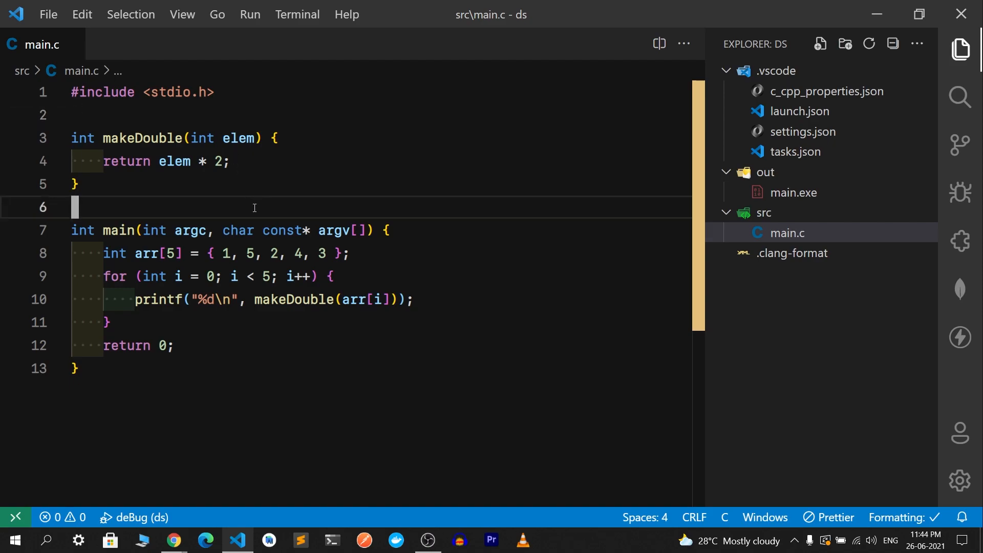